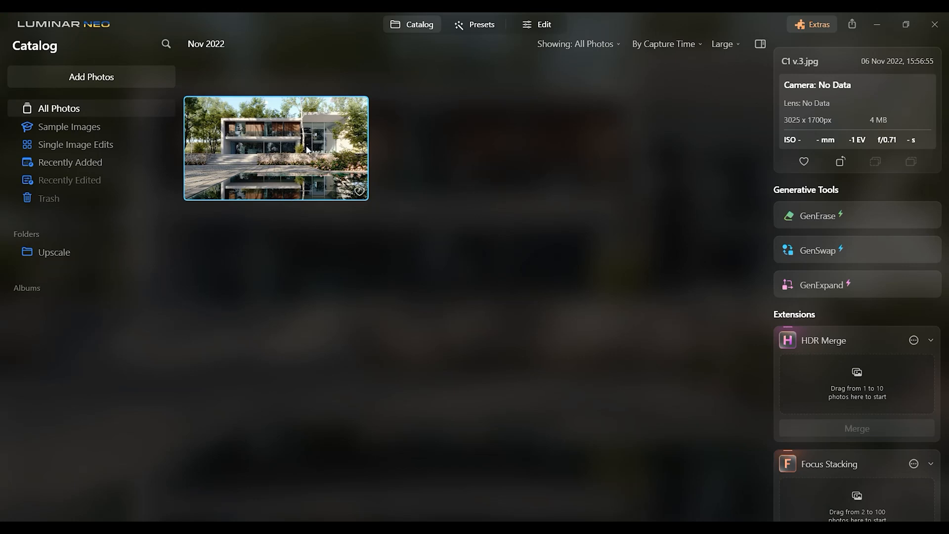
{"action": "mouse_move", "coordinate": [463, 157]}
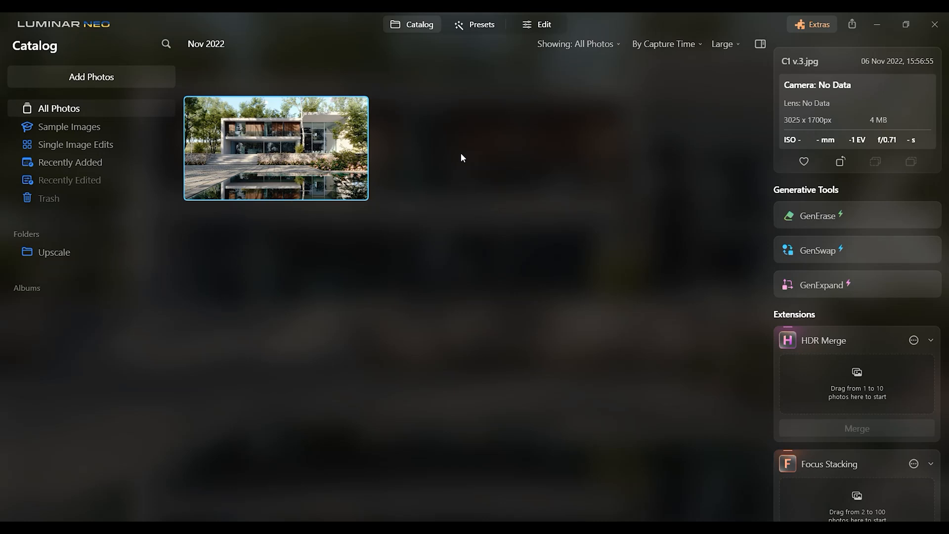
{"action": "mouse_move", "coordinate": [841, 89]}
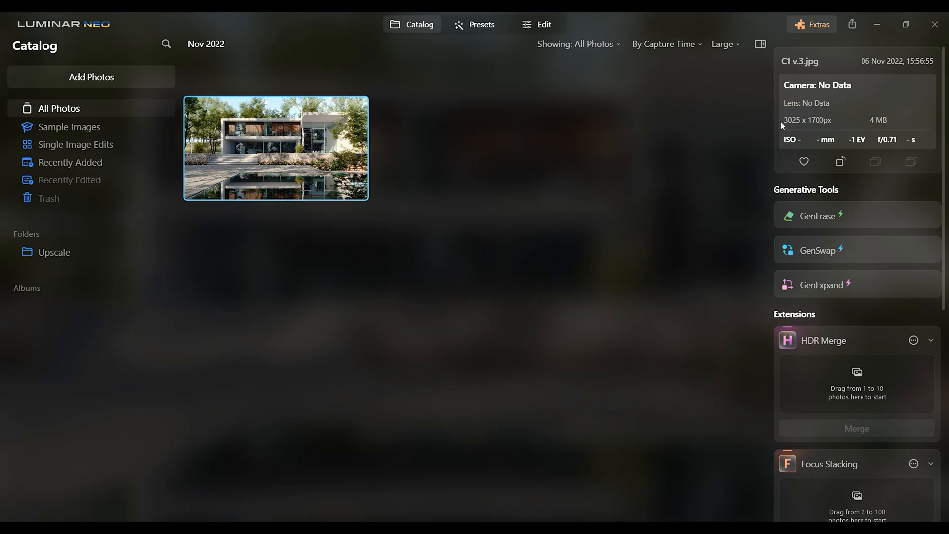
{"action": "mouse_move", "coordinate": [787, 130]}
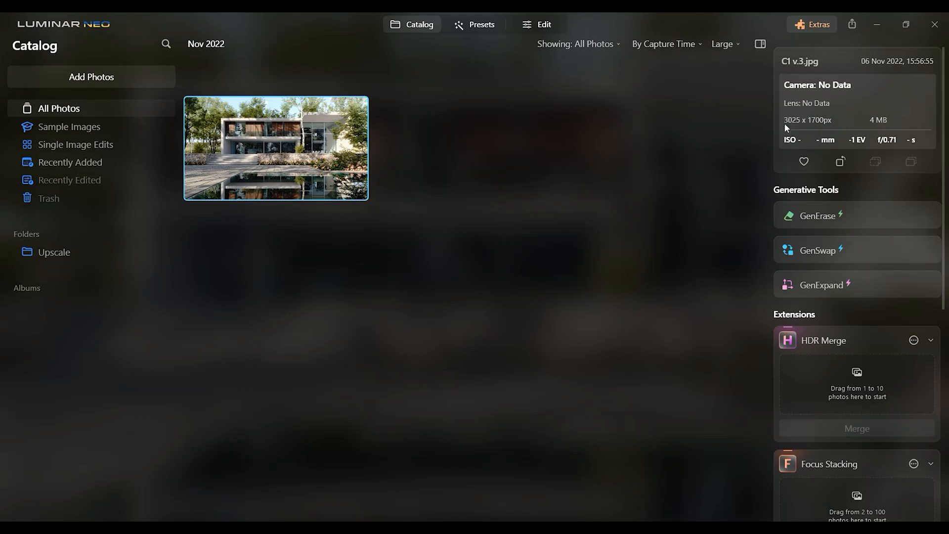
Step: Scroll the catalog's extensions panel past Generative Tools and HDR Merge down to Upscale
{"action": "scroll", "scroll_direction": "down", "scroll_amount": 3}
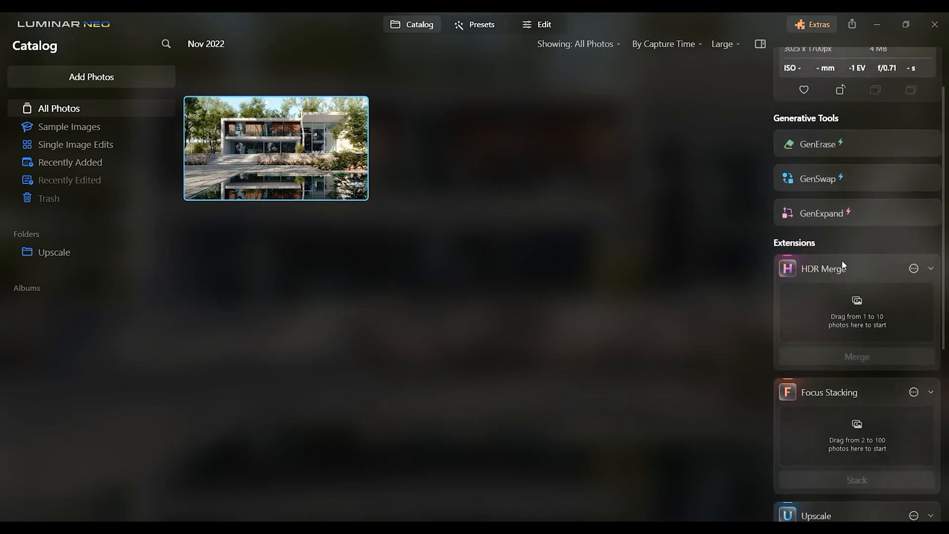
{"action": "scroll", "scroll_direction": "down", "scroll_amount": 3}
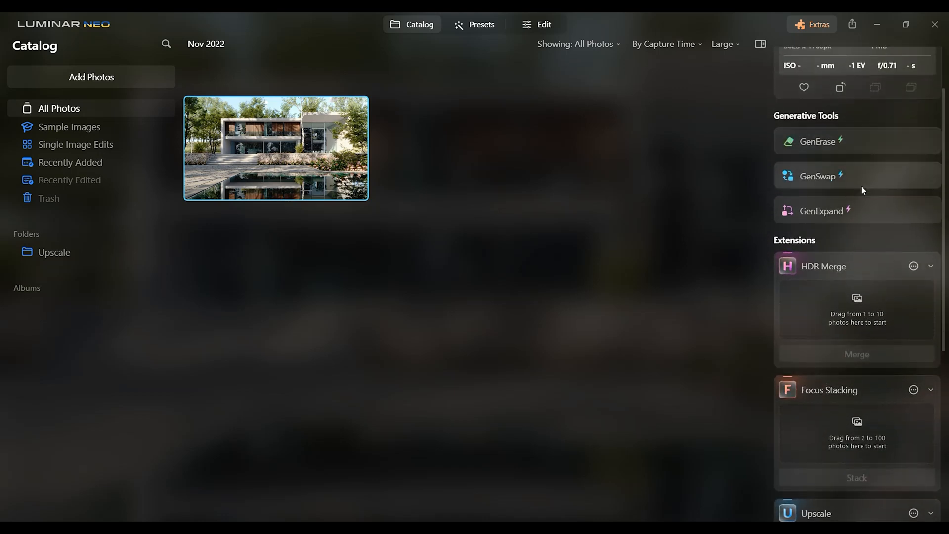
{"action": "scroll", "scroll_direction": "down", "scroll_amount": 3}
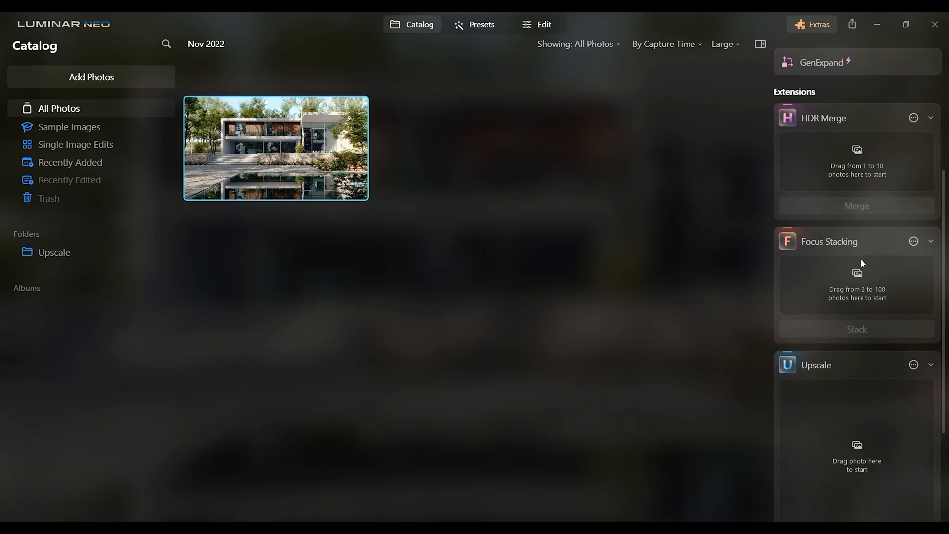
{"action": "scroll", "scroll_direction": "down", "scroll_amount": 3}
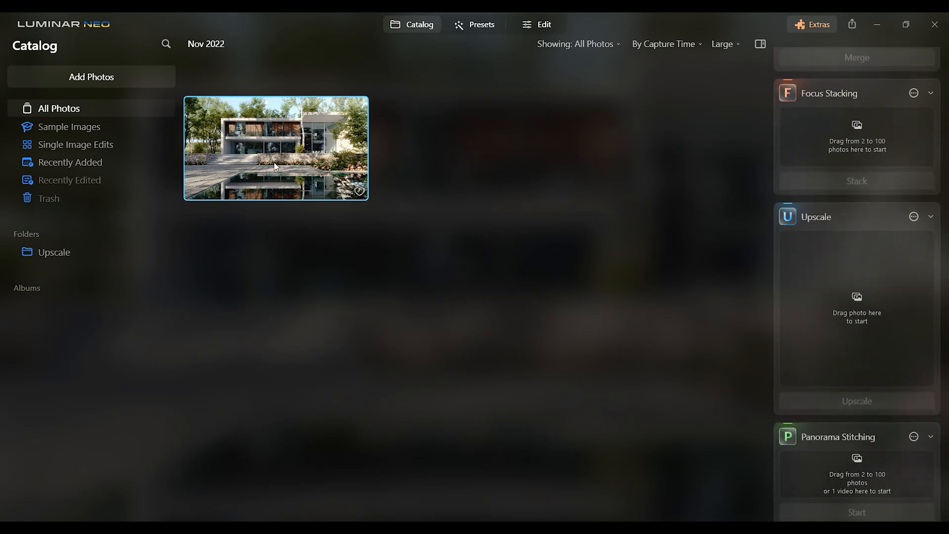
Step: Upscale the house photo 4x into a 12100 x 6800 px copy in the Upscale folder
{"action": "left_click_drag", "start_coordinate": [276, 148], "coordinate": [856, 309]}
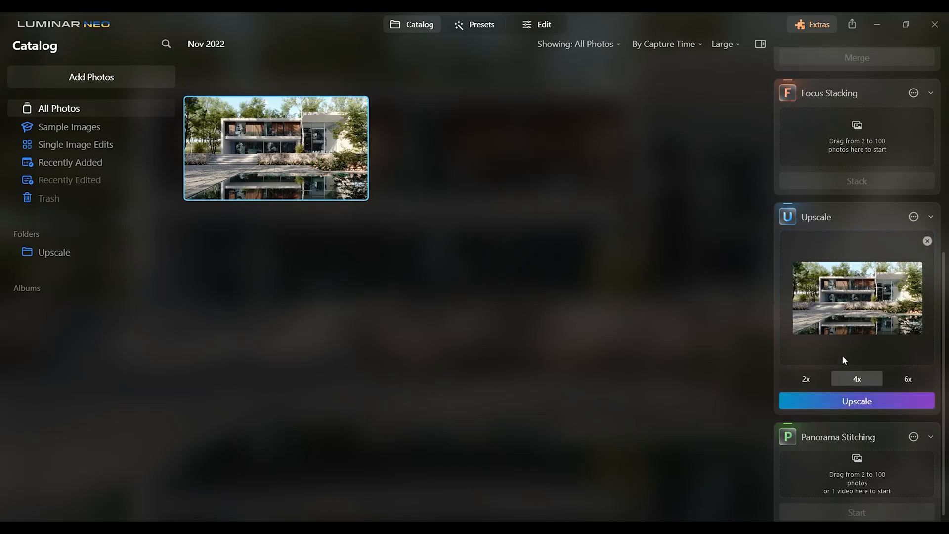
{"action": "left_click", "coordinate": [856, 400]}
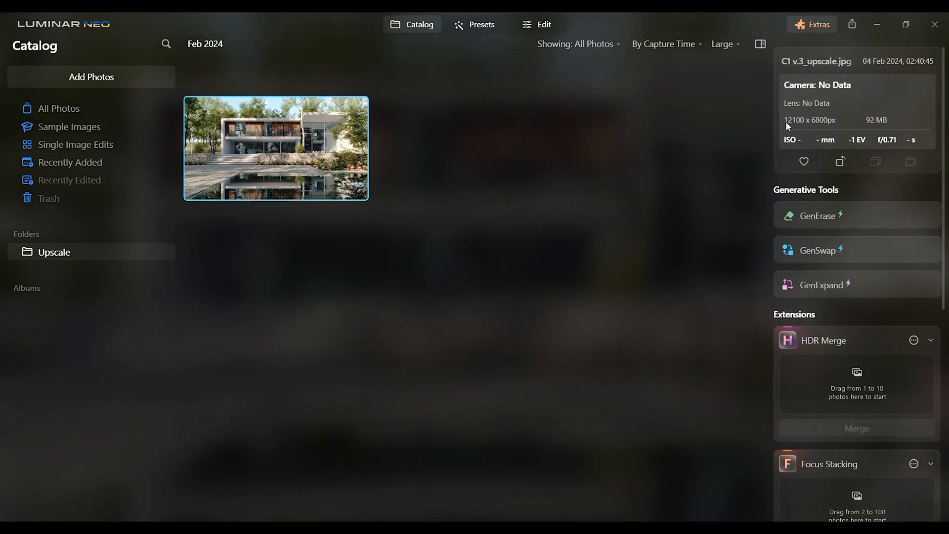
{"action": "mouse_move", "coordinate": [261, 144]}
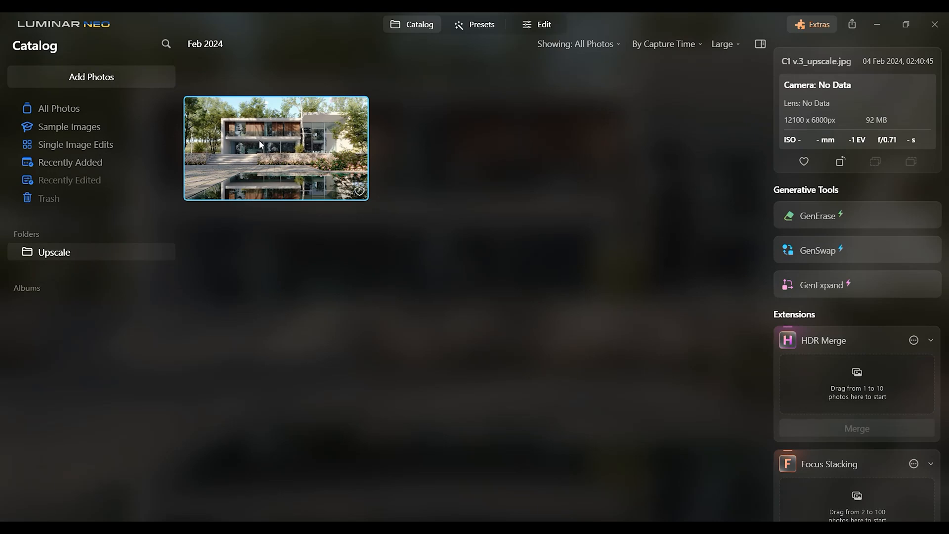
{"action": "mouse_move", "coordinate": [302, 154]}
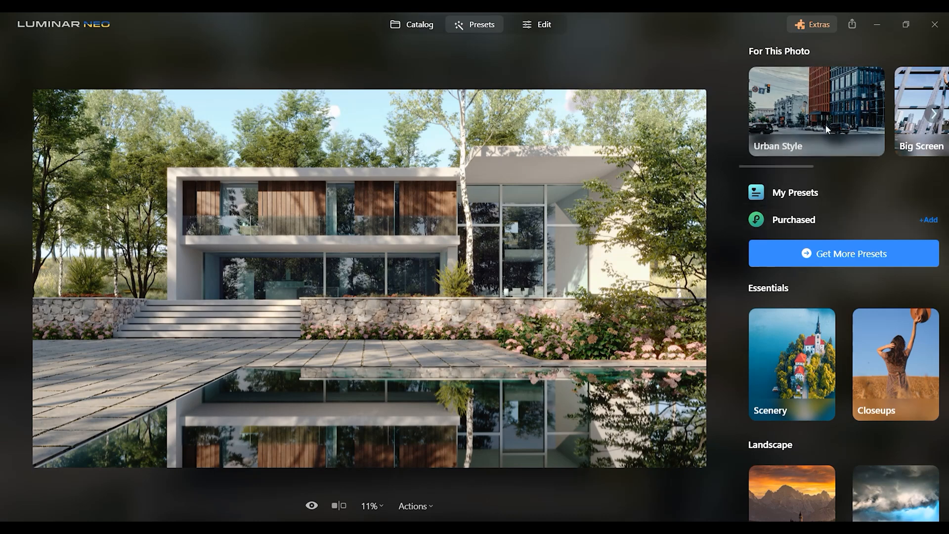
Step: Preview the Urban Style presets Melbourne and New York without applying, then move to Edit
{"action": "left_click", "coordinate": [817, 110]}
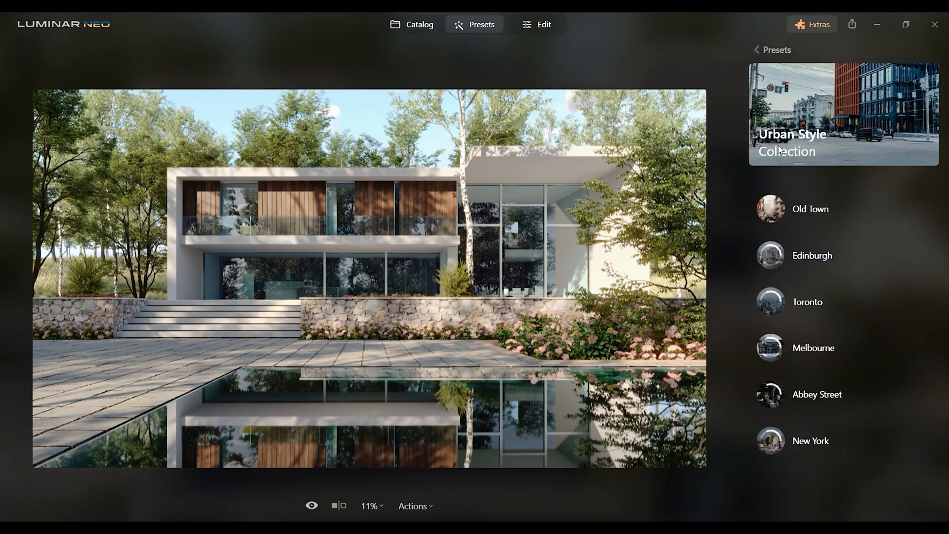
{"action": "left_click", "coordinate": [813, 348]}
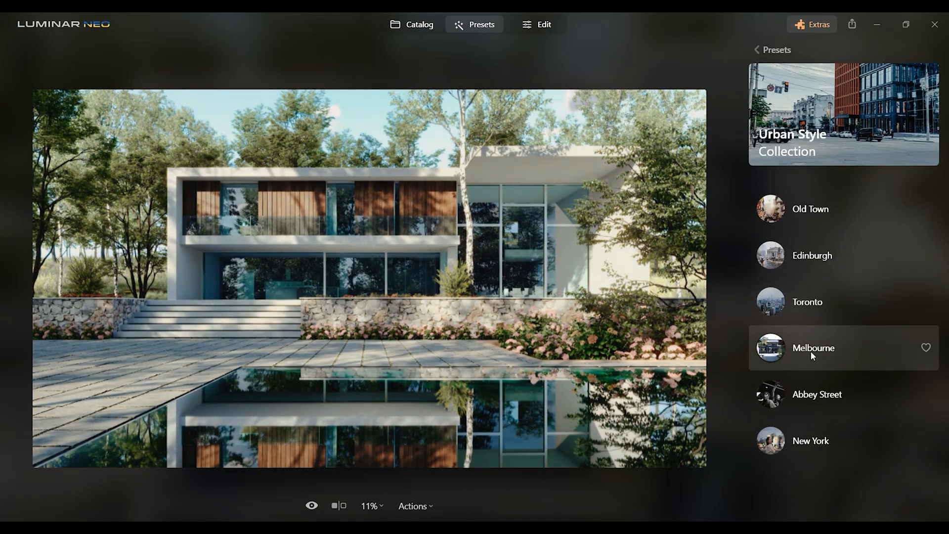
{"action": "mouse_move", "coordinate": [771, 449]}
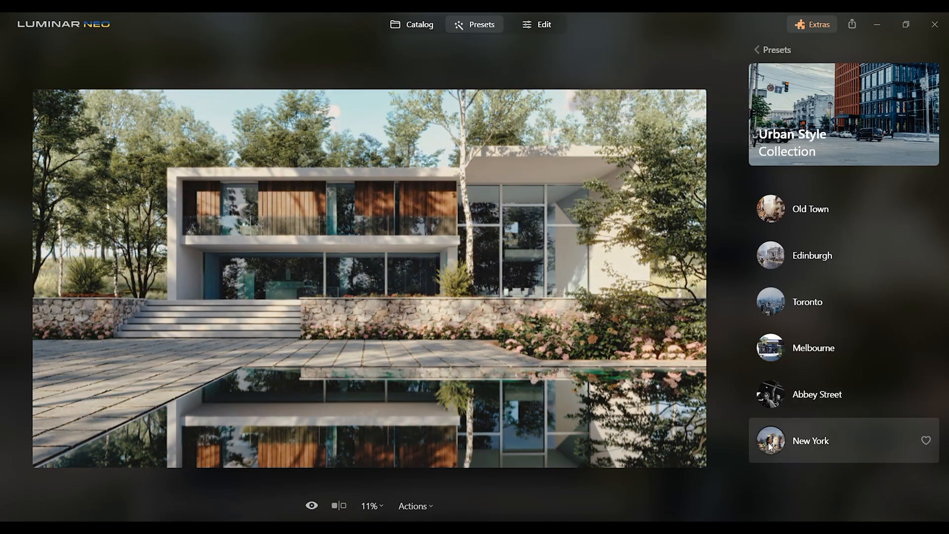
{"action": "left_click", "coordinate": [770, 441]}
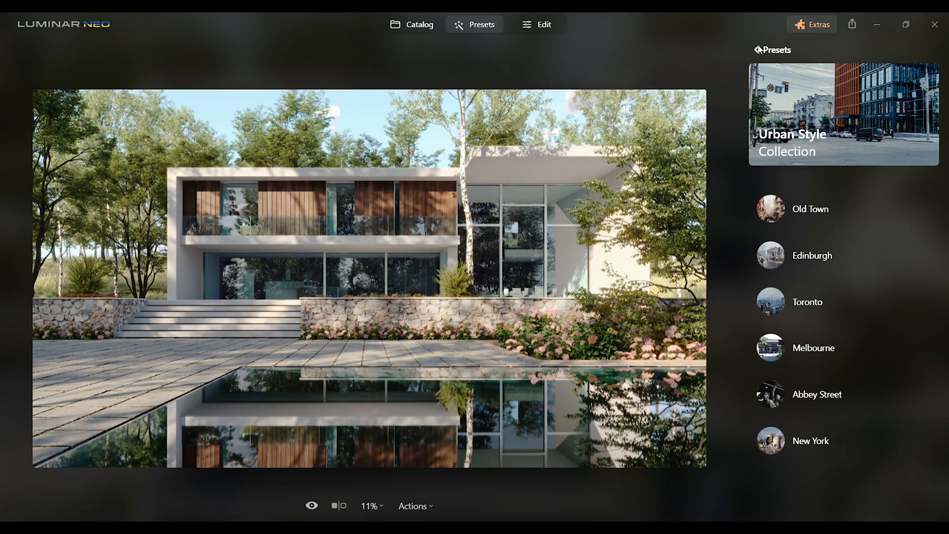
{"action": "scroll", "scroll_direction": "down", "scroll_amount": 3}
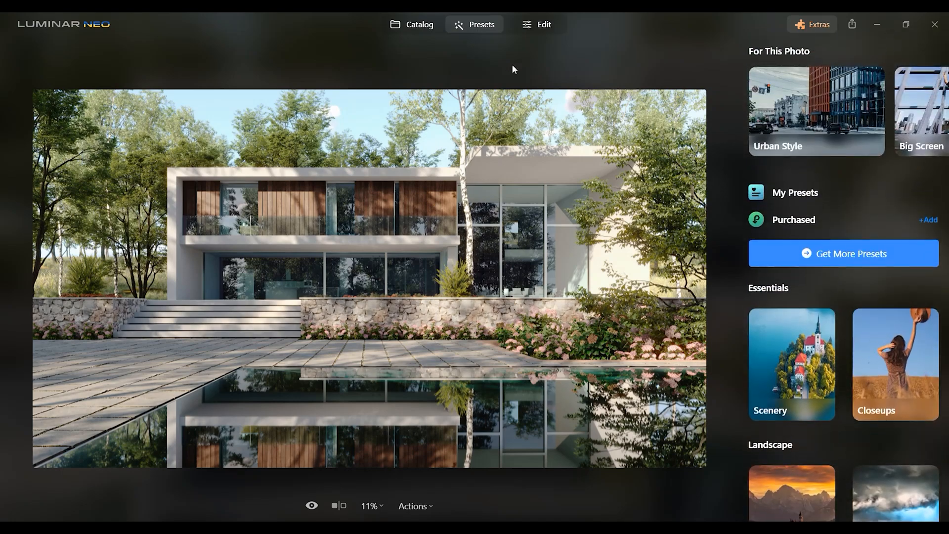
{"action": "left_click", "coordinate": [544, 24]}
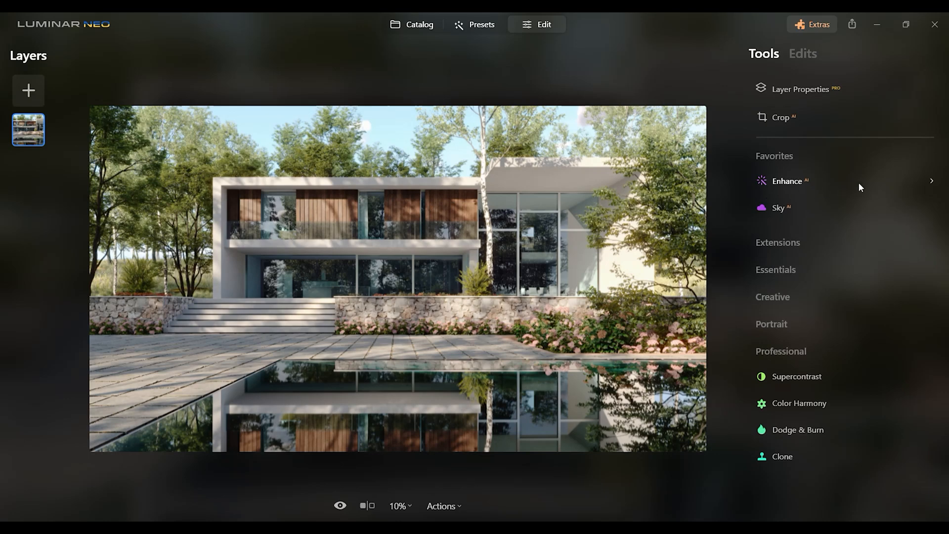
Step: Mask Enhance AI with Mask AI to the Architecture and Man Made Ground areas
{"action": "left_click", "coordinate": [787, 181]}
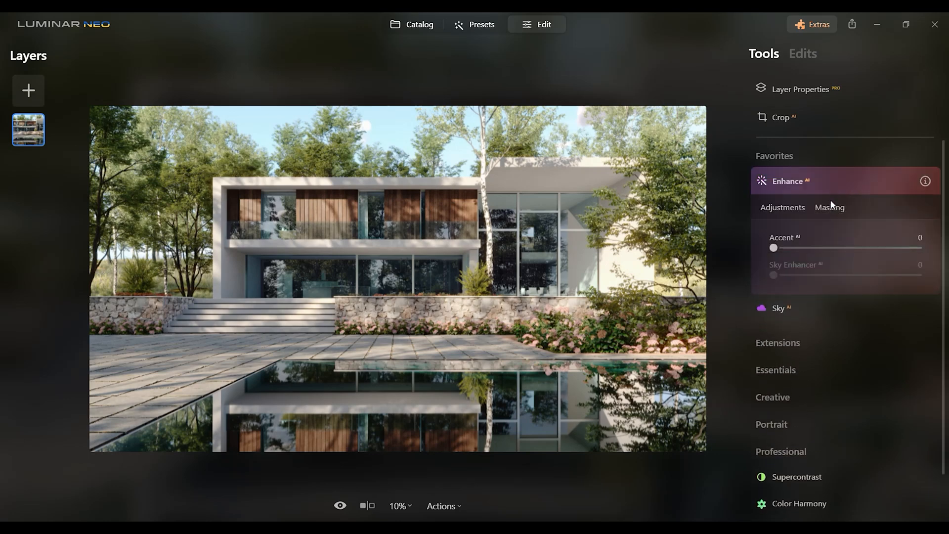
{"action": "left_click", "coordinate": [830, 207]}
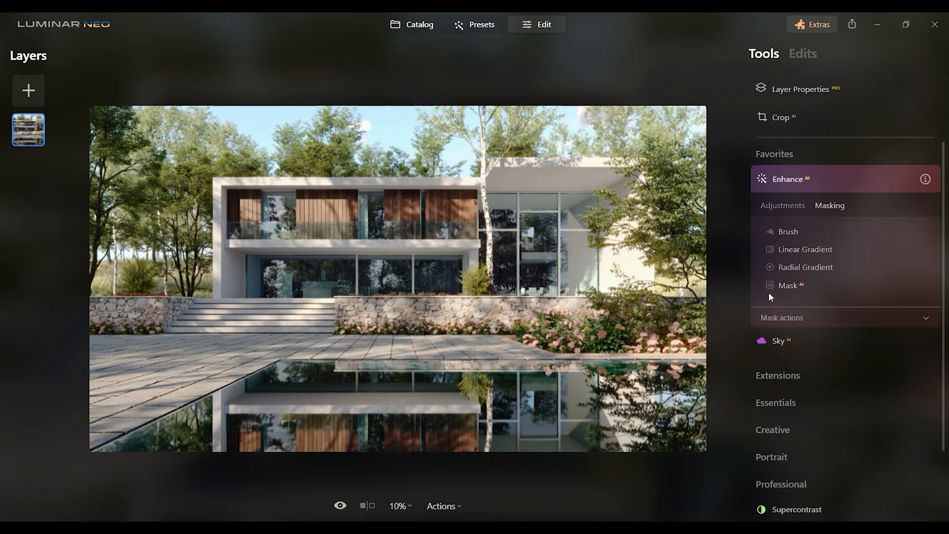
{"action": "left_click", "coordinate": [787, 285]}
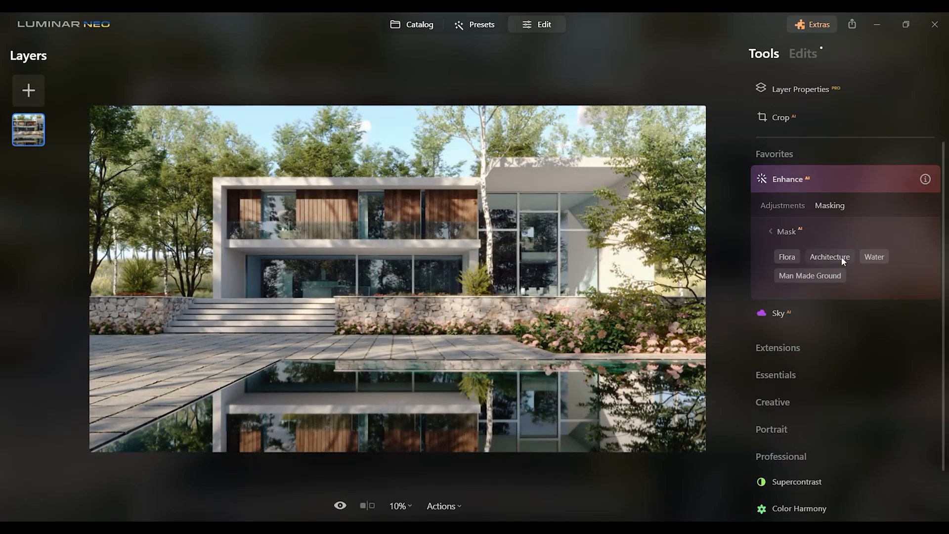
{"action": "left_click", "coordinate": [830, 257]}
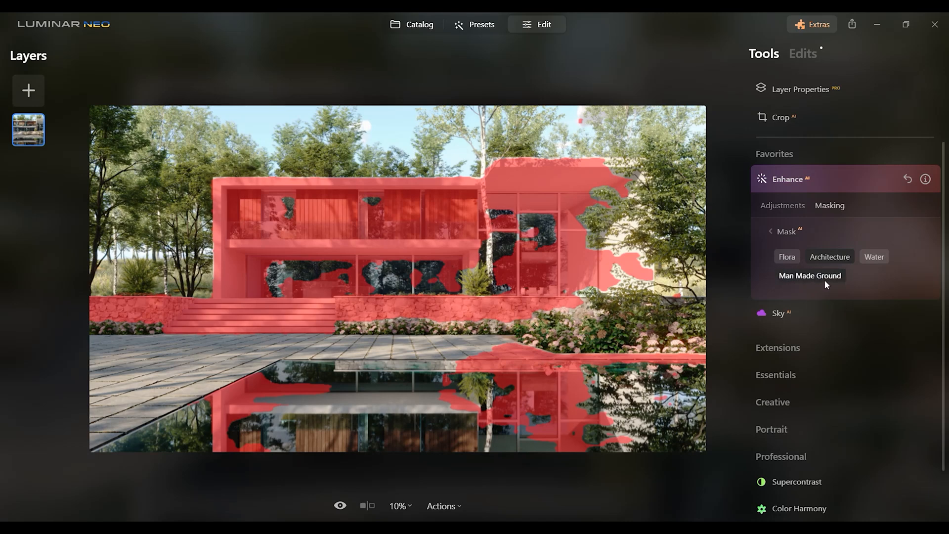
{"action": "left_click", "coordinate": [810, 274]}
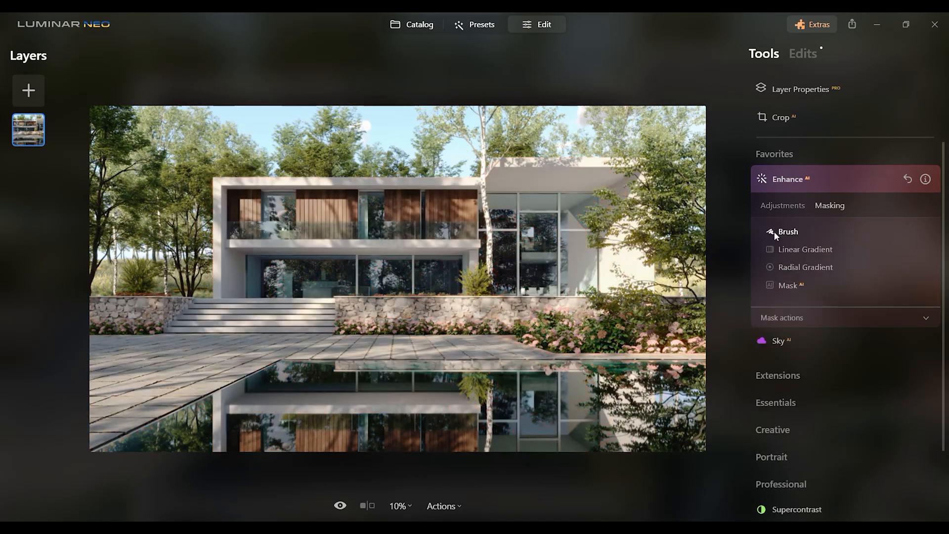
Step: Brush the Enhance AI mask off the pool reflection and paint it over the house and terrace paving
{"action": "left_click", "coordinate": [787, 231]}
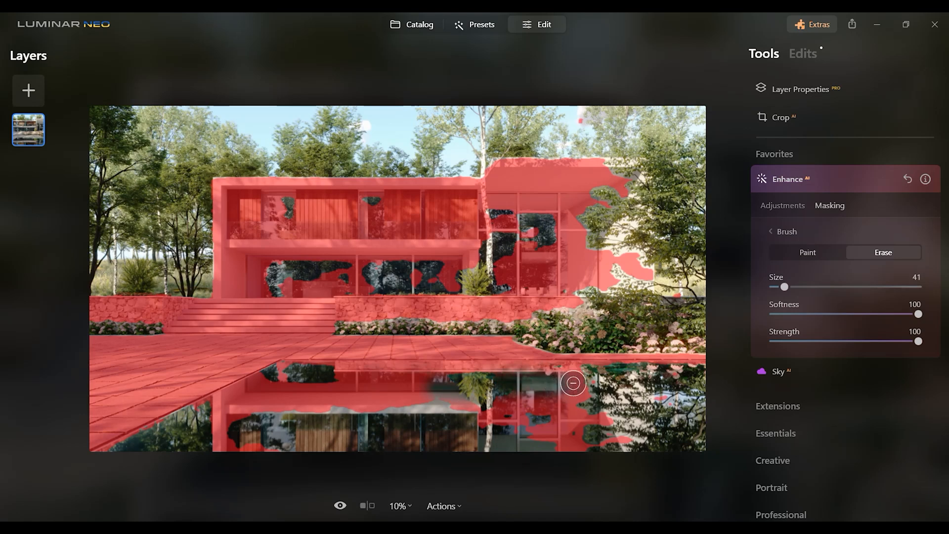
{"action": "left_click_drag", "start_coordinate": [572, 384], "coordinate": [439, 372]}
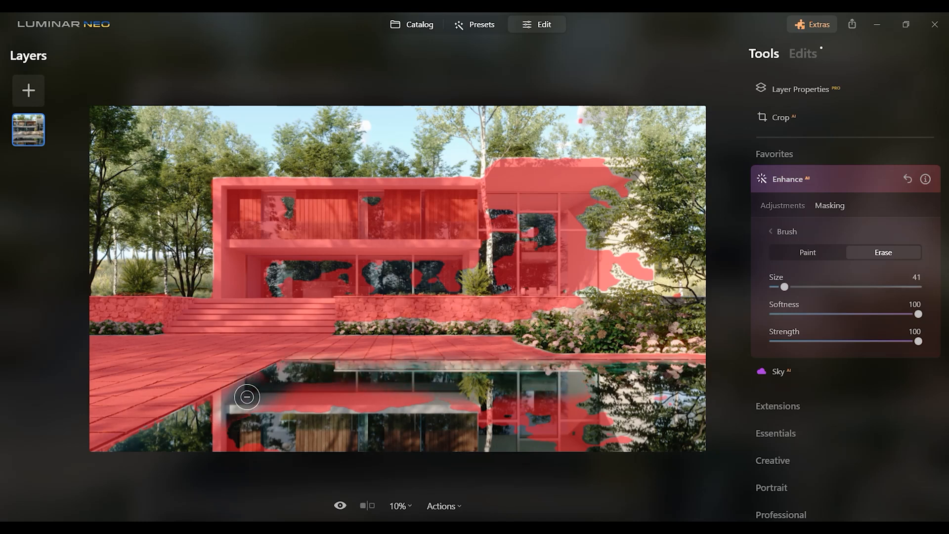
{"action": "left_click_drag", "start_coordinate": [247, 397], "coordinate": [664, 419]}
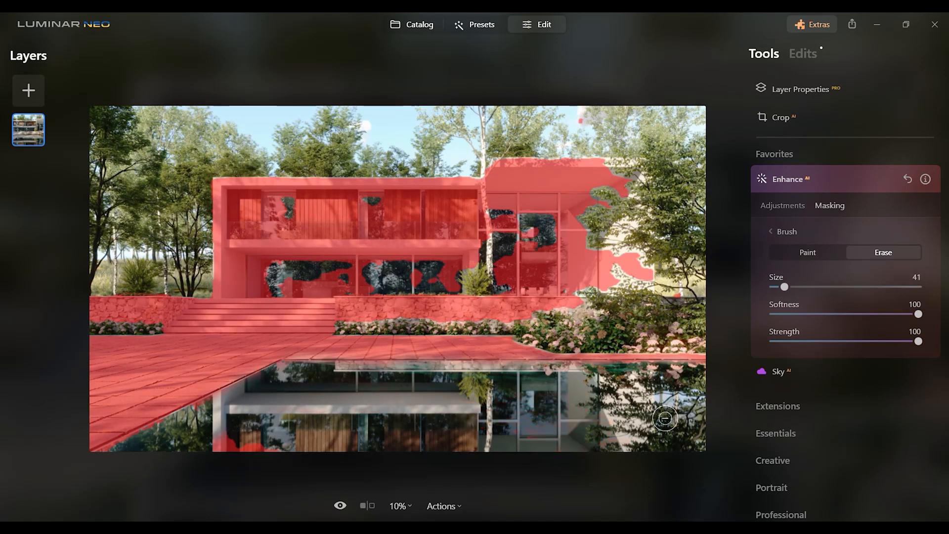
{"action": "left_click", "coordinate": [807, 252]}
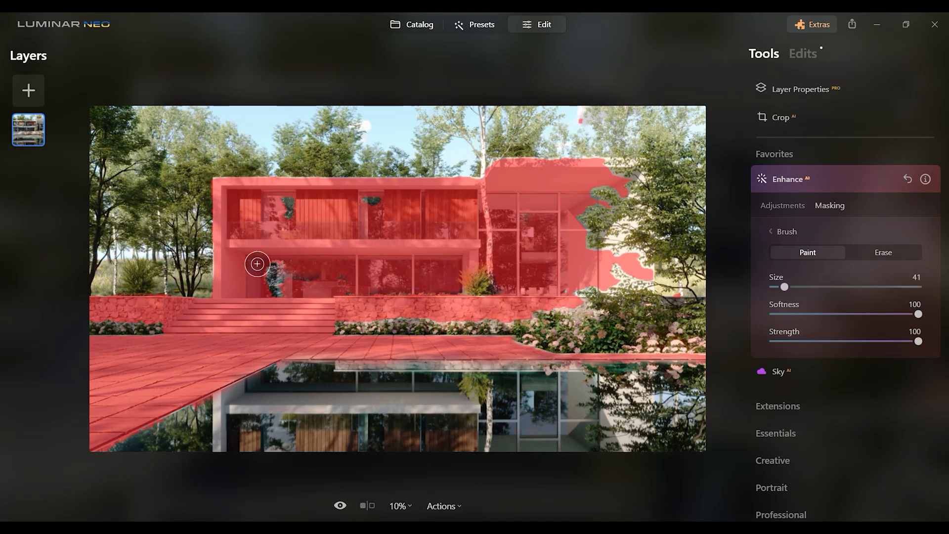
{"action": "left_click_drag", "start_coordinate": [257, 264], "coordinate": [632, 170]}
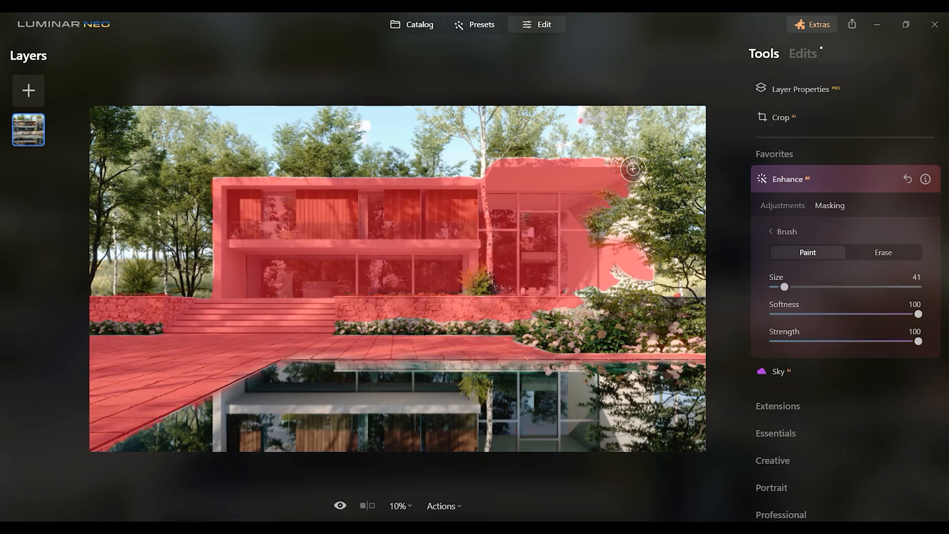
{"action": "left_click_drag", "start_coordinate": [632, 169], "coordinate": [526, 307]}
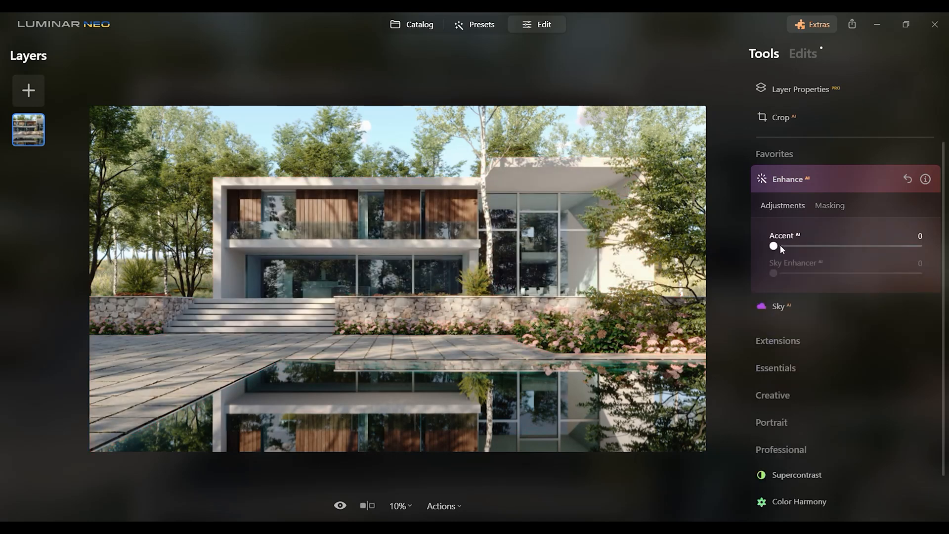
Step: Set Enhance AI's Accent to 50 on the masked house and compare before/after
{"action": "left_click_drag", "start_coordinate": [773, 246], "coordinate": [870, 246]}
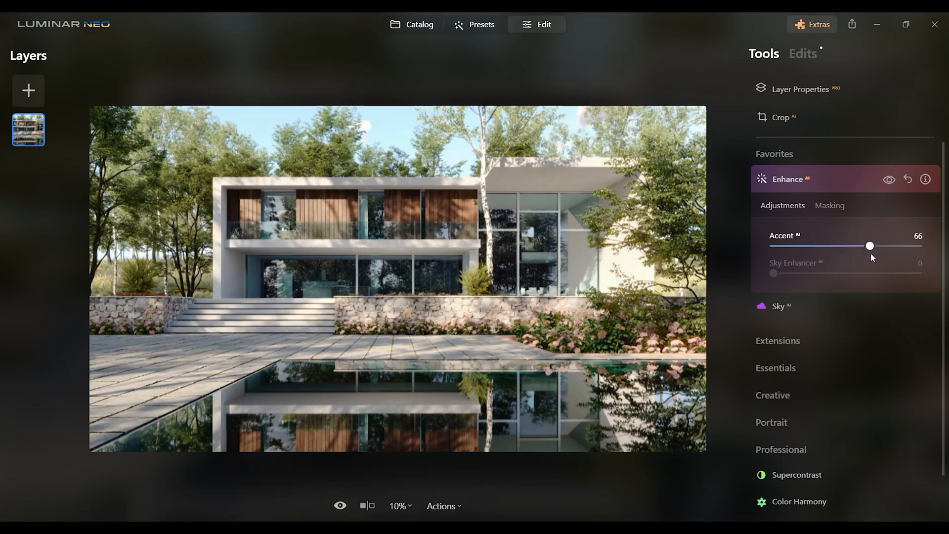
{"action": "left_click_drag", "start_coordinate": [869, 246], "coordinate": [799, 247]}
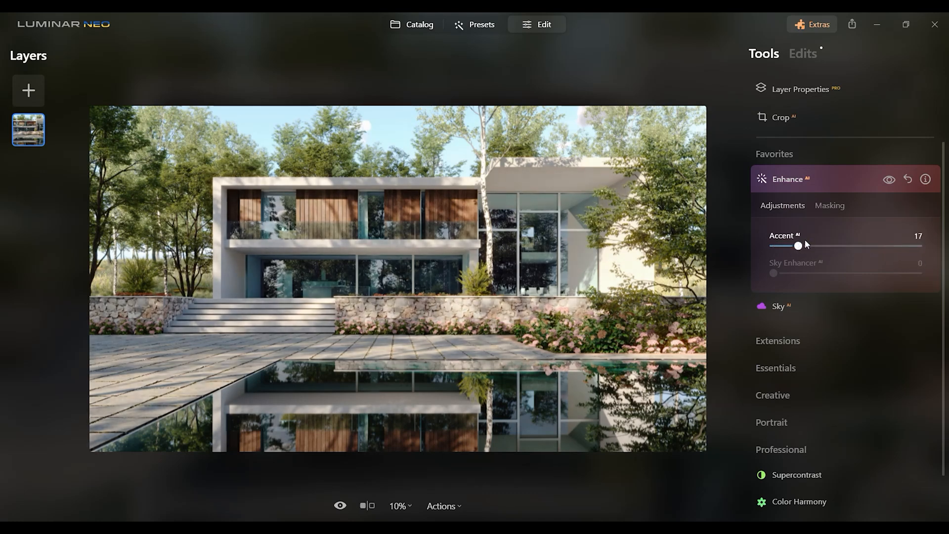
{"action": "left_click_drag", "start_coordinate": [799, 247], "coordinate": [836, 246]}
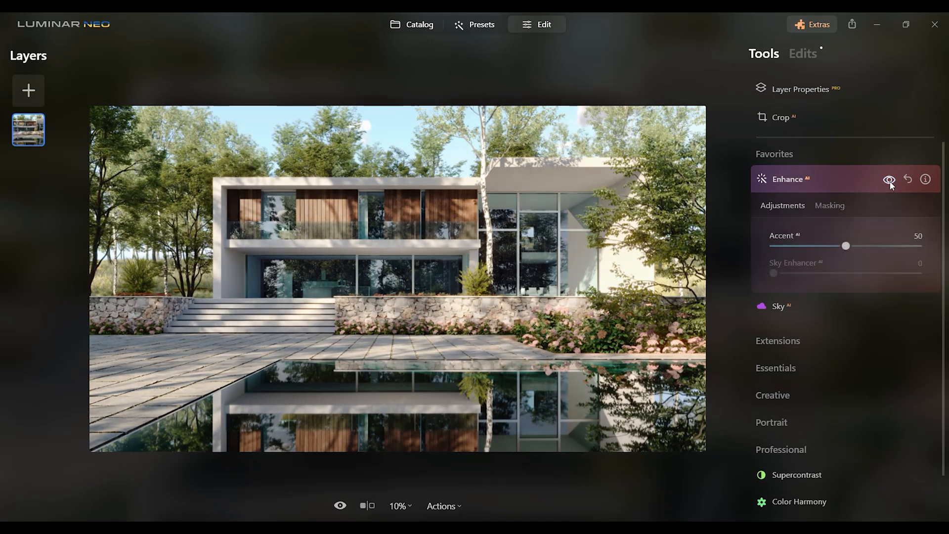
{"action": "left_click", "coordinate": [830, 206]}
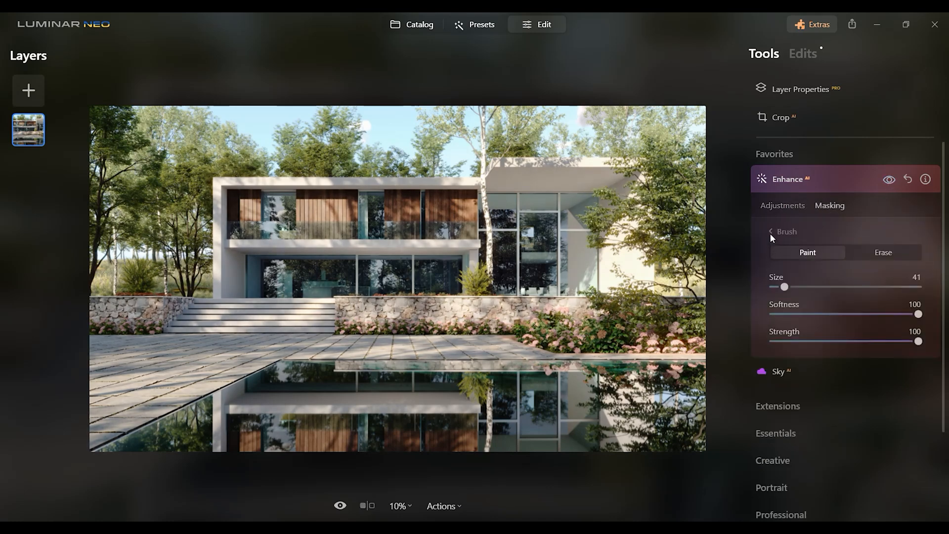
Step: Collapse Enhance and the Favorites group and expand the Essentials tools
{"action": "left_click", "coordinate": [782, 231]}
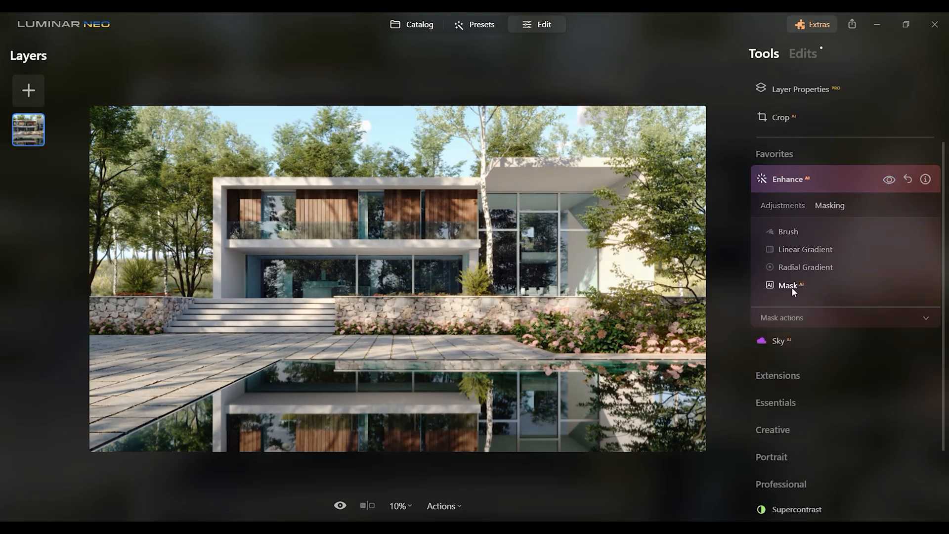
{"action": "left_click", "coordinate": [787, 179]}
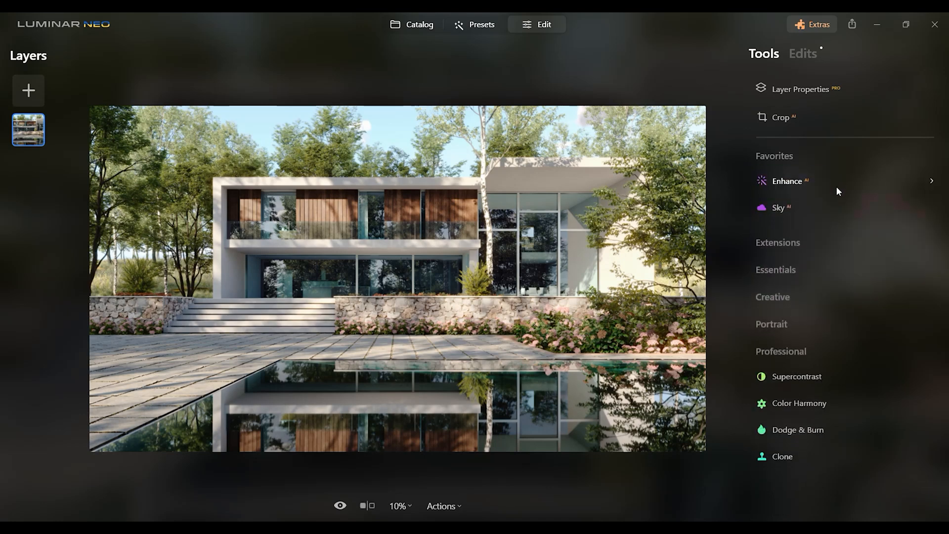
{"action": "left_click", "coordinate": [774, 156]}
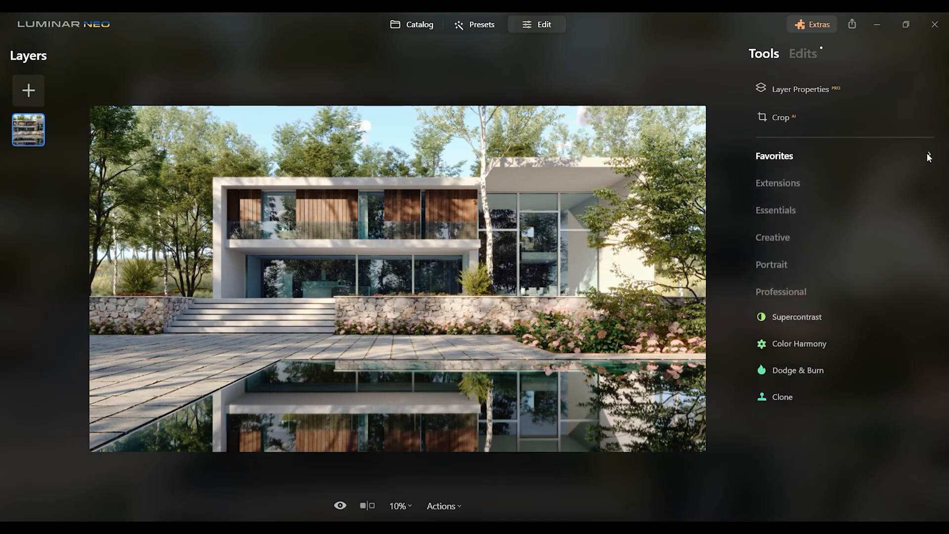
{"action": "left_click", "coordinate": [775, 210]}
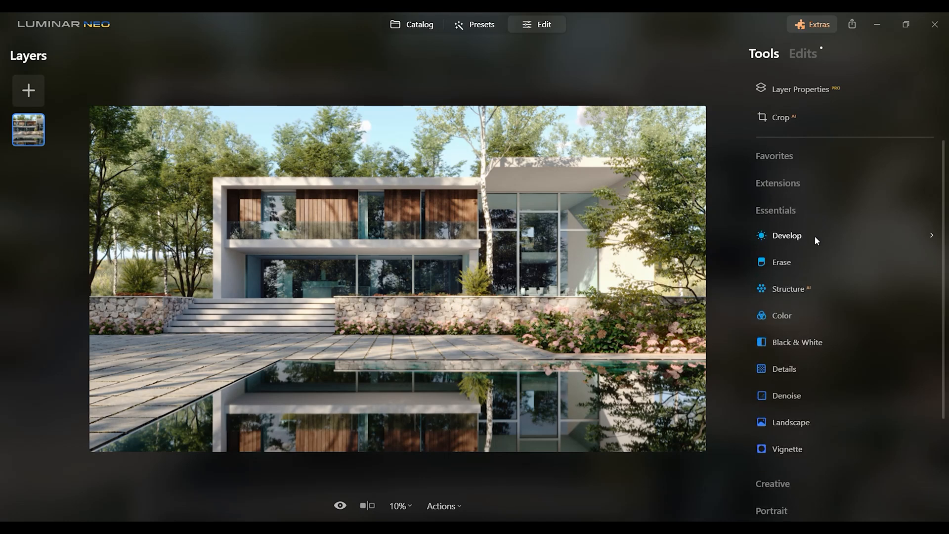
Step: In Develop, lower Exposure to -0.25 and raise the Highlights
{"action": "left_click", "coordinate": [787, 235]}
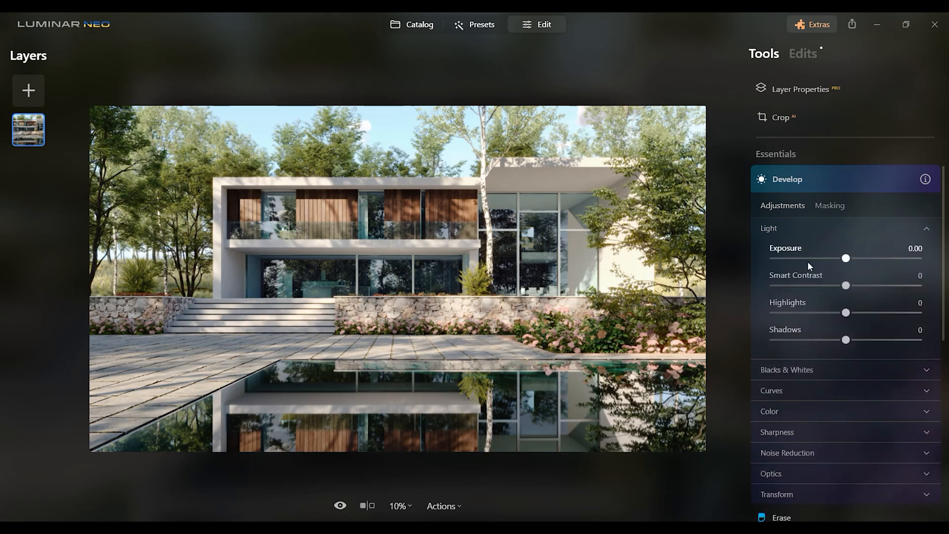
{"action": "left_click_drag", "start_coordinate": [846, 258], "coordinate": [841, 258]}
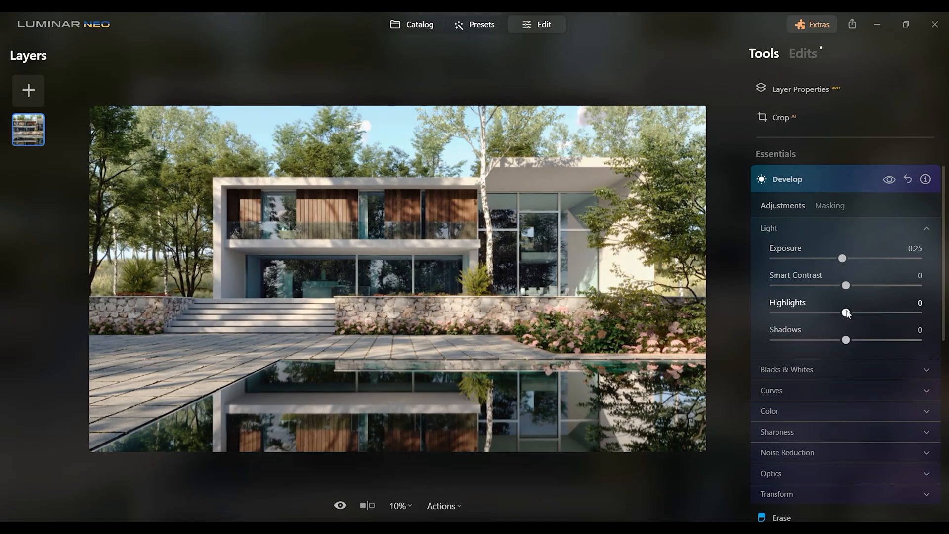
{"action": "left_click_drag", "start_coordinate": [847, 339], "coordinate": [875, 339]}
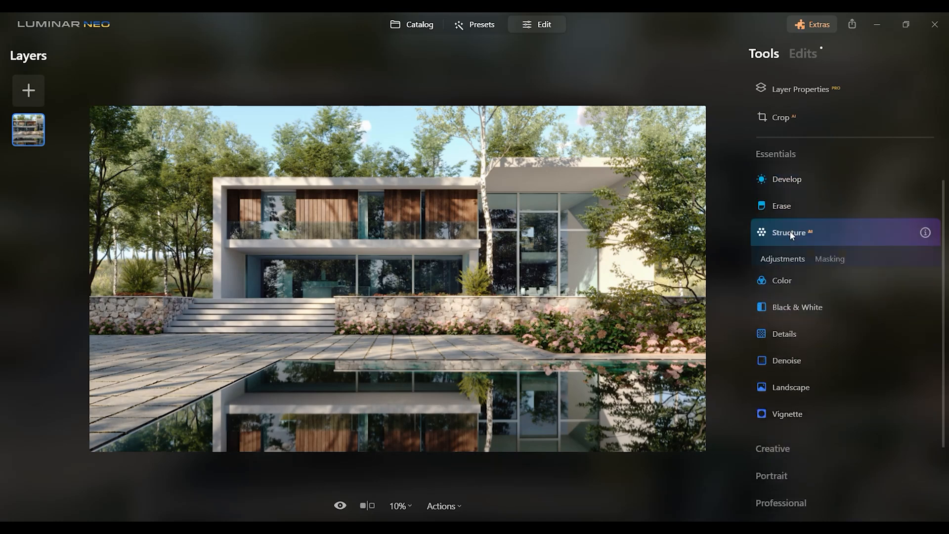
Step: Set Structure AI Amount to 15 after testing a stronger value, and compare the result
{"action": "left_click", "coordinate": [789, 233]}
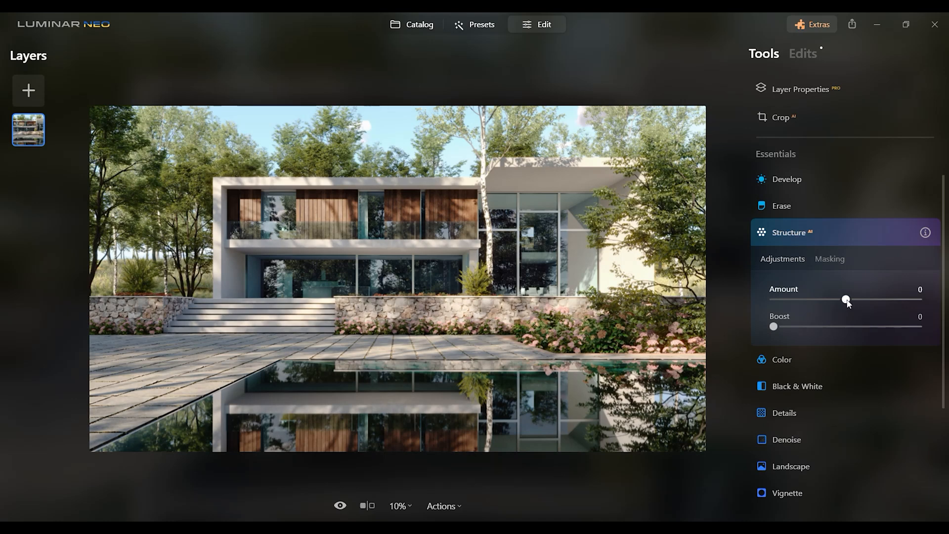
{"action": "left_click_drag", "start_coordinate": [847, 299], "coordinate": [910, 299]}
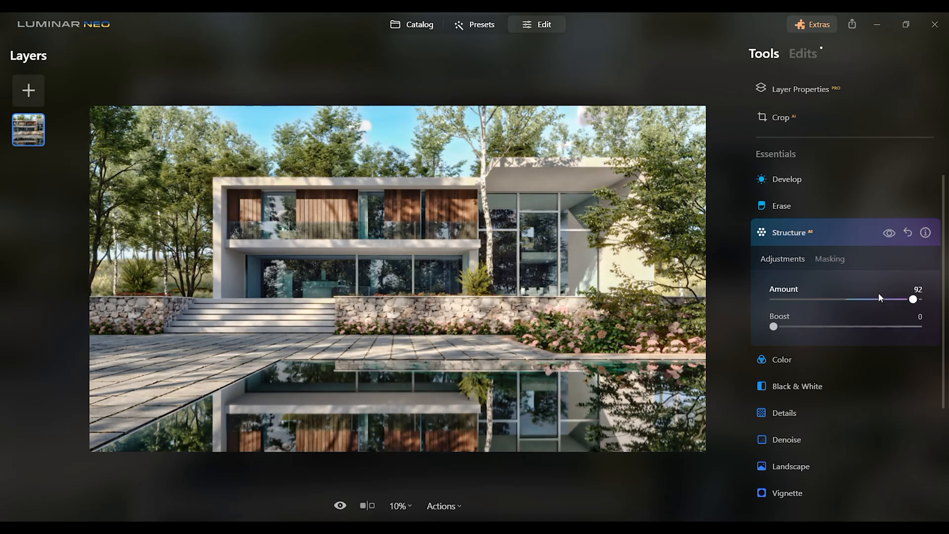
{"action": "left_click_drag", "start_coordinate": [914, 299], "coordinate": [907, 298]}
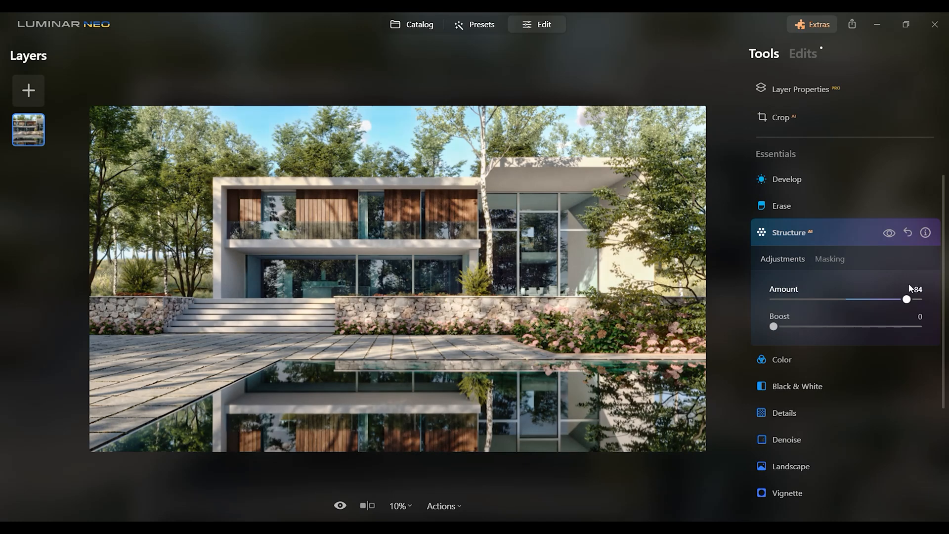
{"action": "left_click_drag", "start_coordinate": [907, 298], "coordinate": [857, 299]}
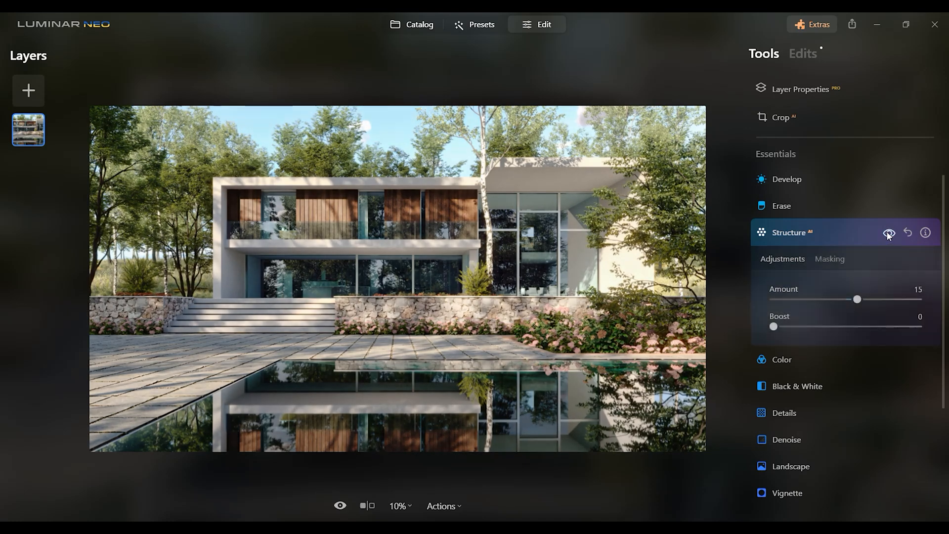
{"action": "left_click", "coordinate": [789, 232]}
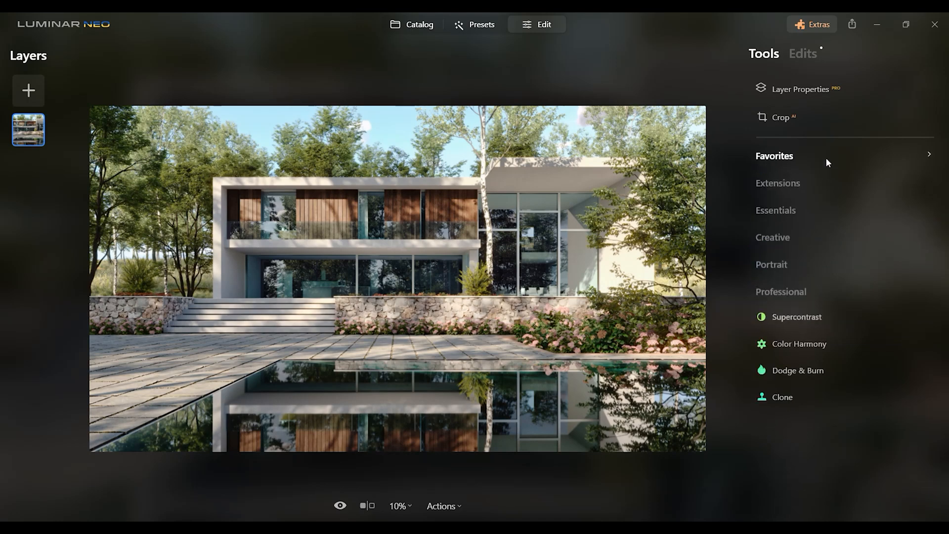
Step: In Relight AI, set Brightness Near -60, Brightness Far 25 and Depth 32
{"action": "left_click", "coordinate": [781, 292]}
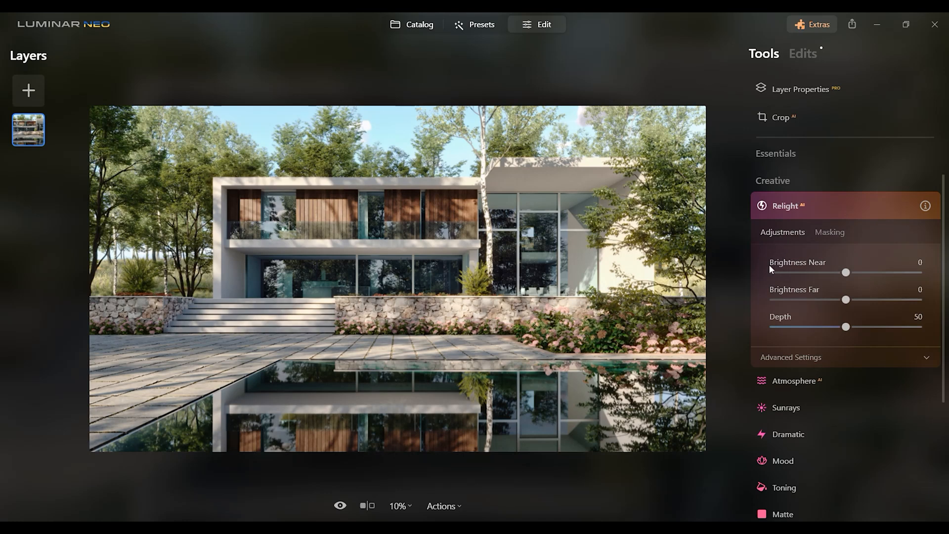
{"action": "left_click_drag", "start_coordinate": [846, 273], "coordinate": [800, 273]}
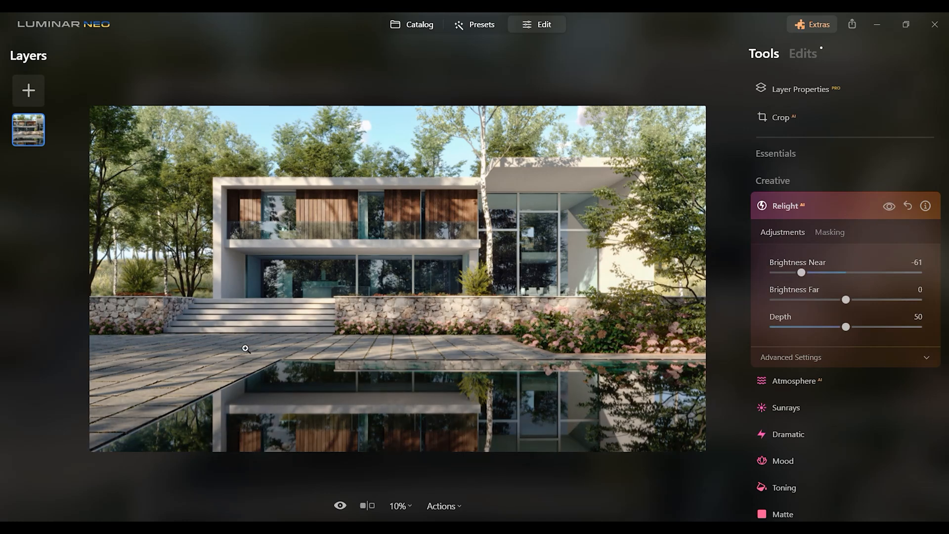
{"action": "left_click_drag", "start_coordinate": [801, 273], "coordinate": [811, 273]}
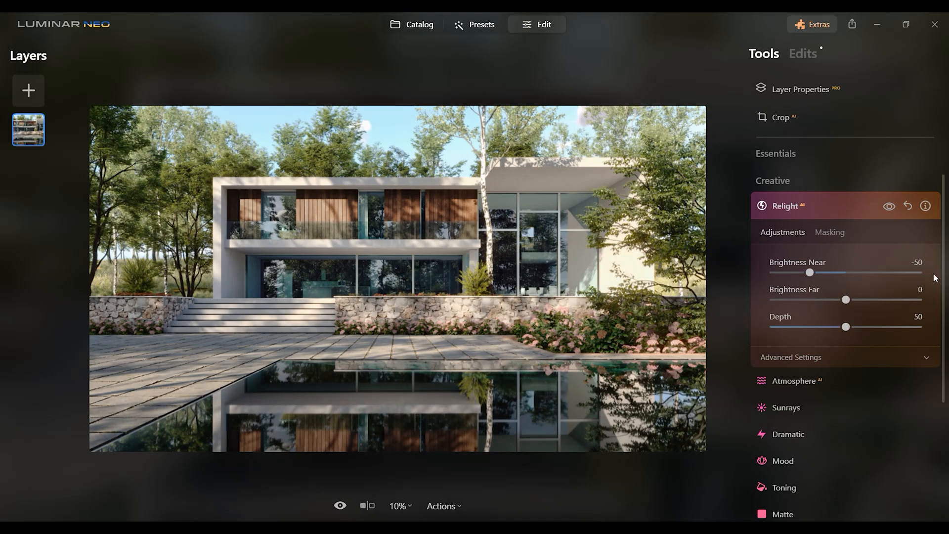
{"action": "left_click_drag", "start_coordinate": [810, 273], "coordinate": [803, 273]}
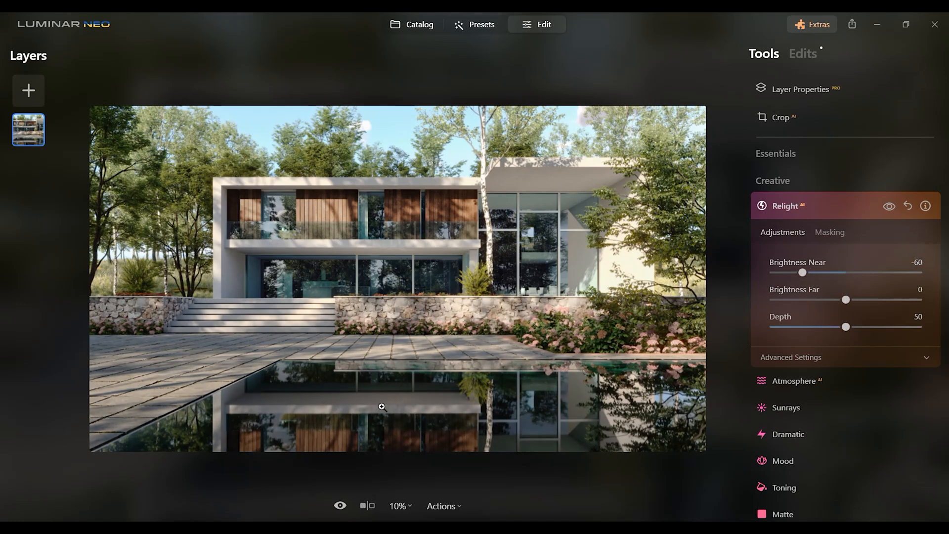
{"action": "left_click_drag", "start_coordinate": [846, 300], "coordinate": [870, 300]}
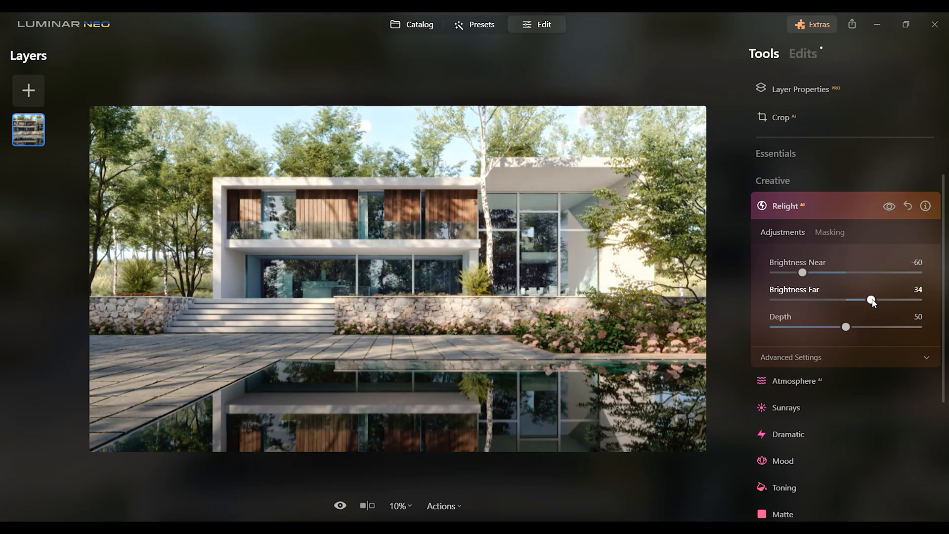
{"action": "left_click_drag", "start_coordinate": [872, 300], "coordinate": [864, 300]}
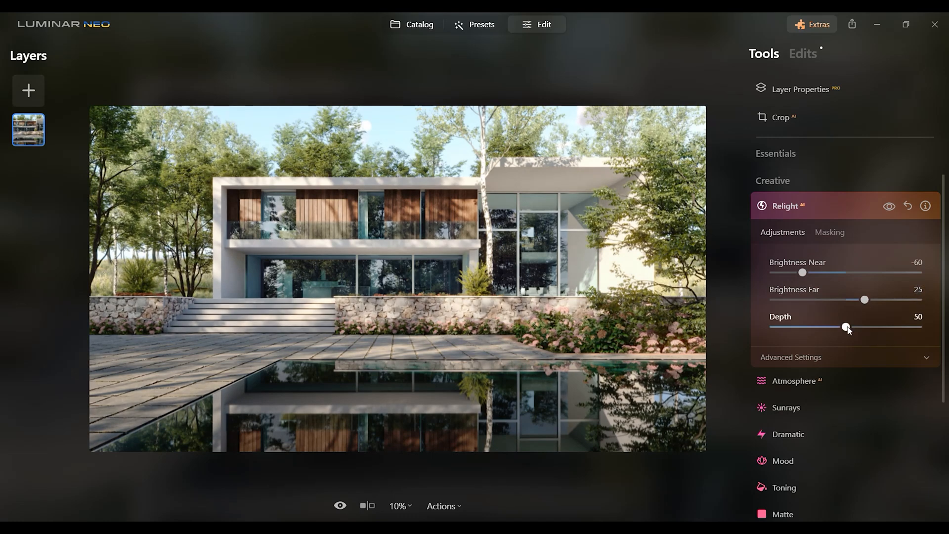
{"action": "left_click_drag", "start_coordinate": [847, 326], "coordinate": [845, 326]}
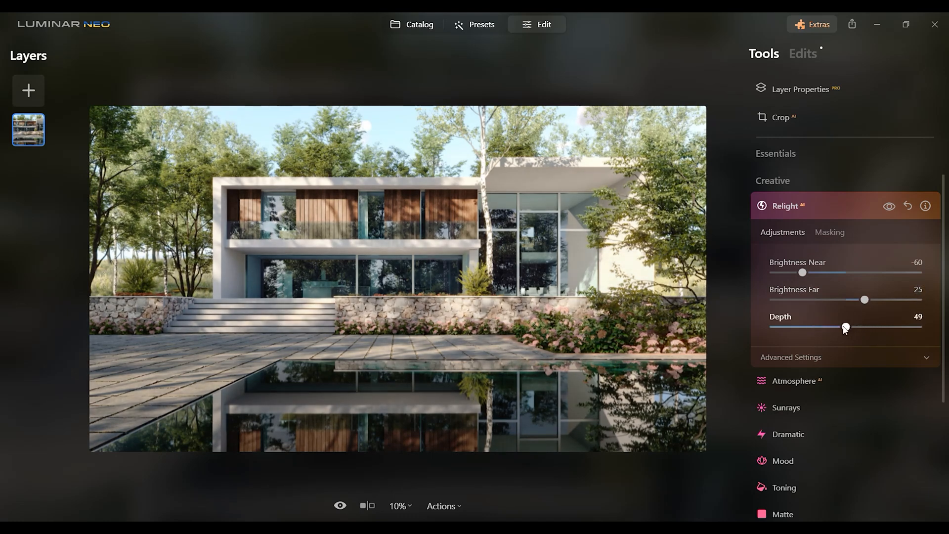
{"action": "left_click_drag", "start_coordinate": [845, 326], "coordinate": [822, 327]}
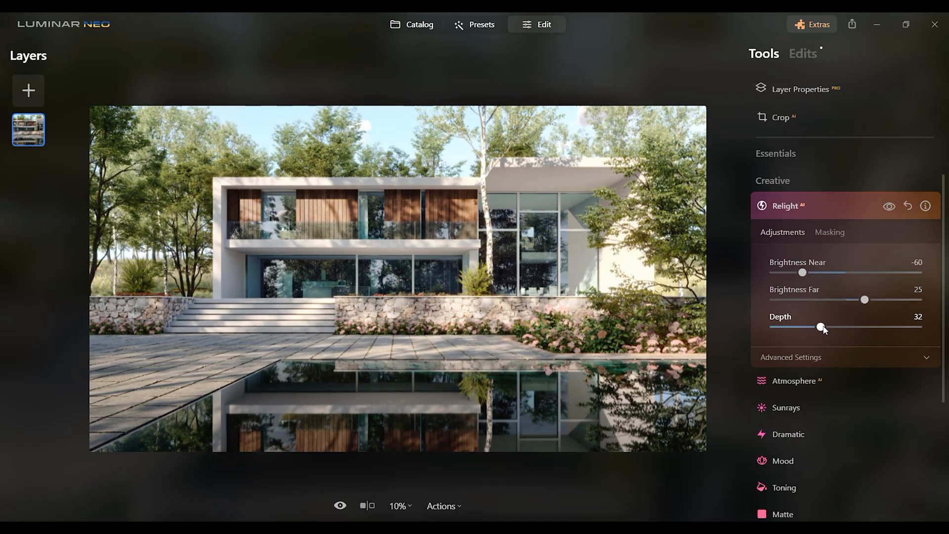
Step: Add the Dramatic effect and settle its Amount at about 9, then collapse the tool
{"action": "left_click", "coordinate": [785, 205]}
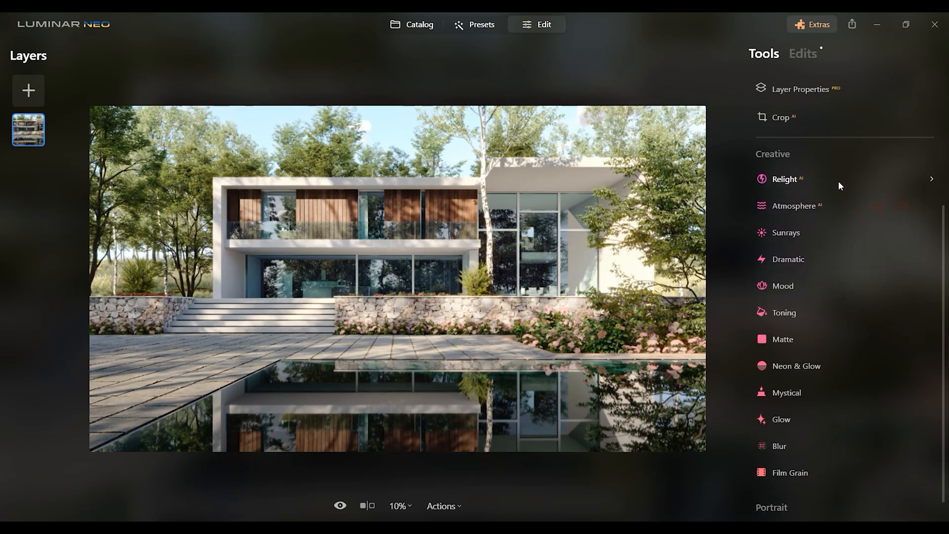
{"action": "mouse_move", "coordinate": [846, 261]}
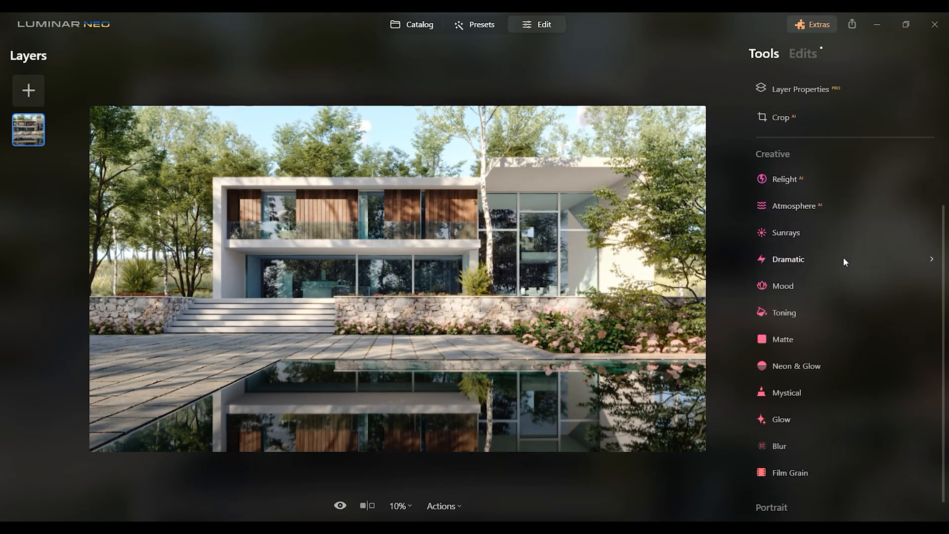
{"action": "left_click", "coordinate": [789, 259]}
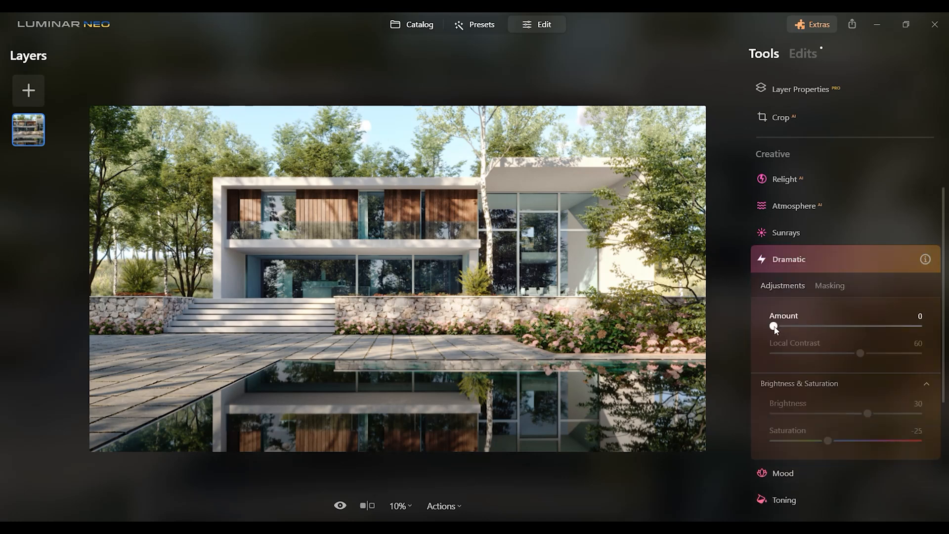
{"action": "left_click_drag", "start_coordinate": [771, 326], "coordinate": [780, 326]}
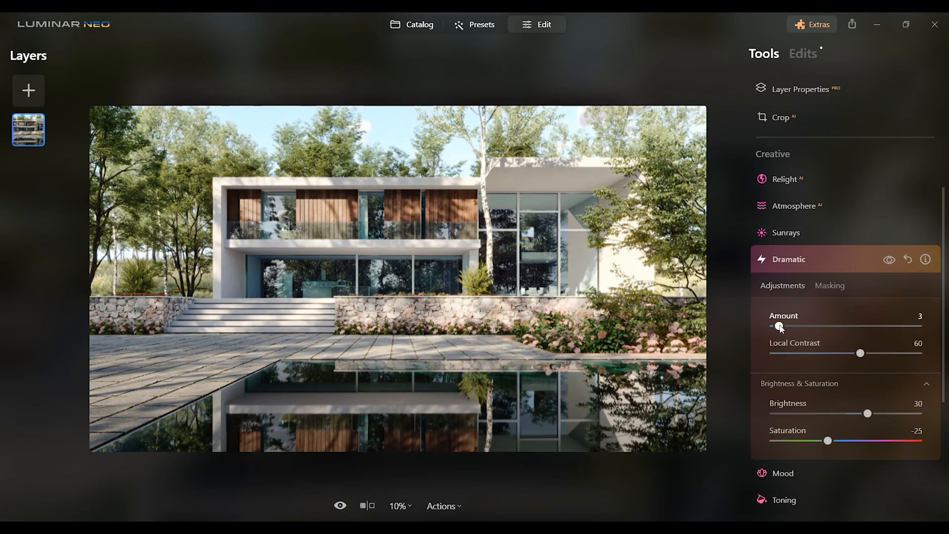
{"action": "left_click_drag", "start_coordinate": [780, 327], "coordinate": [777, 327]}
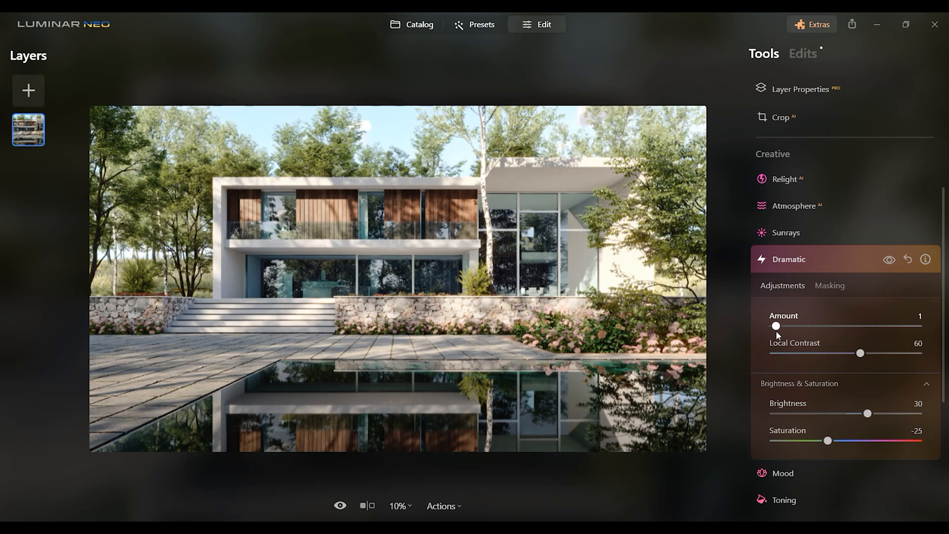
{"action": "left_click_drag", "start_coordinate": [831, 441], "coordinate": [828, 441]}
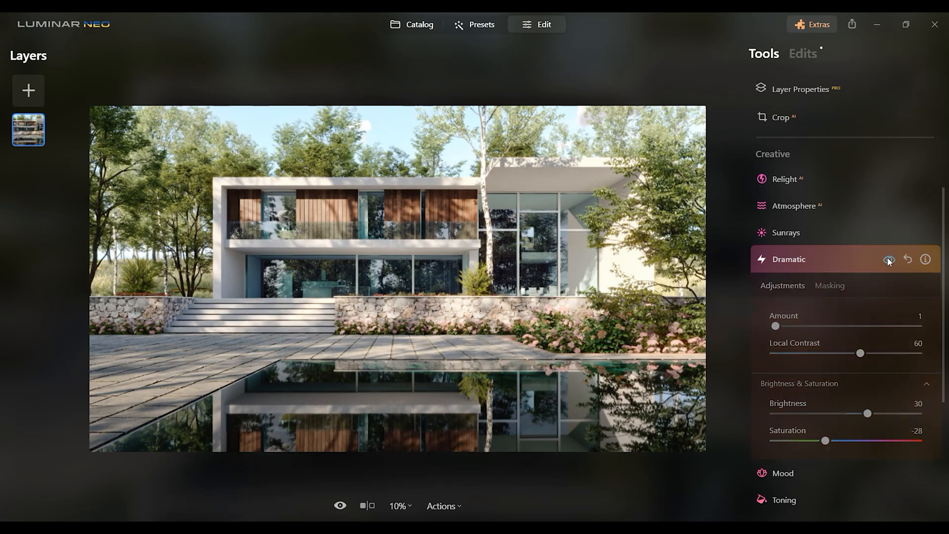
{"action": "left_click_drag", "start_coordinate": [775, 325], "coordinate": [782, 325]}
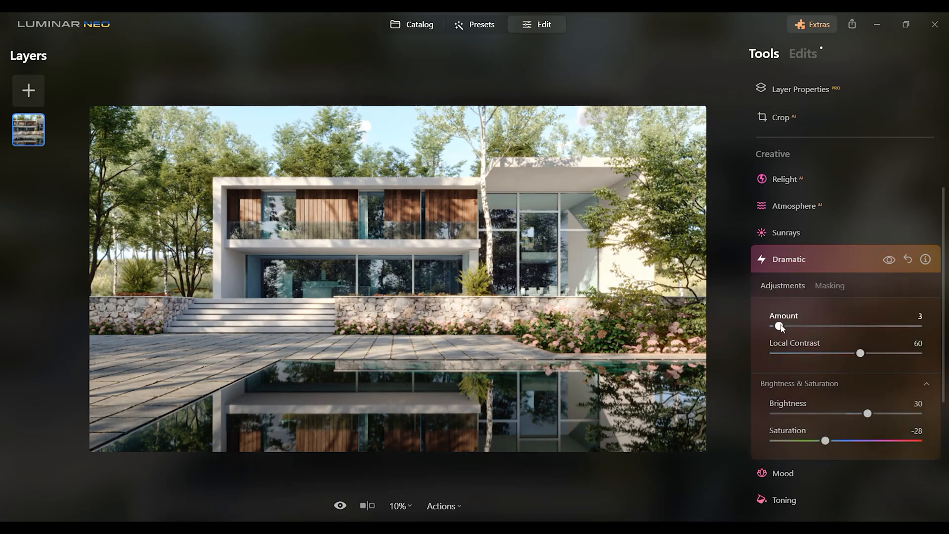
{"action": "left_click_drag", "start_coordinate": [778, 325], "coordinate": [807, 325]}
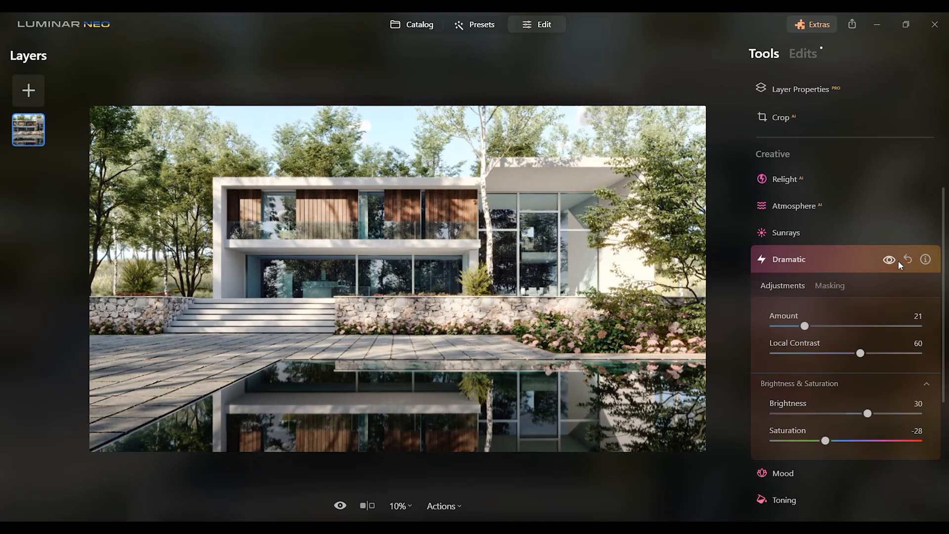
{"action": "left_click_drag", "start_coordinate": [804, 326], "coordinate": [789, 326]}
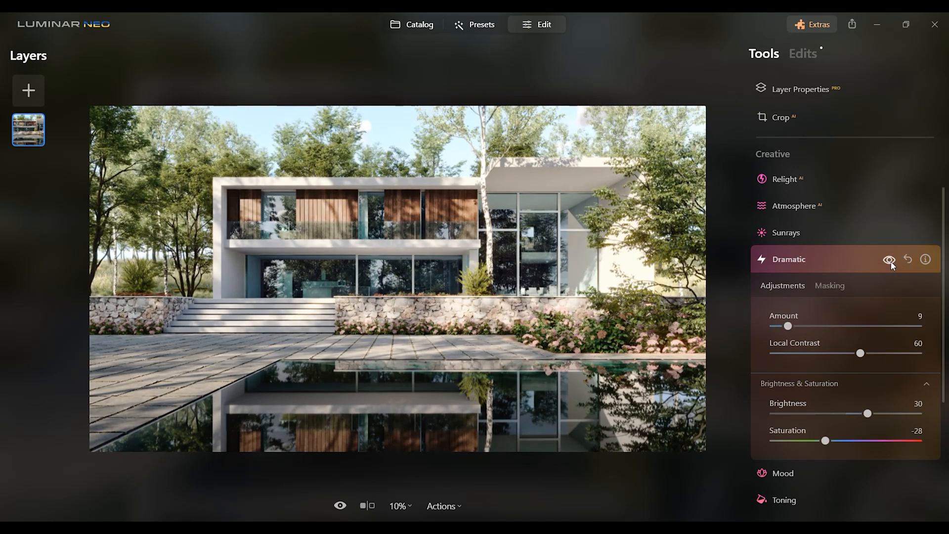
{"action": "left_click", "coordinate": [789, 259]}
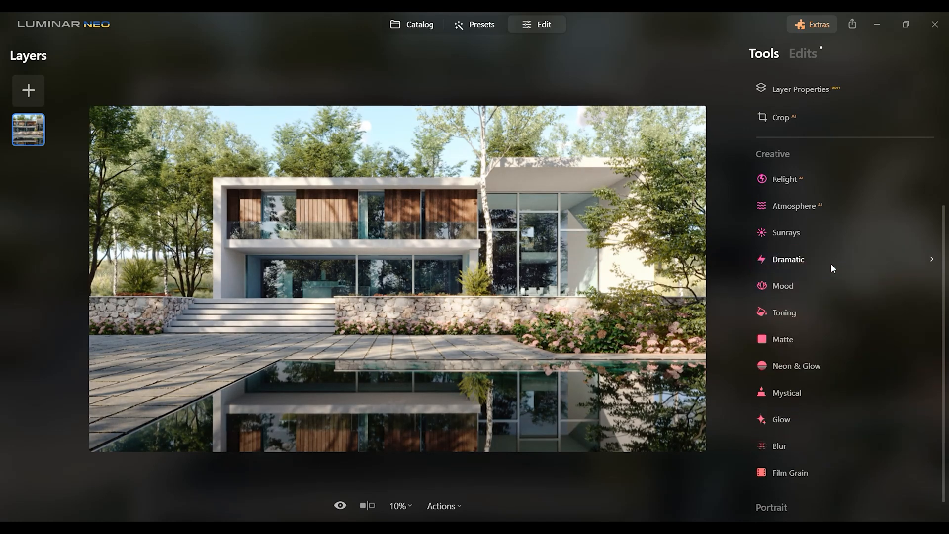
Step: Apply the Creative > Red Trace LUT as the Mood look at amount 30
{"action": "left_click", "coordinate": [783, 286]}
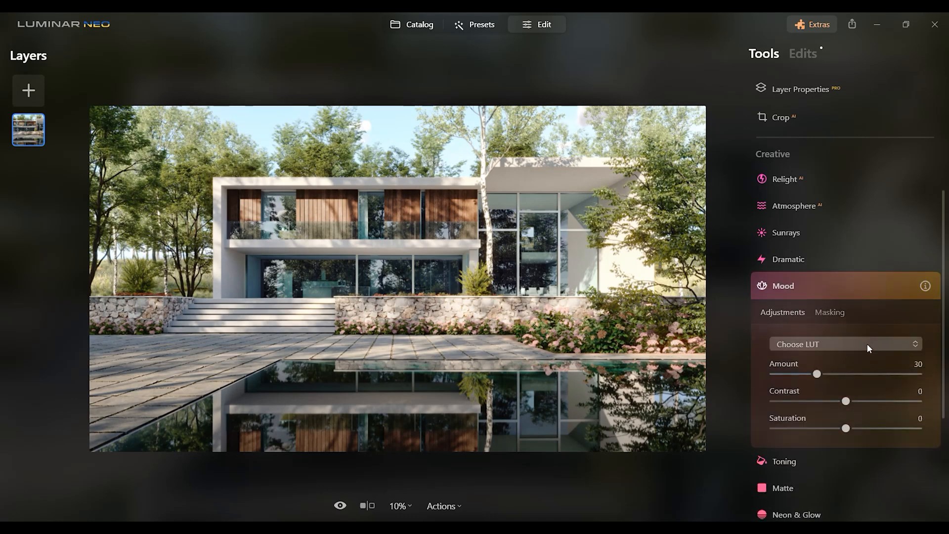
{"action": "left_click", "coordinate": [846, 344]}
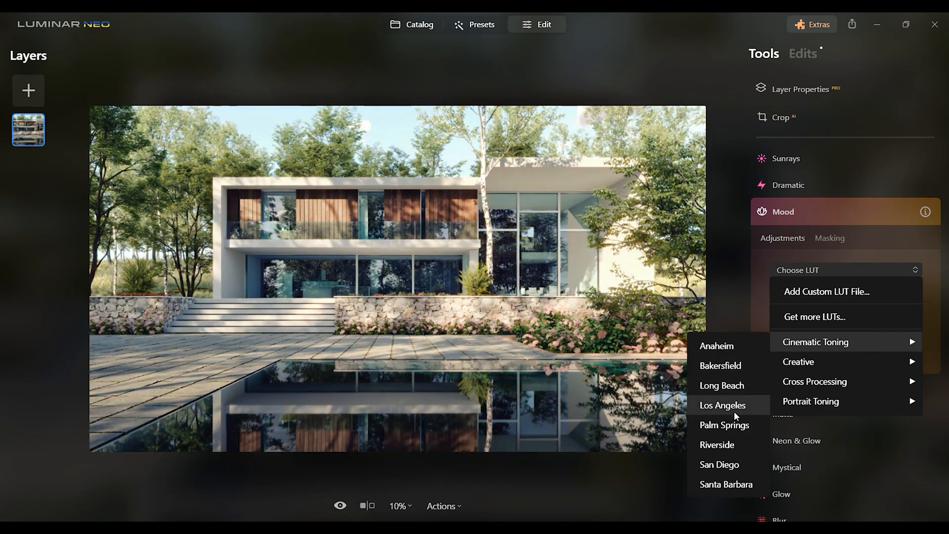
{"action": "mouse_move", "coordinate": [720, 464]}
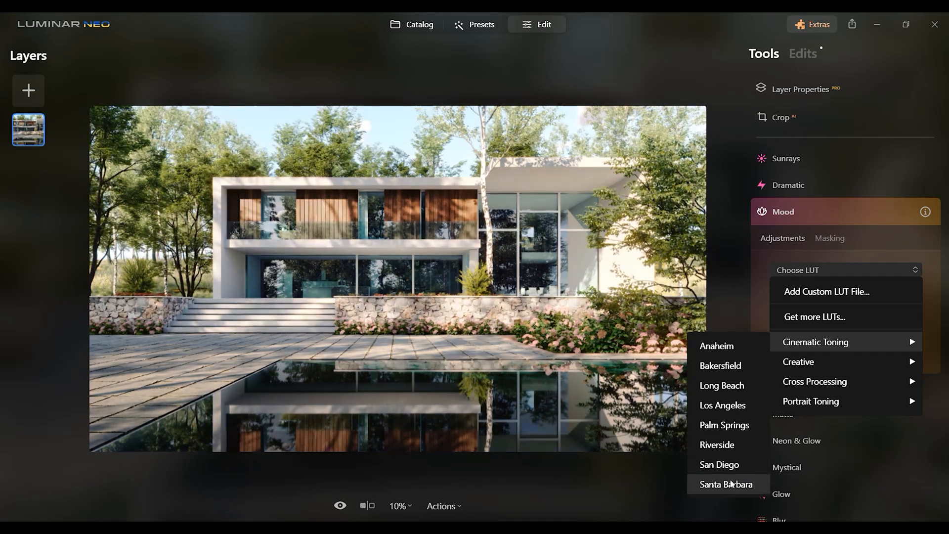
{"action": "left_click", "coordinate": [816, 362]}
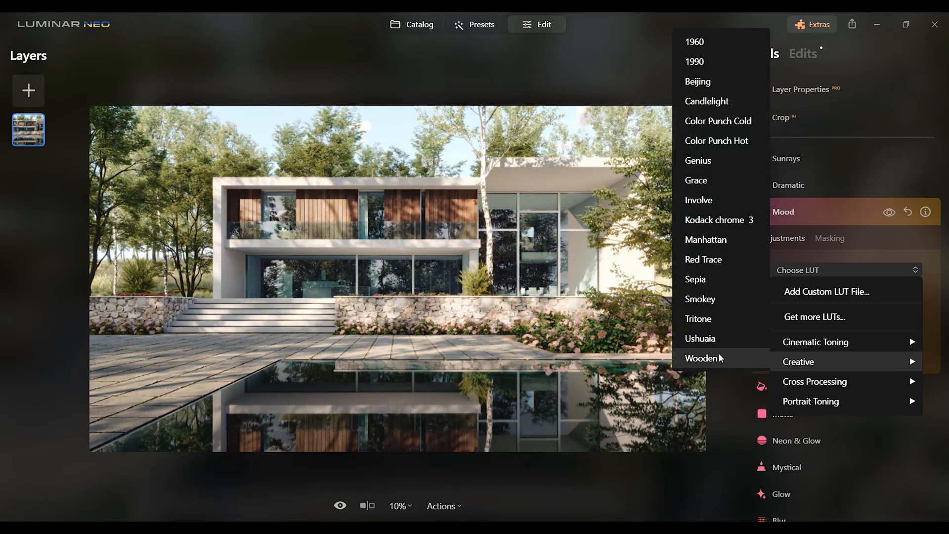
{"action": "mouse_move", "coordinate": [708, 259]}
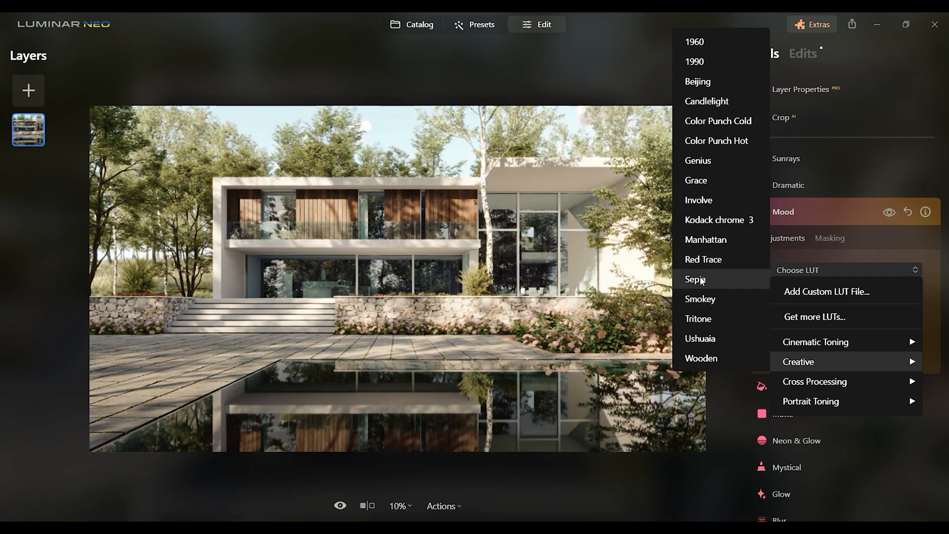
{"action": "mouse_move", "coordinate": [728, 248]}
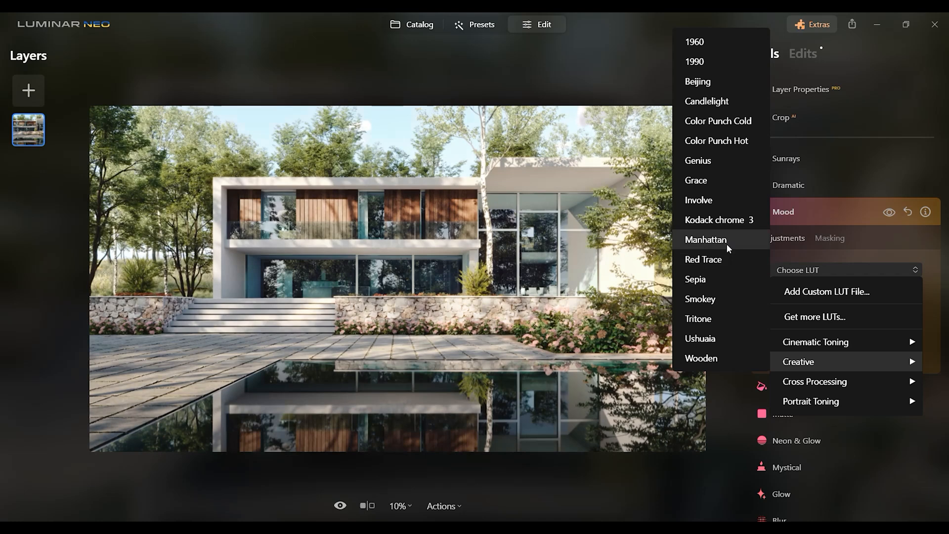
{"action": "mouse_move", "coordinate": [718, 174]}
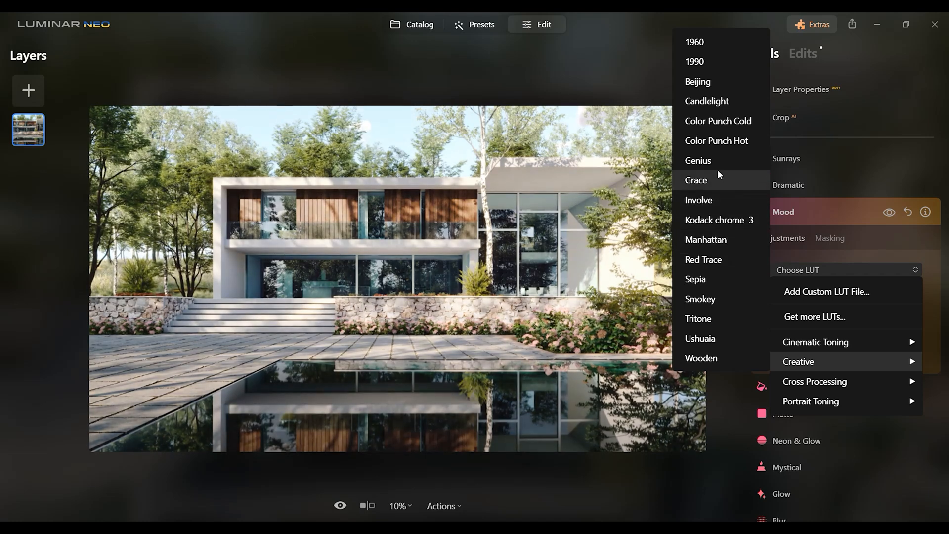
{"action": "mouse_move", "coordinate": [716, 120]}
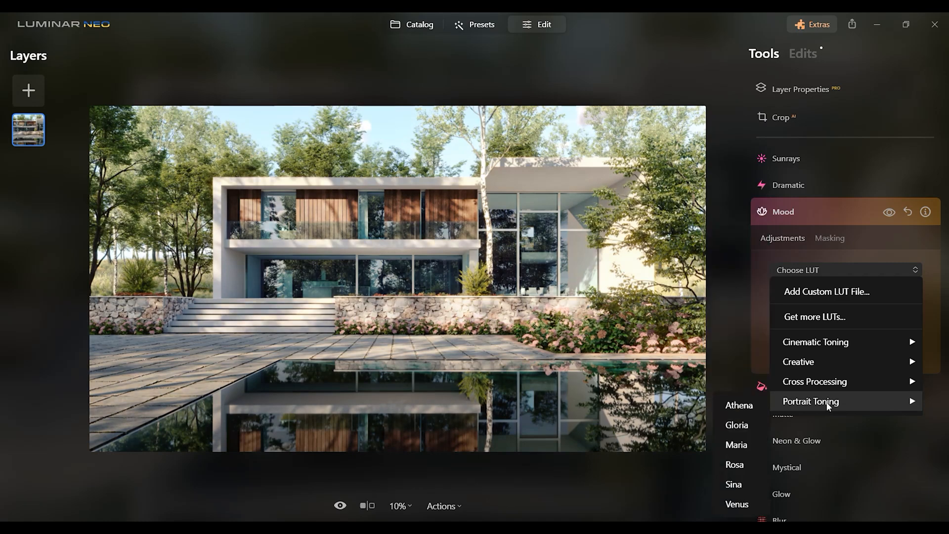
{"action": "mouse_move", "coordinate": [836, 362]}
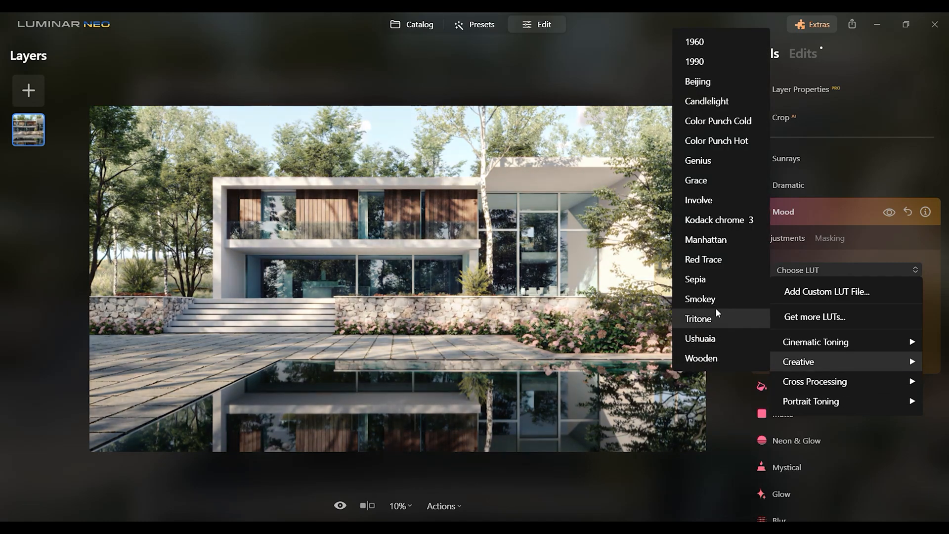
{"action": "left_click", "coordinate": [703, 259]}
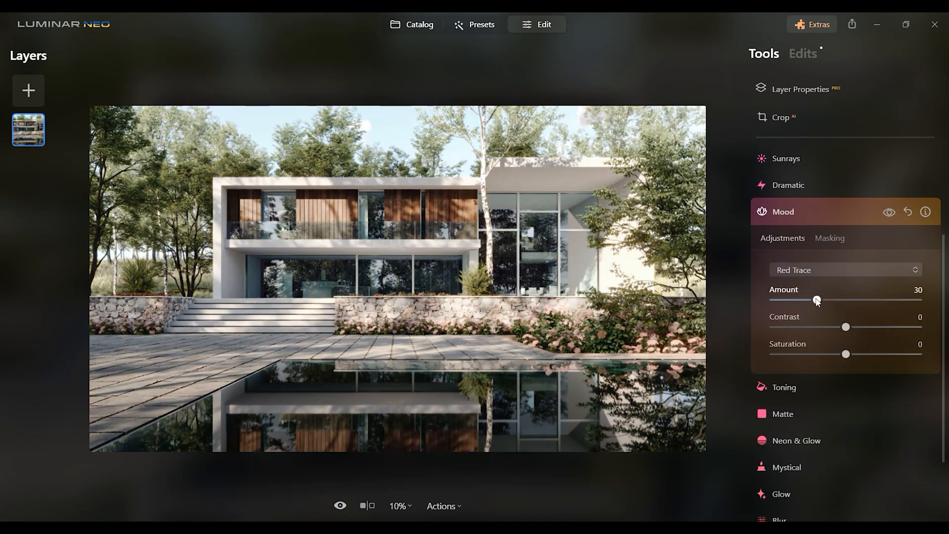
Step: Tune the Red Trace mood to Amount 19, Contrast 12 and Saturation 21
{"action": "left_click_drag", "start_coordinate": [816, 300], "coordinate": [842, 299]}
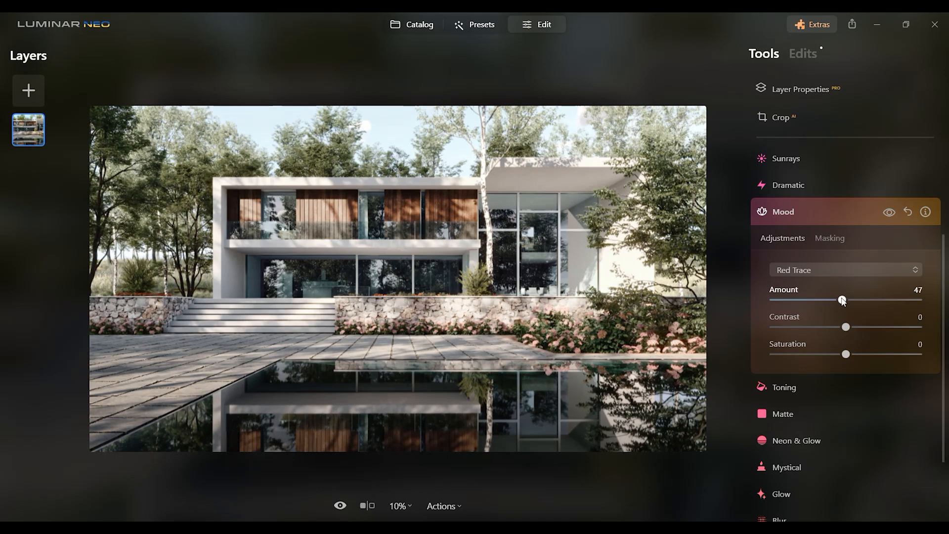
{"action": "left_click_drag", "start_coordinate": [842, 300], "coordinate": [819, 300]}
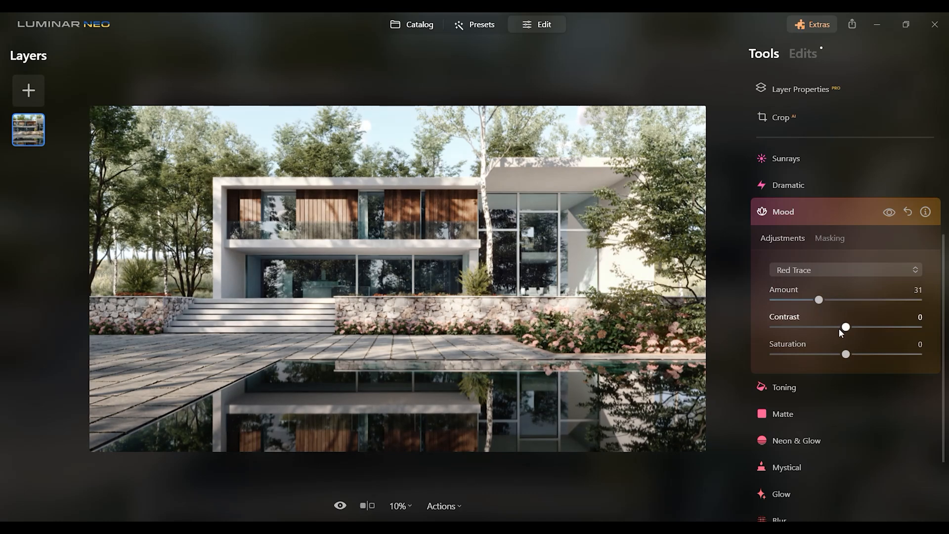
{"action": "left_click_drag", "start_coordinate": [845, 327], "coordinate": [813, 327]}
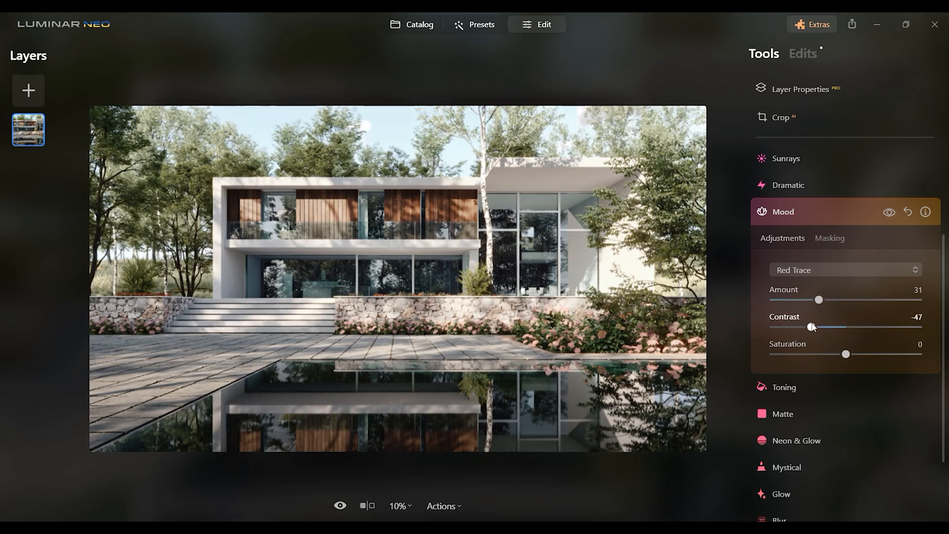
{"action": "left_click_drag", "start_coordinate": [834, 327], "coordinate": [856, 327]}
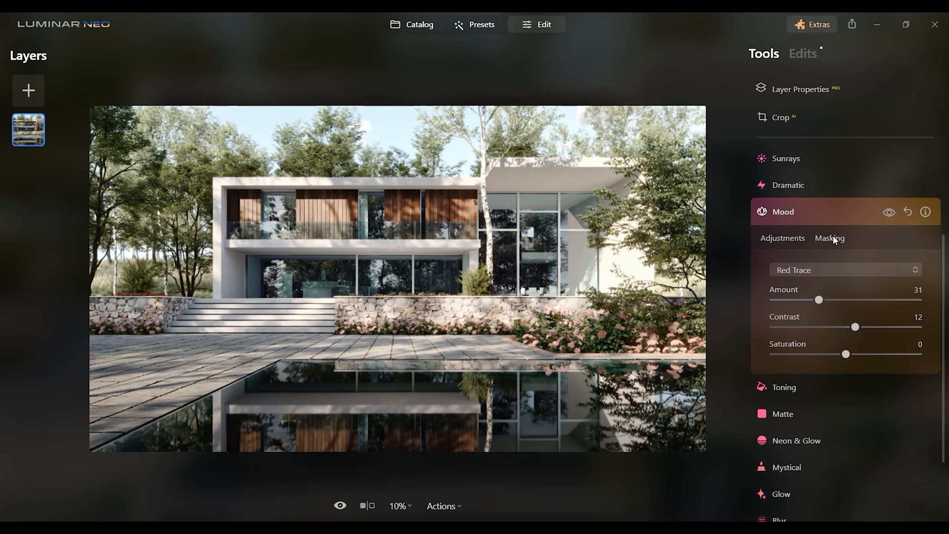
{"action": "mouse_move", "coordinate": [823, 249]}
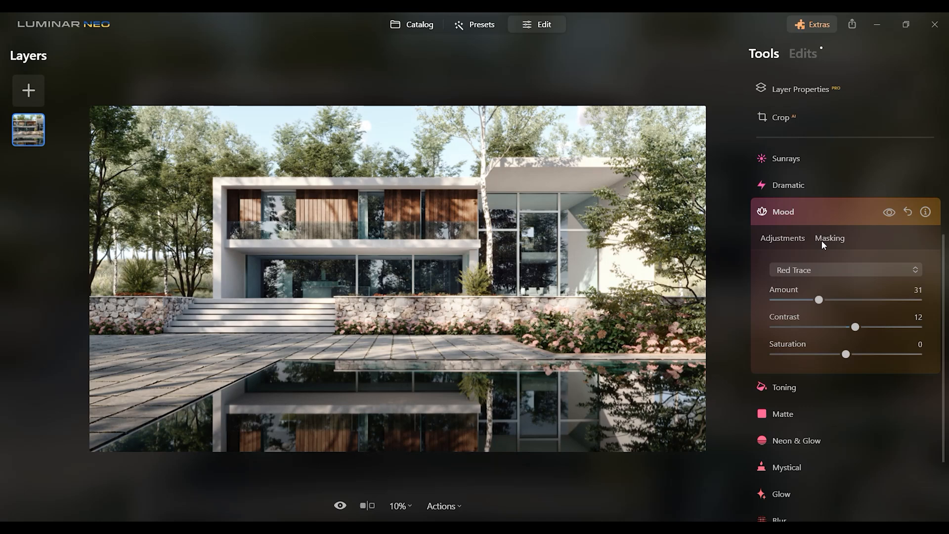
{"action": "left_click_drag", "start_coordinate": [847, 354], "coordinate": [819, 354]}
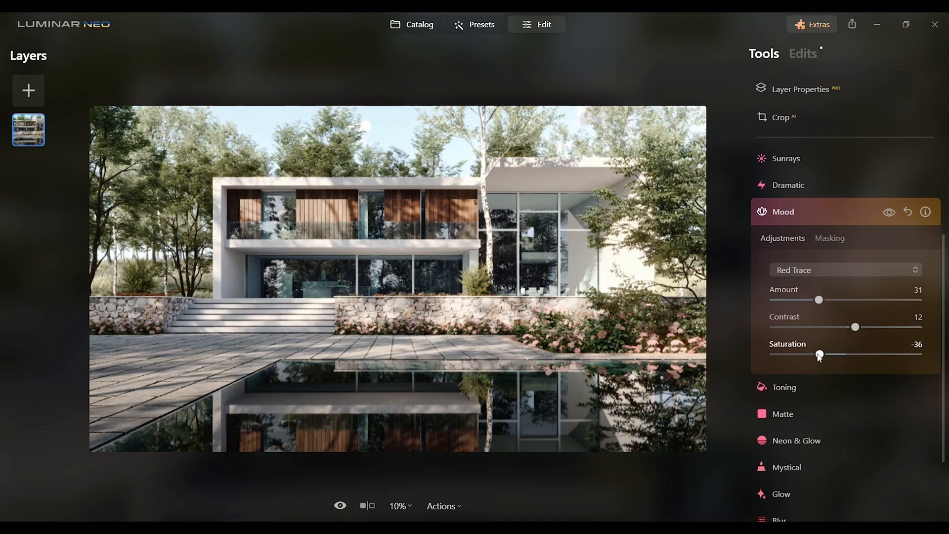
{"action": "left_click_drag", "start_coordinate": [820, 354], "coordinate": [872, 354]}
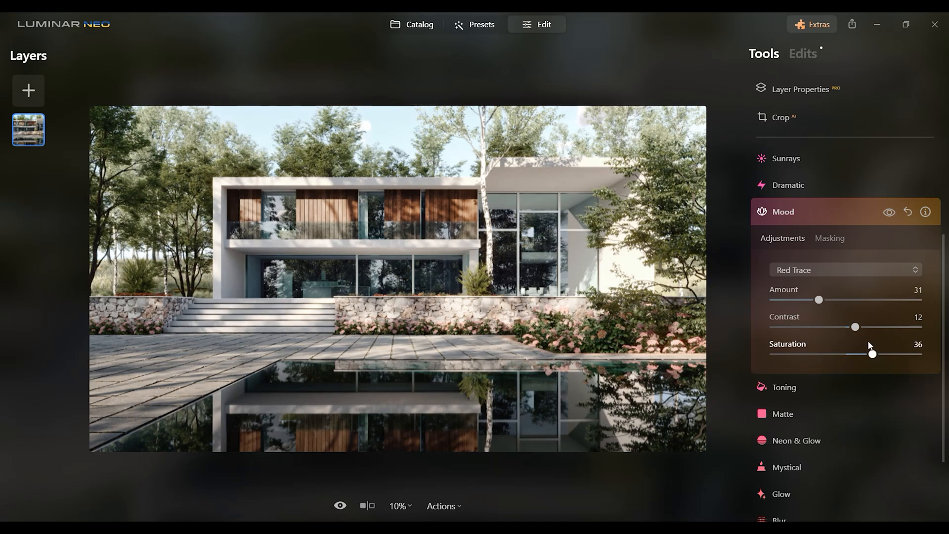
{"action": "left_click_drag", "start_coordinate": [872, 354], "coordinate": [862, 354]}
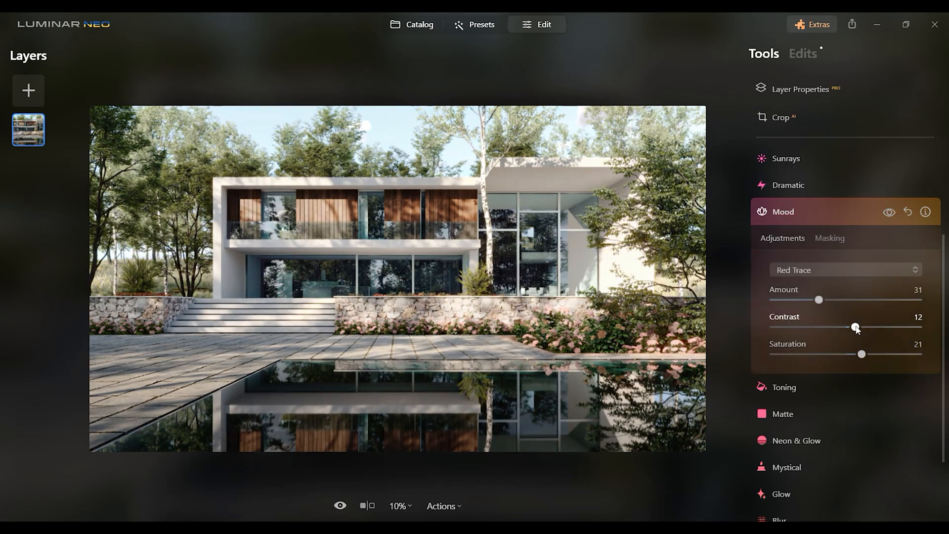
{"action": "left_click_drag", "start_coordinate": [834, 299], "coordinate": [802, 299]}
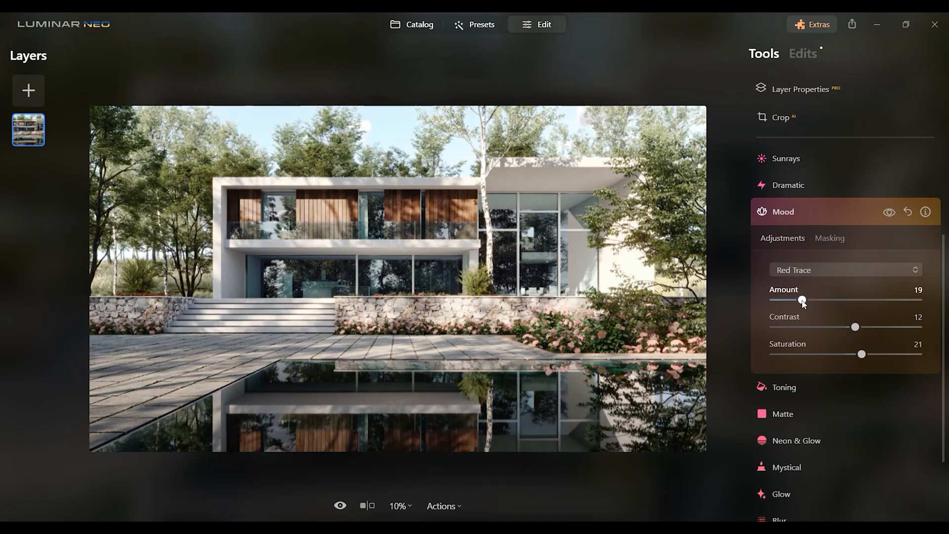
Step: Compare the image without Mood, then bring up the Professional tools
{"action": "left_click", "coordinate": [889, 212]}
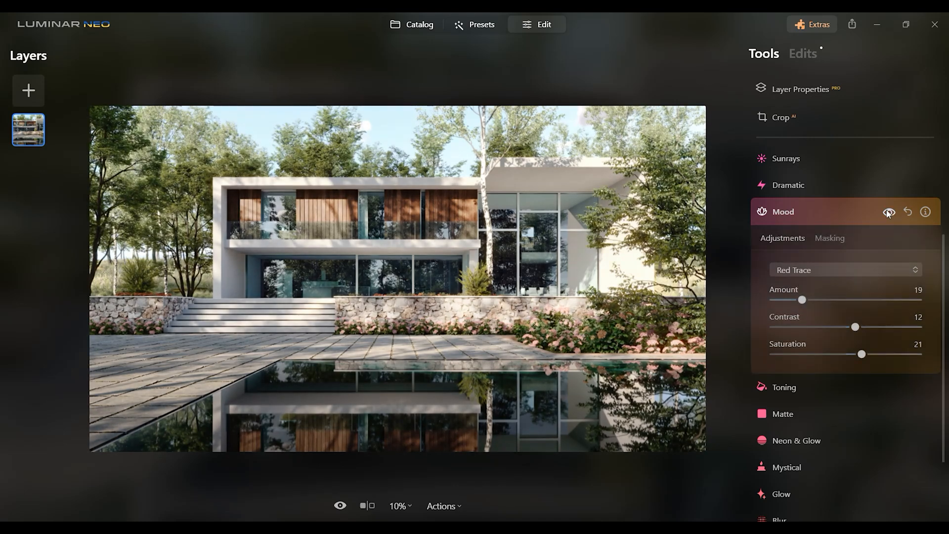
{"action": "left_click", "coordinate": [784, 211]}
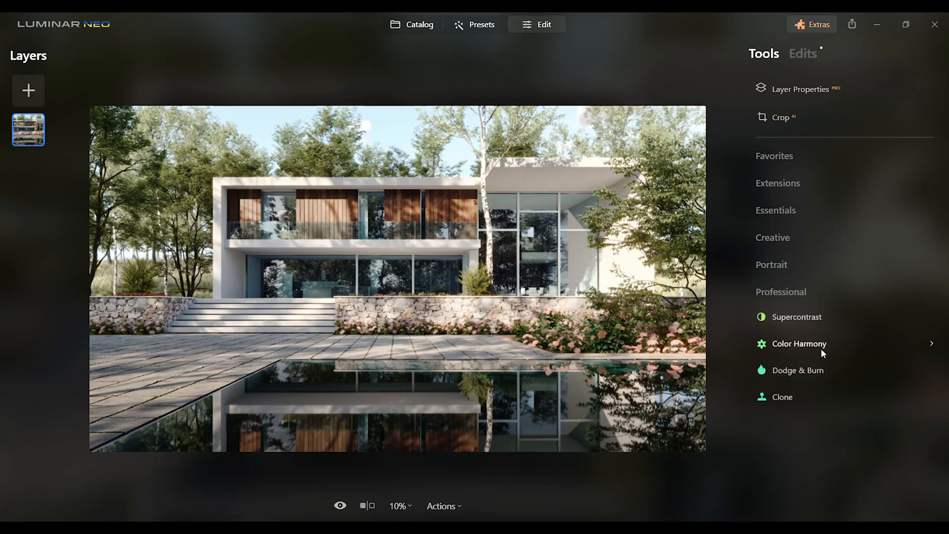
Step: In Color Harmony, set Brilliance -4 and Warmth 9
{"action": "left_click", "coordinate": [799, 344]}
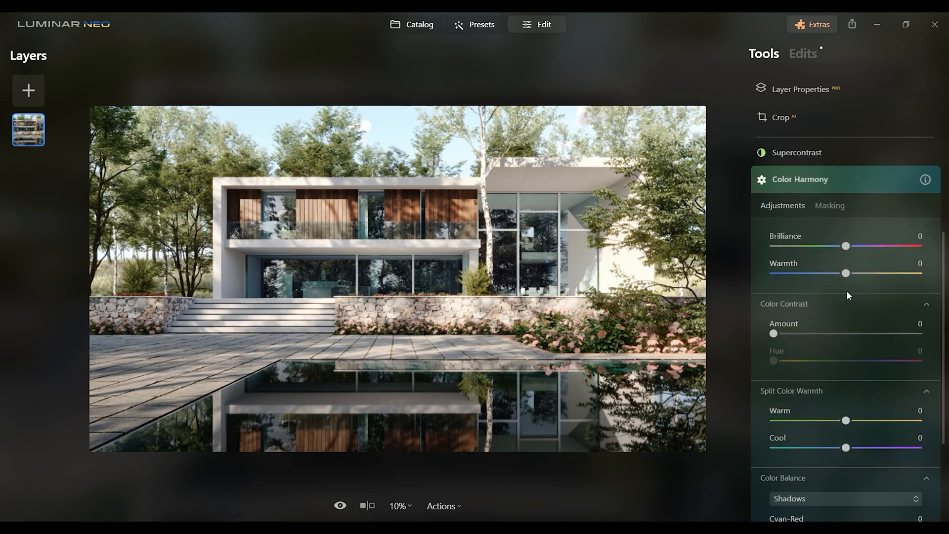
{"action": "left_click_drag", "start_coordinate": [846, 246], "coordinate": [829, 247]}
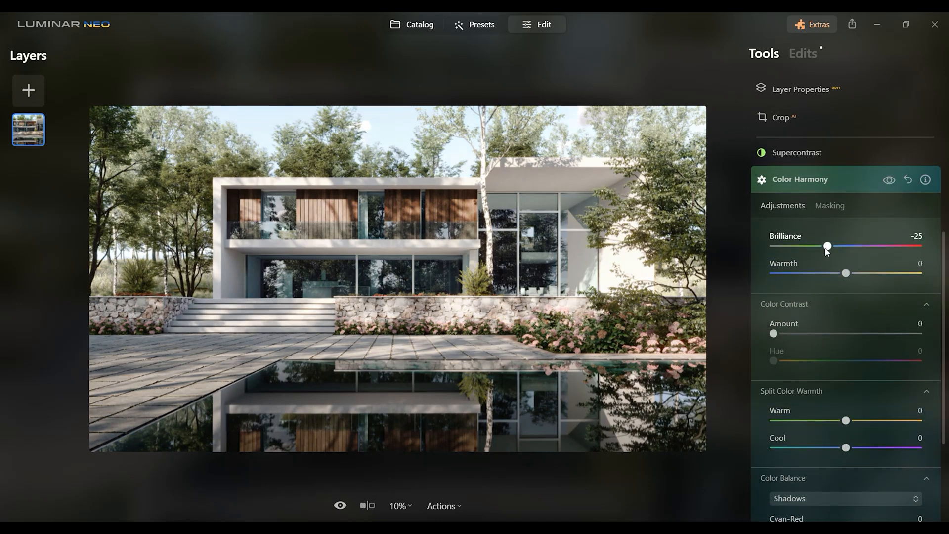
{"action": "left_click_drag", "start_coordinate": [829, 246], "coordinate": [841, 246]}
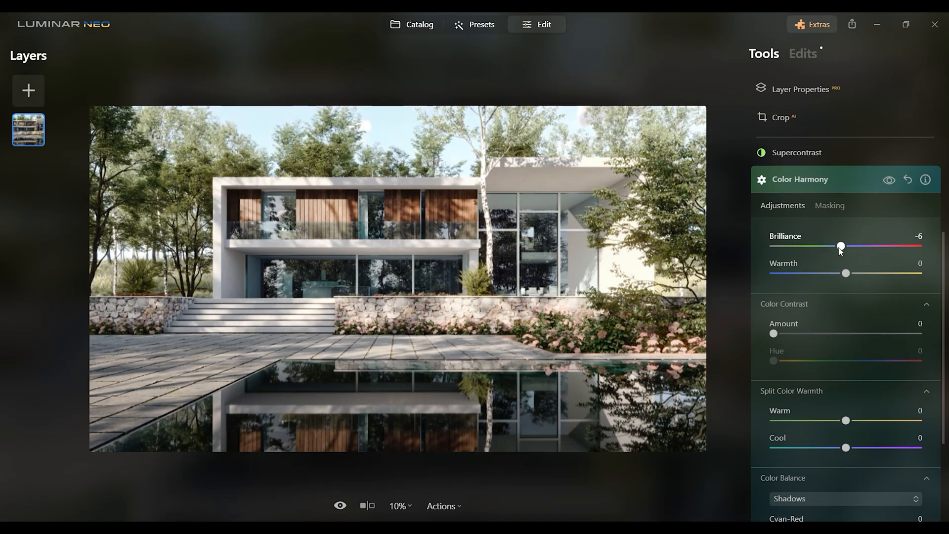
{"action": "left_click_drag", "start_coordinate": [840, 246], "coordinate": [837, 246]}
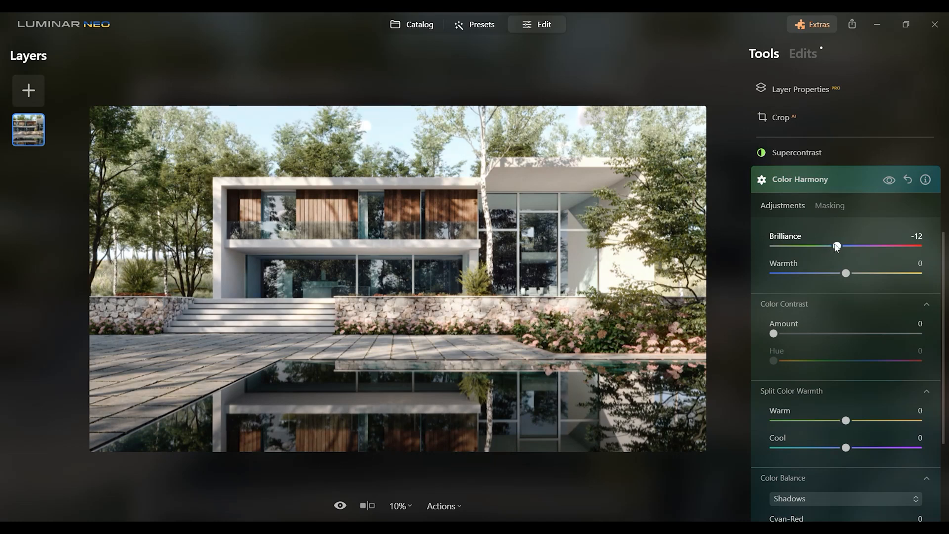
{"action": "left_click_drag", "start_coordinate": [837, 247], "coordinate": [843, 247]}
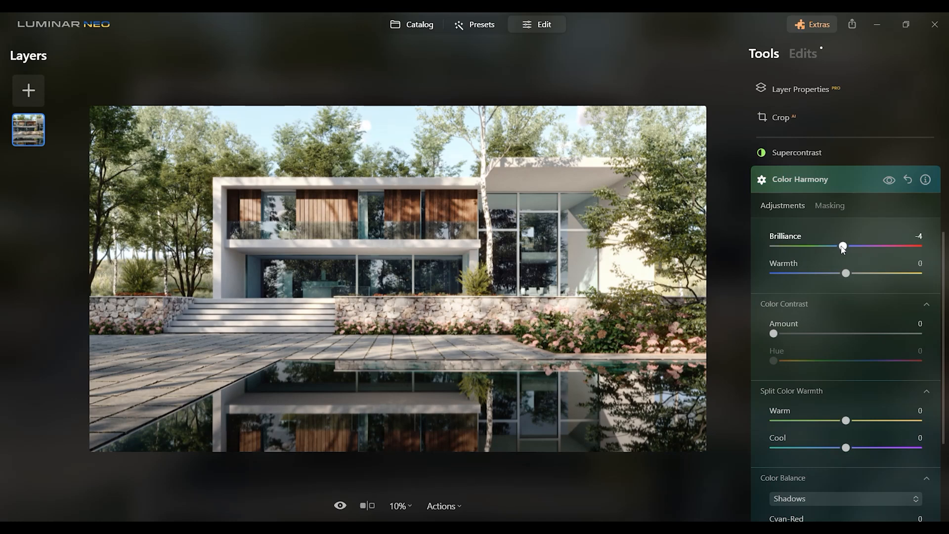
{"action": "left_click_drag", "start_coordinate": [847, 273], "coordinate": [877, 273]}
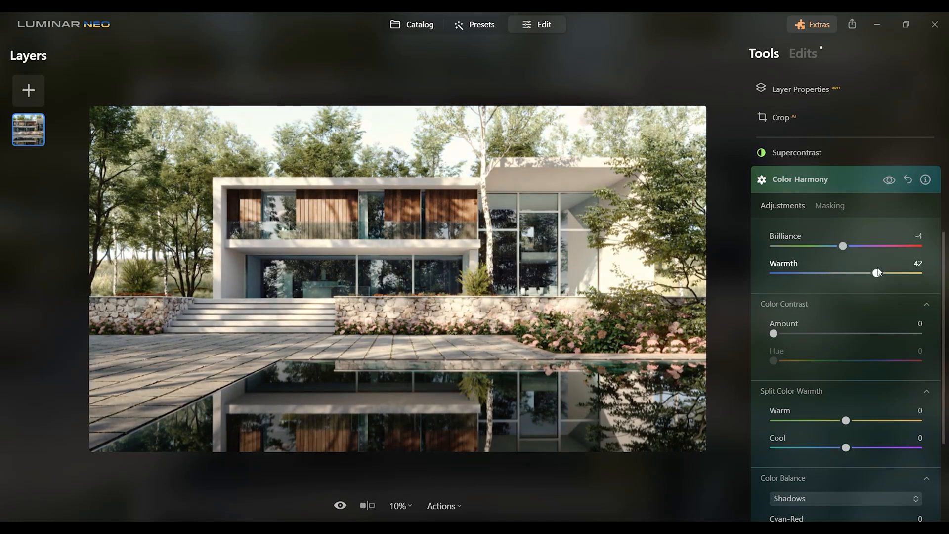
{"action": "left_click_drag", "start_coordinate": [875, 273], "coordinate": [856, 273]}
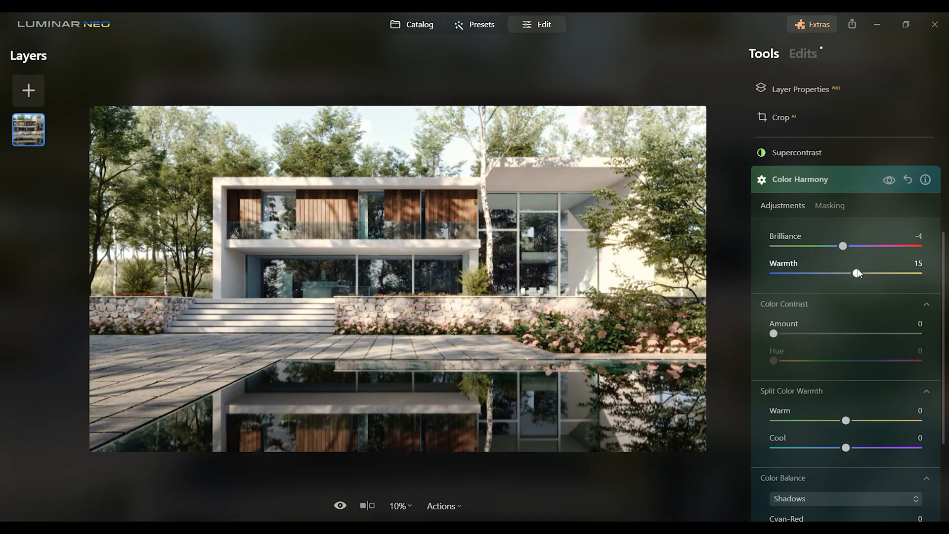
{"action": "left_click_drag", "start_coordinate": [858, 273], "coordinate": [853, 273]}
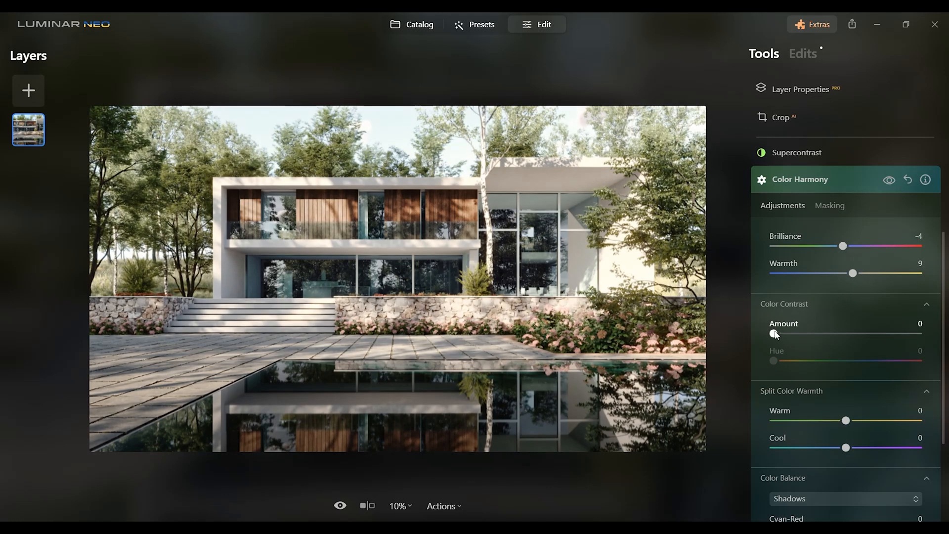
Step: Set Color Contrast 10, warm split-tone about 5 and cool split-tone -20
{"action": "left_click_drag", "start_coordinate": [774, 335], "coordinate": [846, 335]}
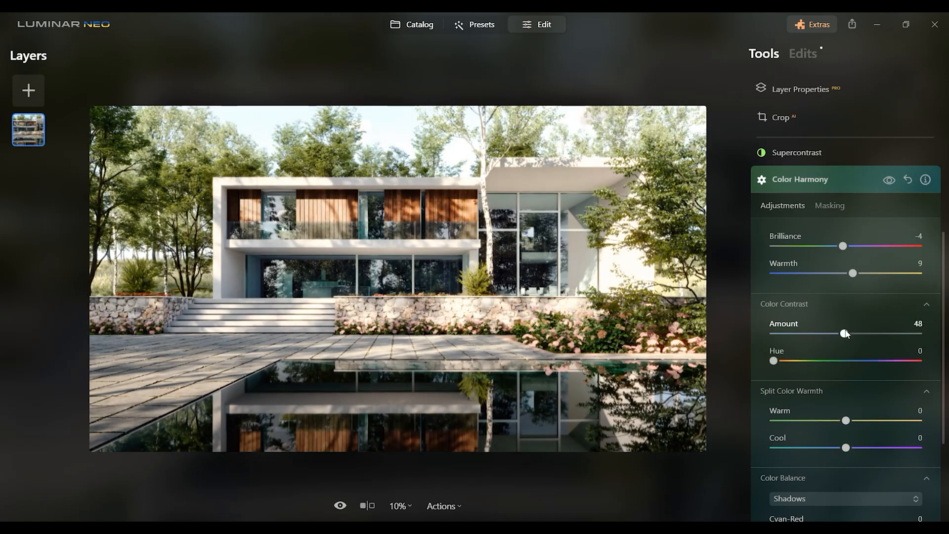
{"action": "left_click_drag", "start_coordinate": [845, 333], "coordinate": [797, 333]}
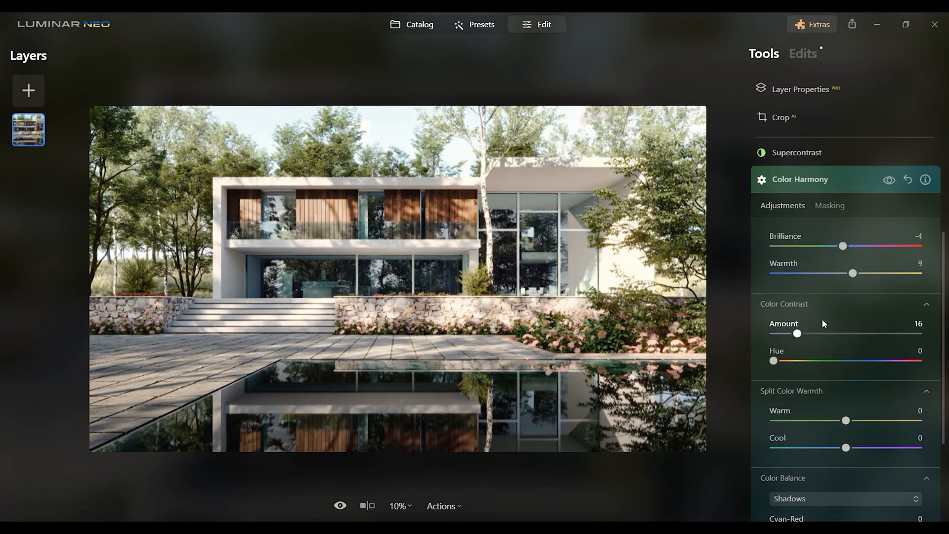
{"action": "left_click_drag", "start_coordinate": [798, 333], "coordinate": [791, 333]}
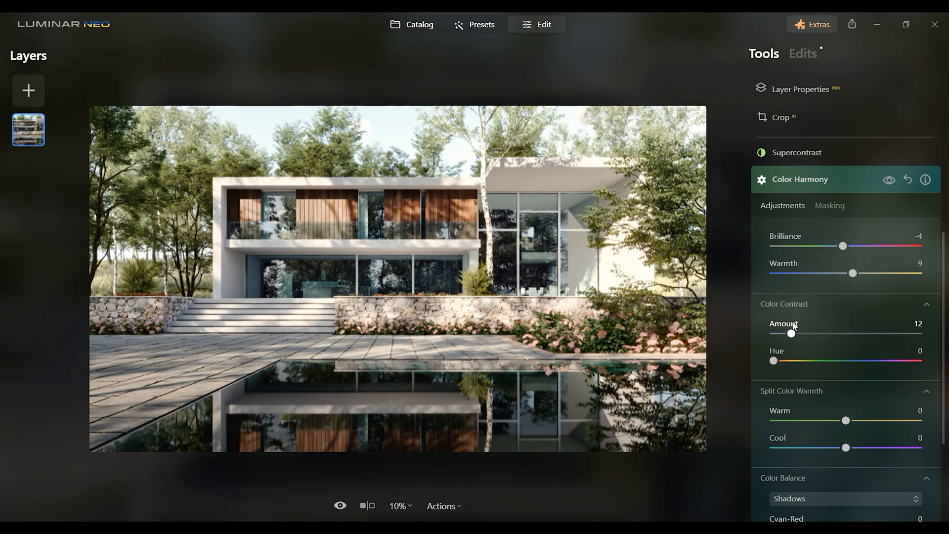
{"action": "left_click_drag", "start_coordinate": [791, 333], "coordinate": [788, 334]}
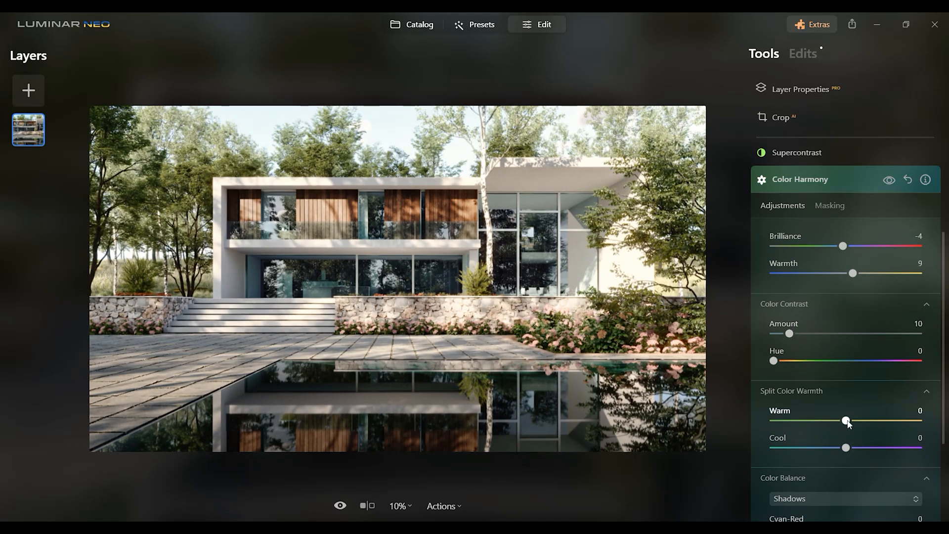
{"action": "left_click_drag", "start_coordinate": [847, 420], "coordinate": [827, 420]}
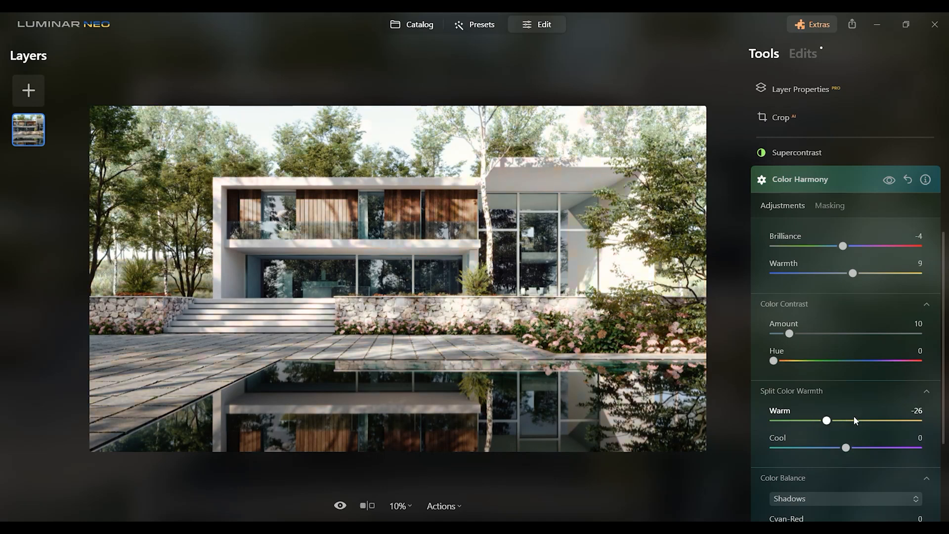
{"action": "left_click_drag", "start_coordinate": [826, 420], "coordinate": [849, 420]}
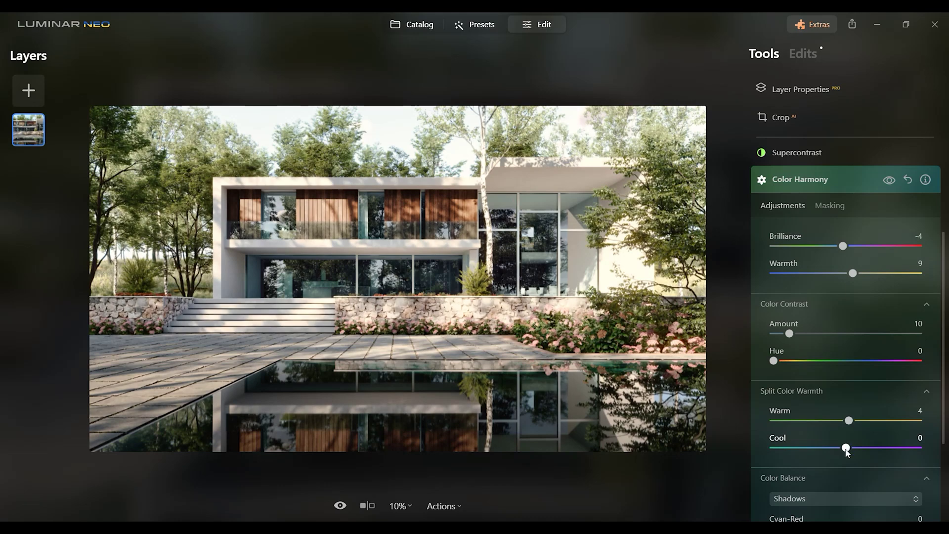
{"action": "left_click_drag", "start_coordinate": [847, 448], "coordinate": [801, 448]}
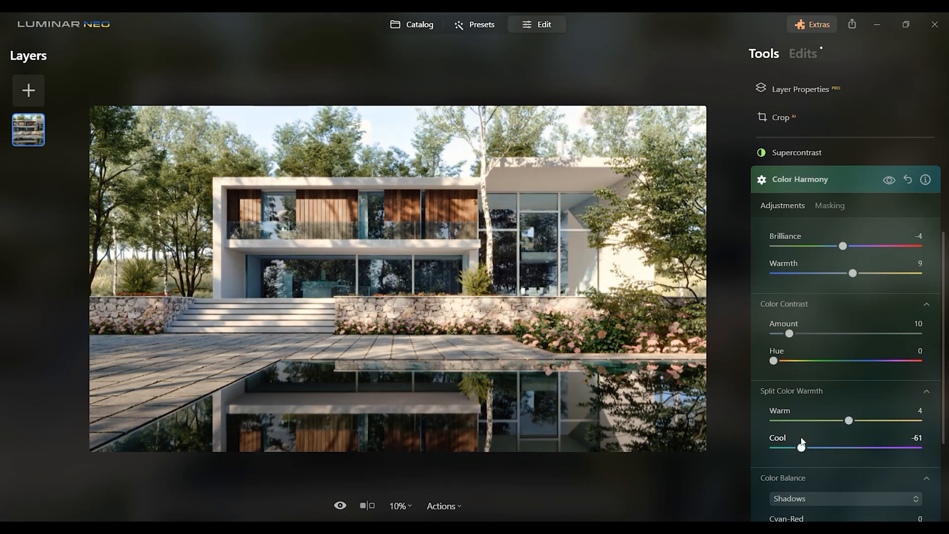
{"action": "left_click_drag", "start_coordinate": [800, 446], "coordinate": [829, 447]}
{"action": "type", "text": "5"}
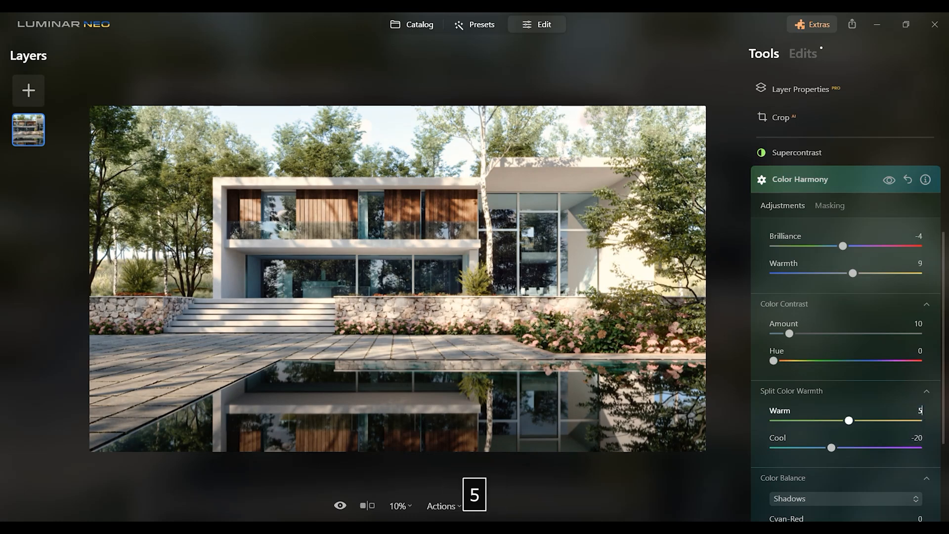
Step: Balance the shadows to Cyan-Red -3, Magenta-Green -2 and Yellow-Blue 0
{"action": "scroll", "scroll_direction": "down", "scroll_amount": 3}
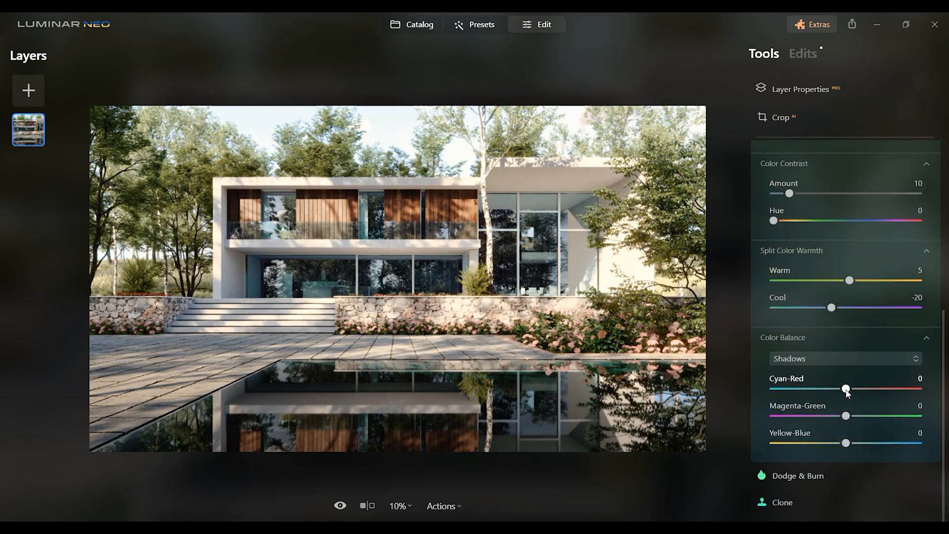
{"action": "left_click_drag", "start_coordinate": [848, 389], "coordinate": [842, 389]}
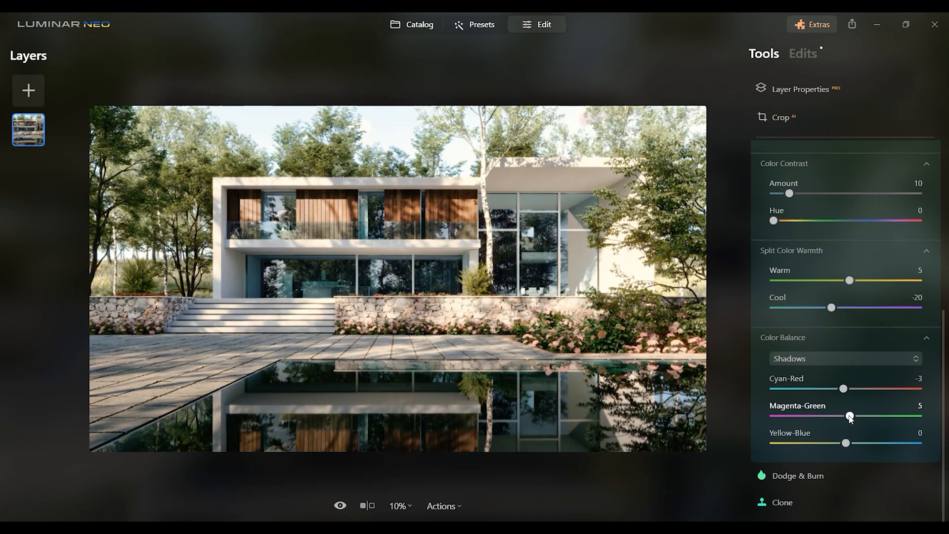
{"action": "left_click_drag", "start_coordinate": [851, 416], "coordinate": [845, 416]}
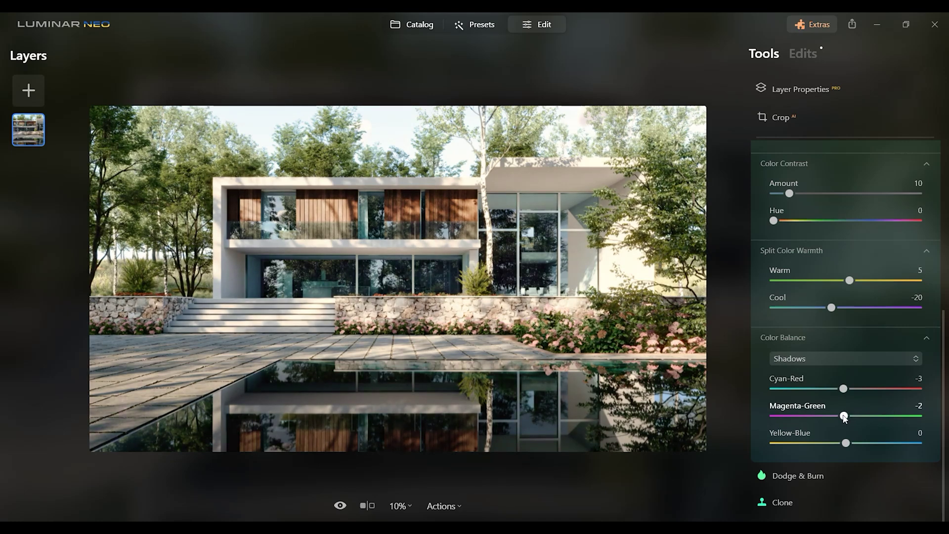
{"action": "left_click_drag", "start_coordinate": [846, 443], "coordinate": [842, 443]}
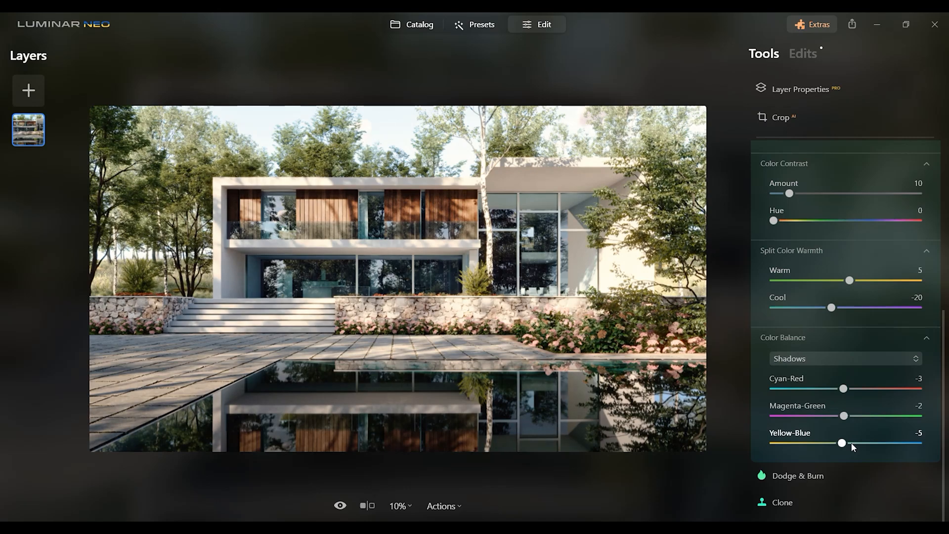
{"action": "left_click_drag", "start_coordinate": [840, 444], "coordinate": [846, 444]}
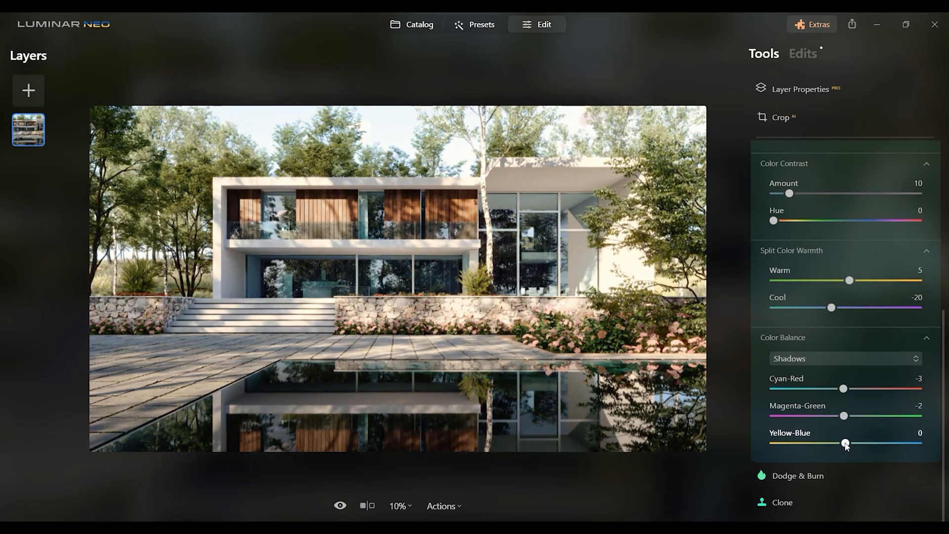
{"action": "left_click_drag", "start_coordinate": [845, 443], "coordinate": [849, 443]}
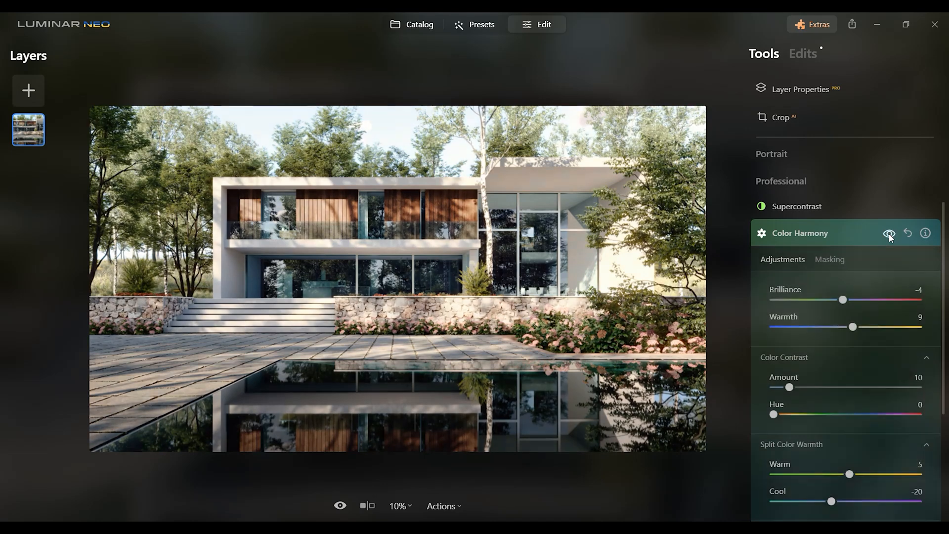
Step: Compare the image without Color Harmony and collapse the Professional group
{"action": "left_click", "coordinate": [888, 233]}
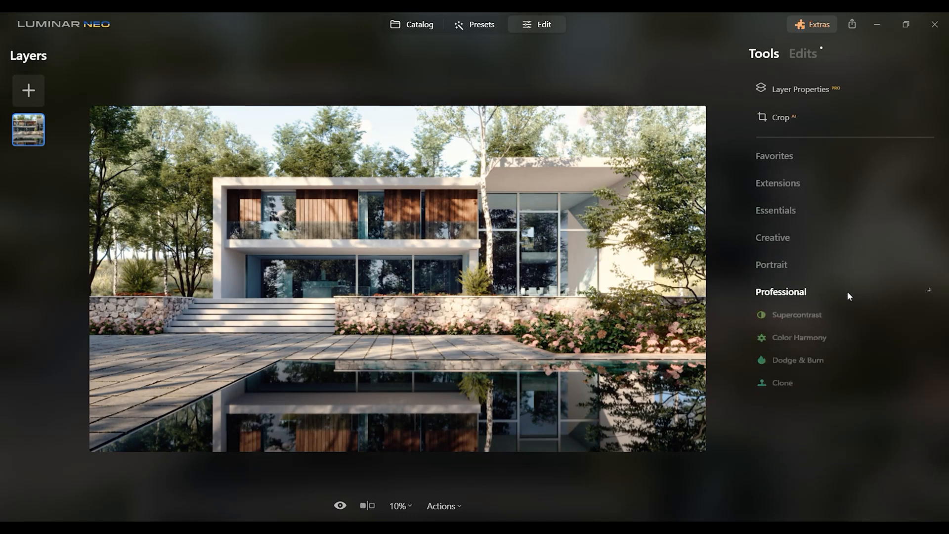
{"action": "left_click", "coordinate": [781, 291]}
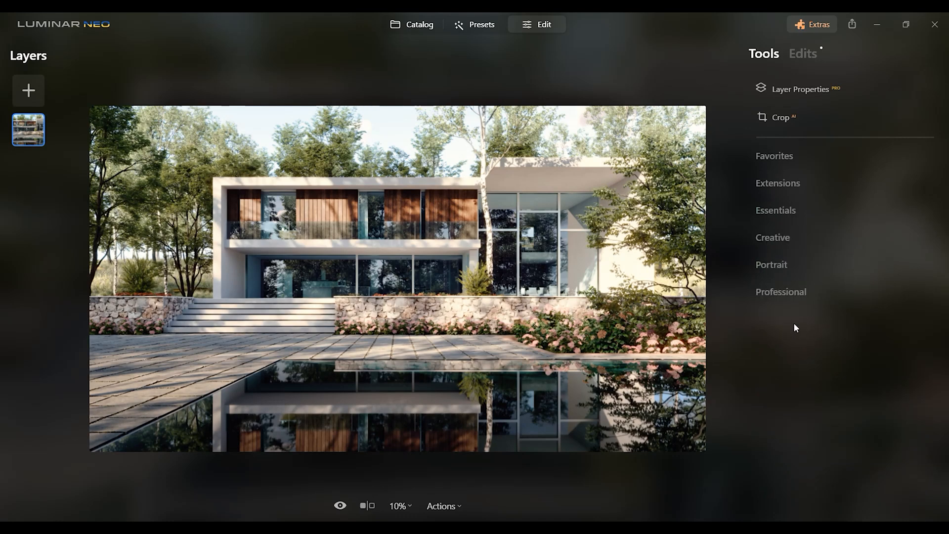
Step: Review Color Harmony's Masking options and close its settings again
{"action": "left_click", "coordinate": [802, 53]}
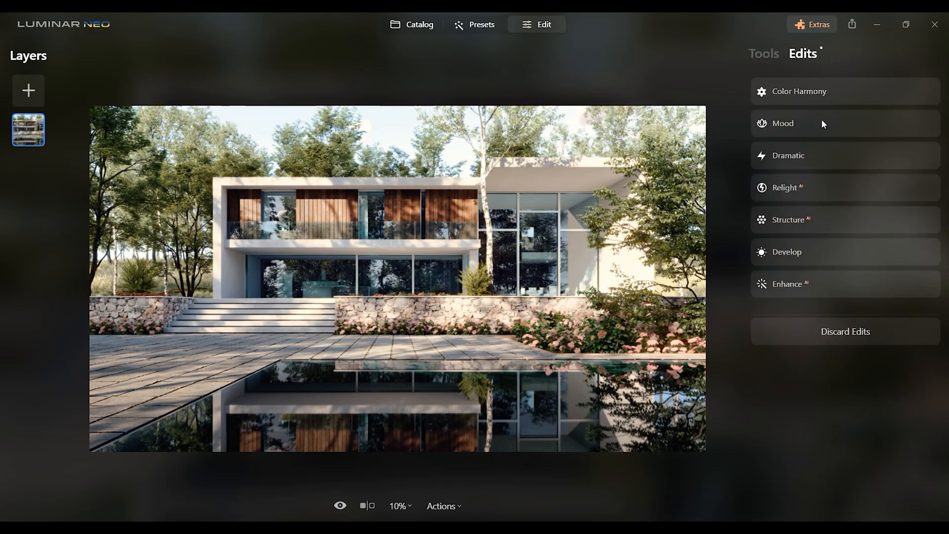
{"action": "mouse_move", "coordinate": [813, 201]}
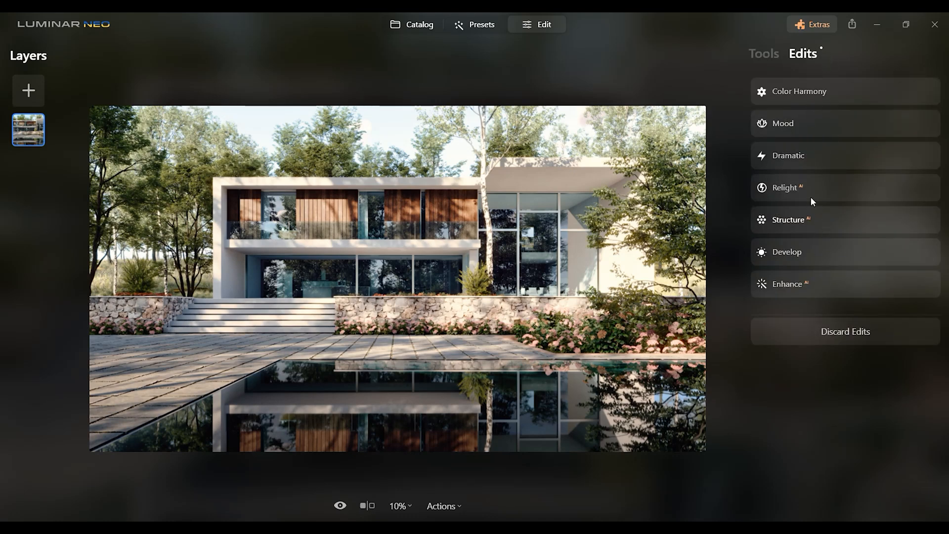
{"action": "mouse_move", "coordinate": [844, 96]}
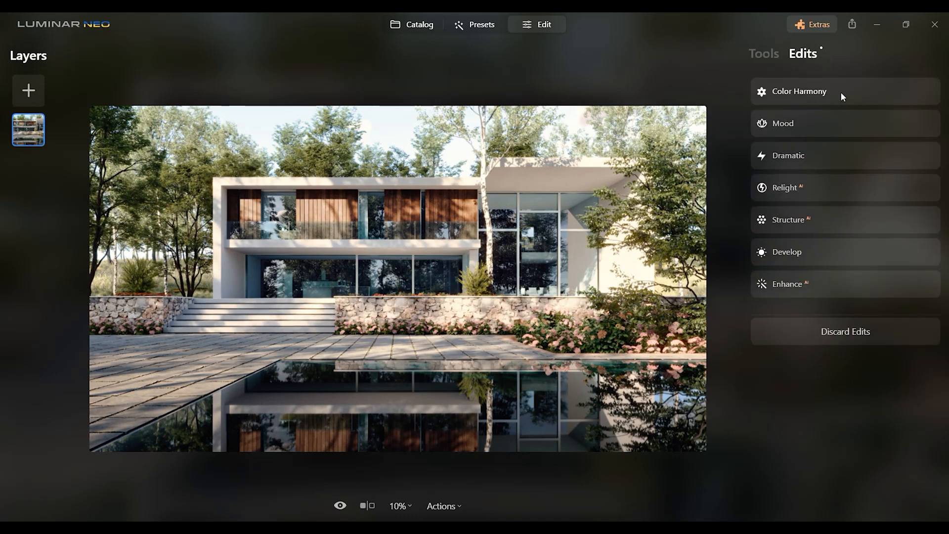
{"action": "left_click", "coordinate": [799, 91]}
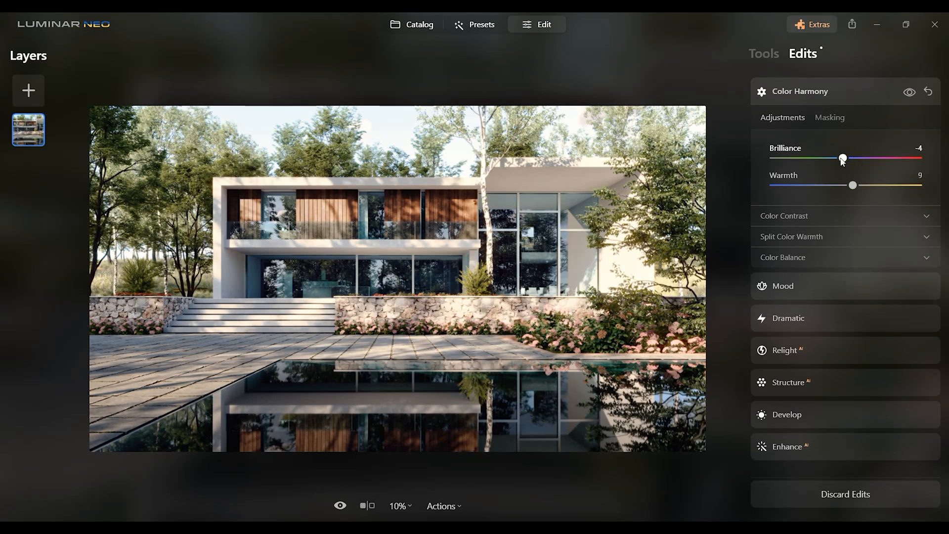
{"action": "mouse_move", "coordinate": [846, 98]}
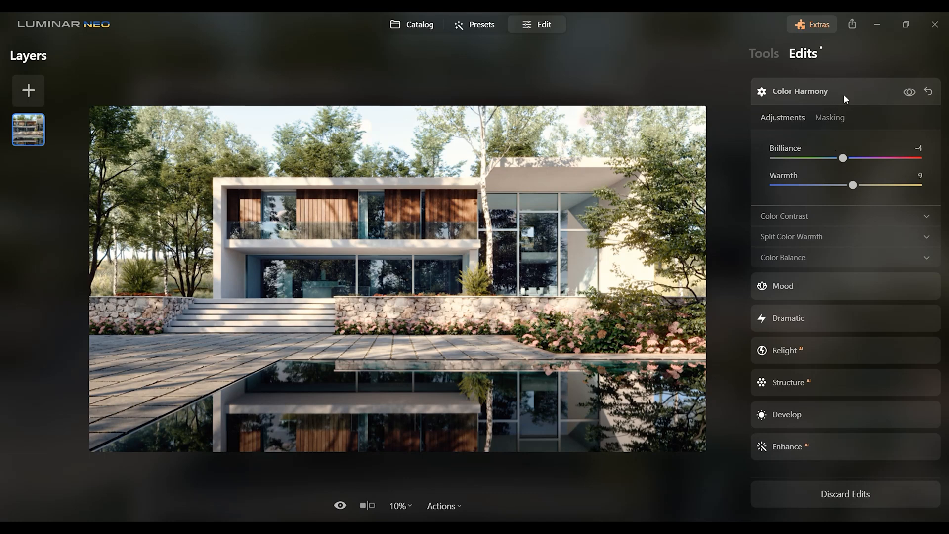
{"action": "left_click", "coordinate": [829, 118]}
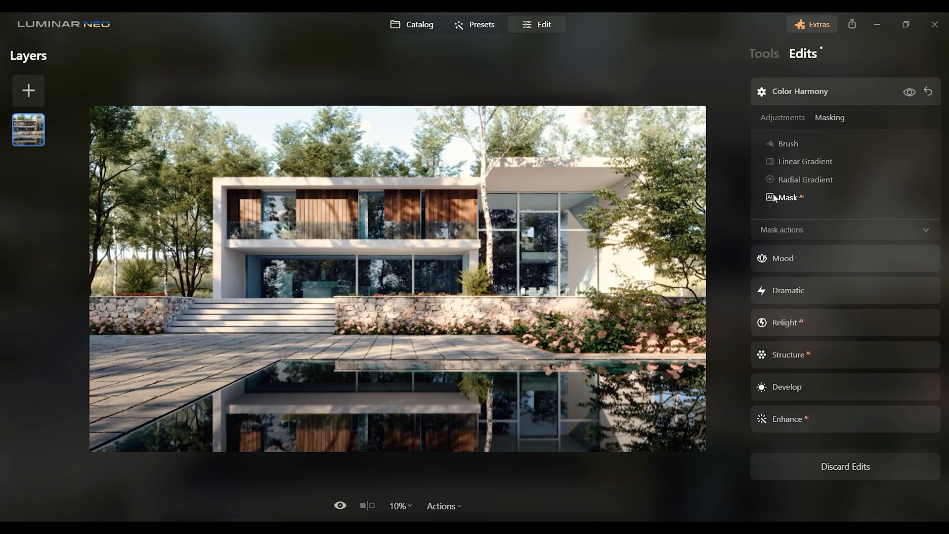
{"action": "left_click", "coordinate": [782, 116]}
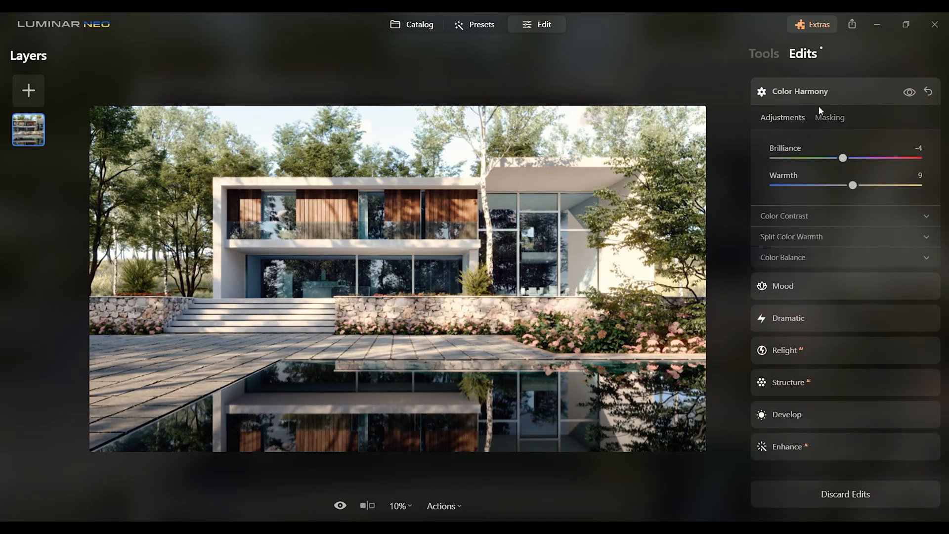
{"action": "left_click", "coordinate": [908, 92]}
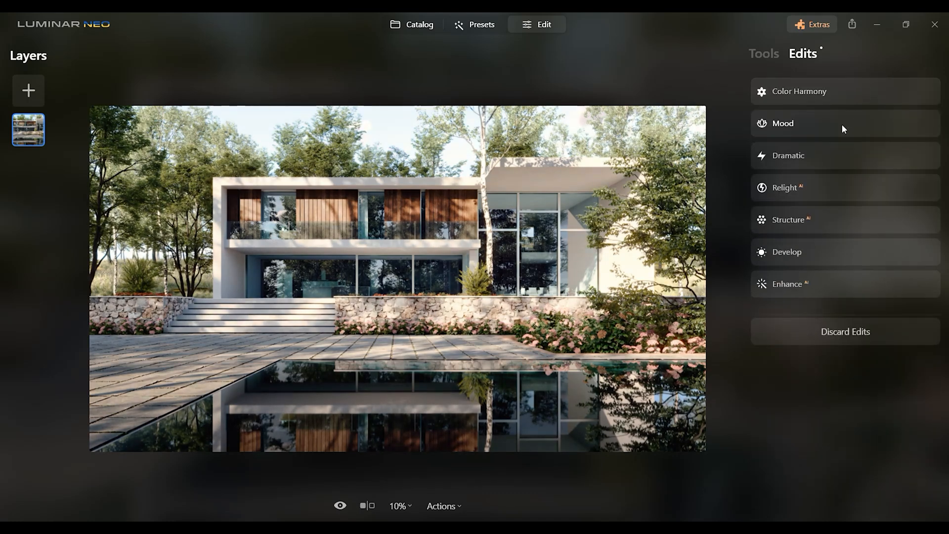
Step: Lower the Mood Contrast to 10, keeping Red Trace at Amount 15, Saturation 21
{"action": "left_click", "coordinate": [783, 123]}
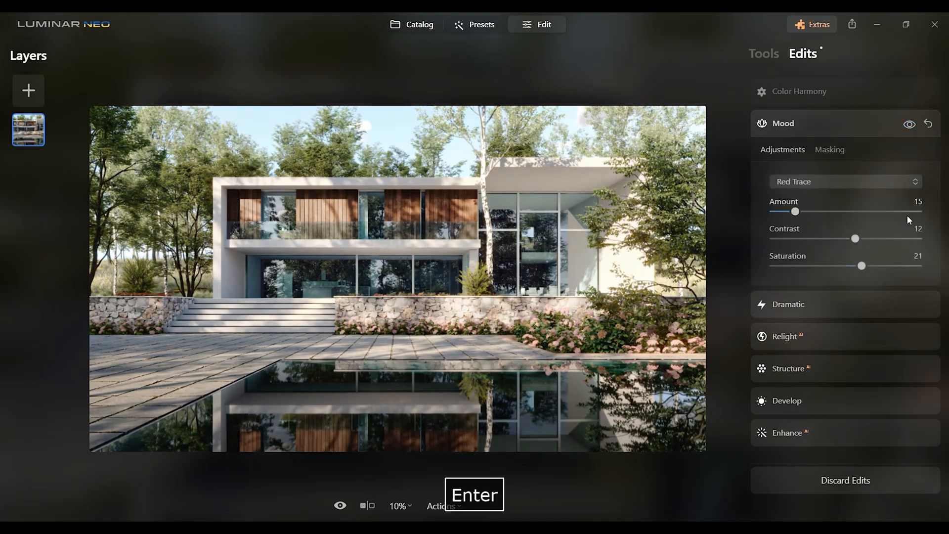
{"action": "left_click_drag", "start_coordinate": [856, 238], "coordinate": [854, 238]}
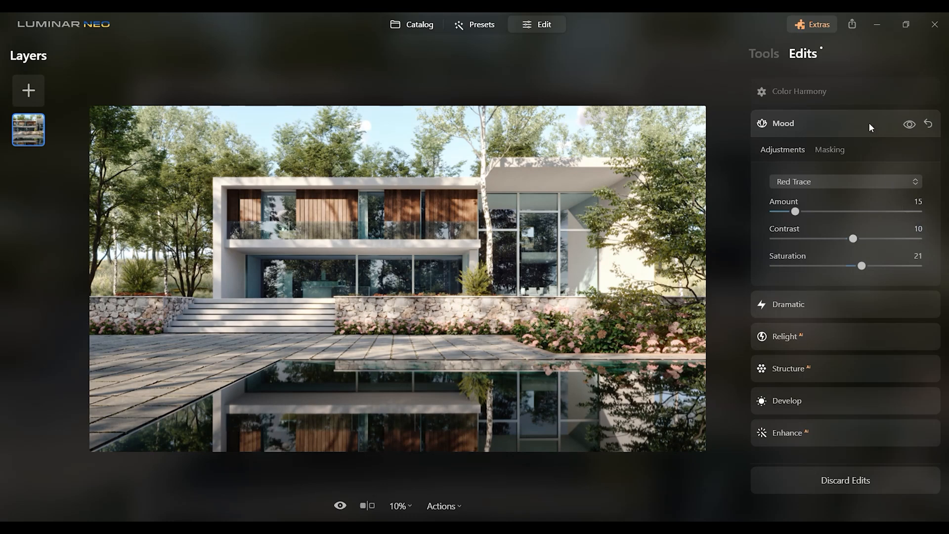
{"action": "left_click", "coordinate": [783, 123]}
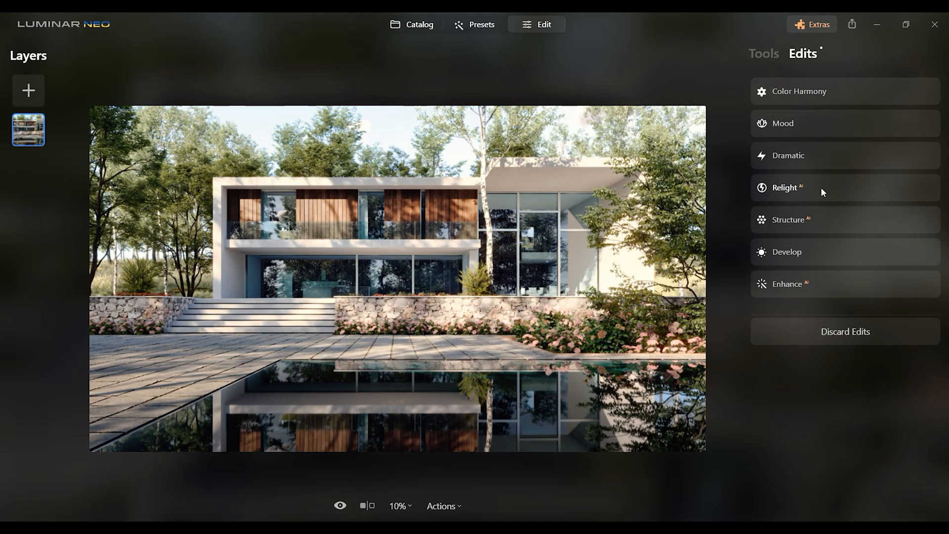
{"action": "mouse_move", "coordinate": [832, 241]}
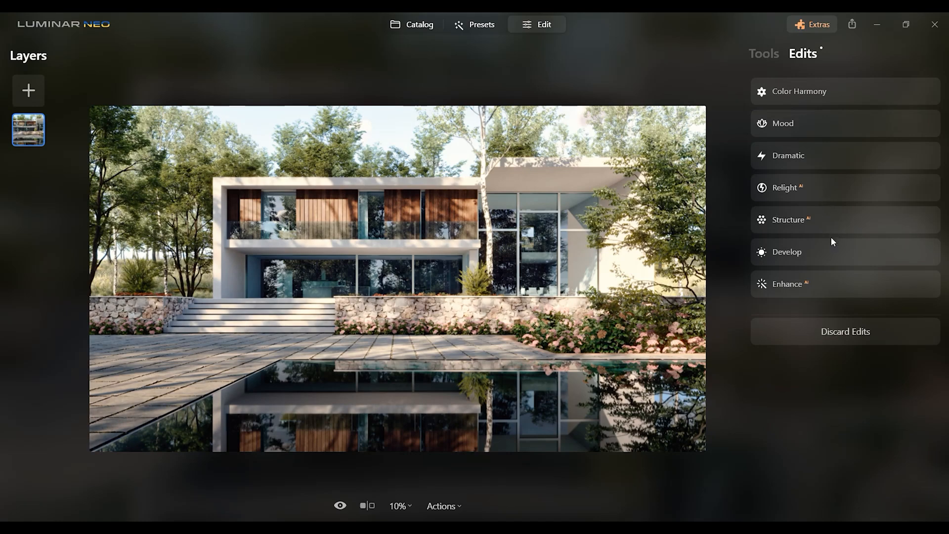
{"action": "left_click", "coordinate": [787, 252]}
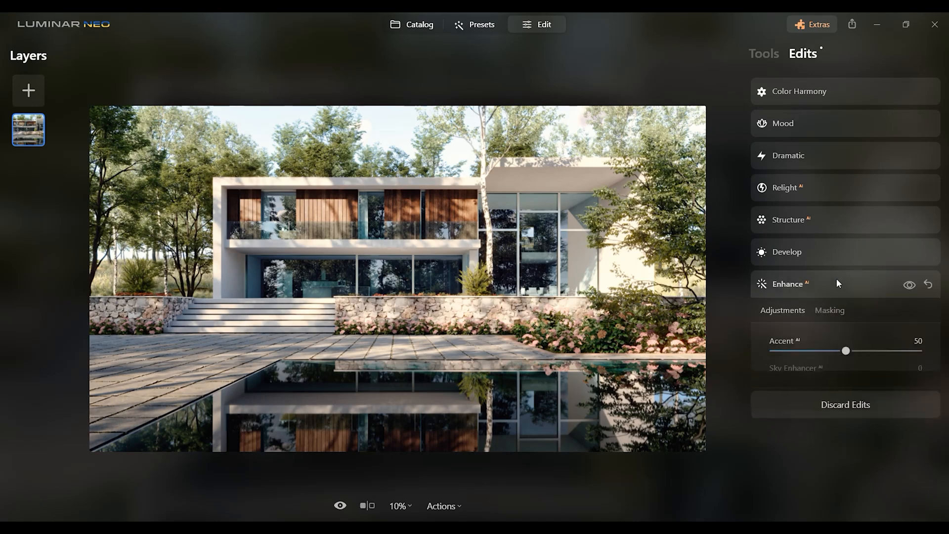
{"action": "left_click", "coordinate": [910, 284]}
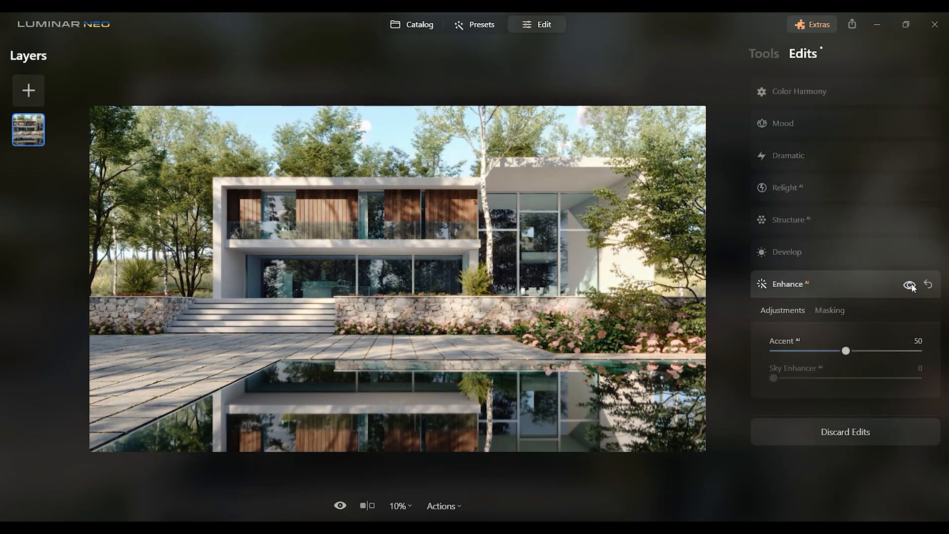
{"action": "mouse_move", "coordinate": [930, 285]}
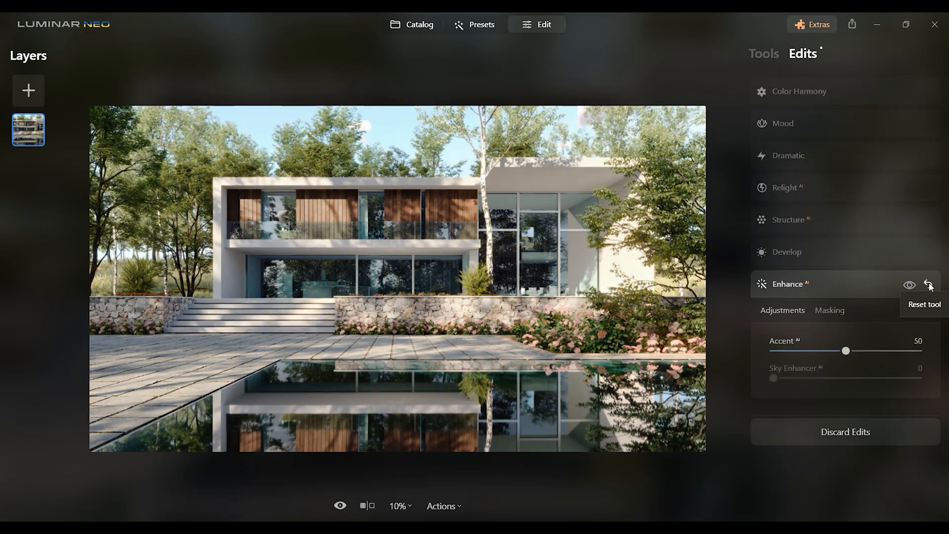
{"action": "mouse_move", "coordinate": [833, 283]}
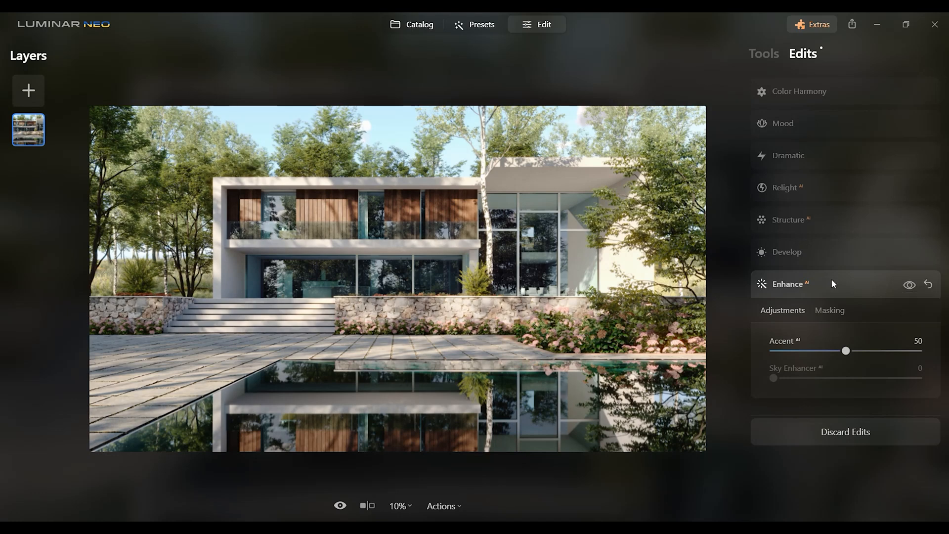
{"action": "left_click", "coordinate": [787, 284]}
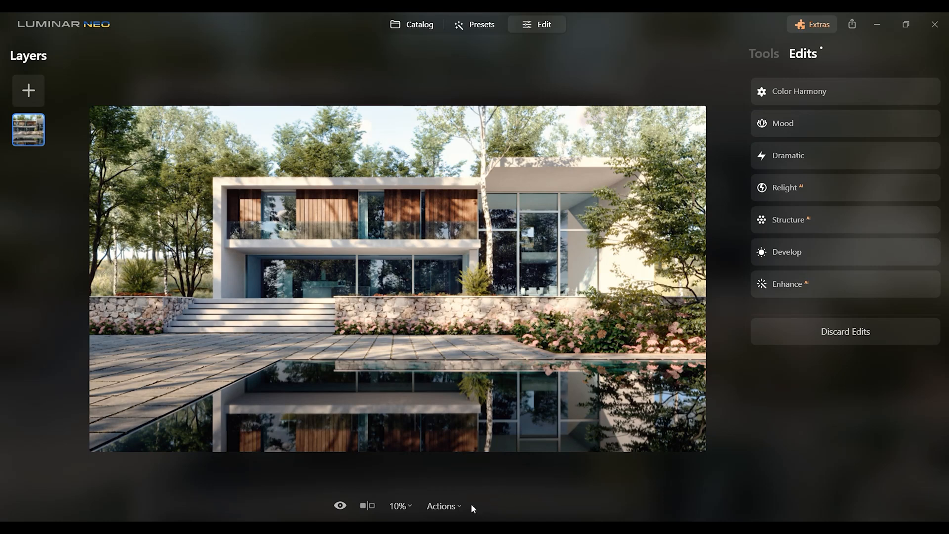
Step: Sweep the before/after split line across the house photo and centre it
{"action": "left_click", "coordinate": [368, 506]}
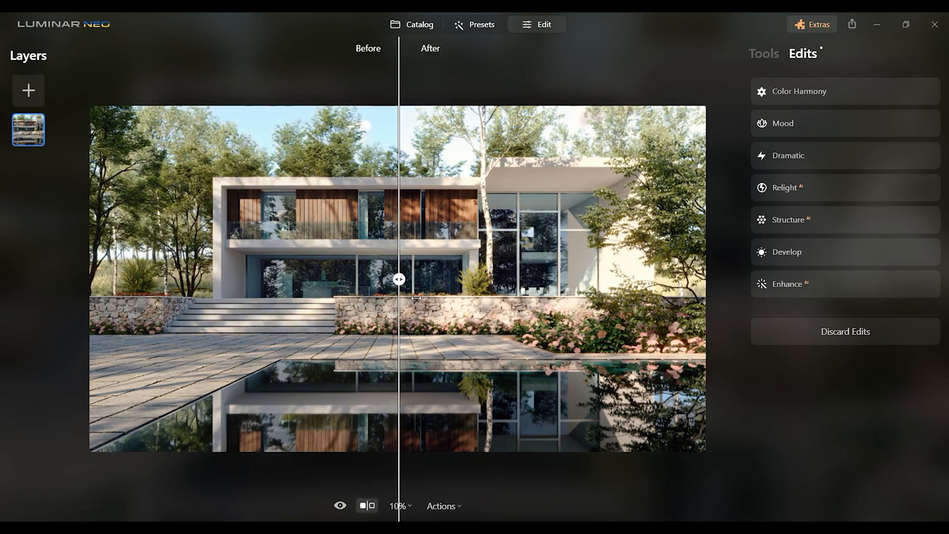
{"action": "left_click_drag", "start_coordinate": [399, 279], "coordinate": [497, 278]}
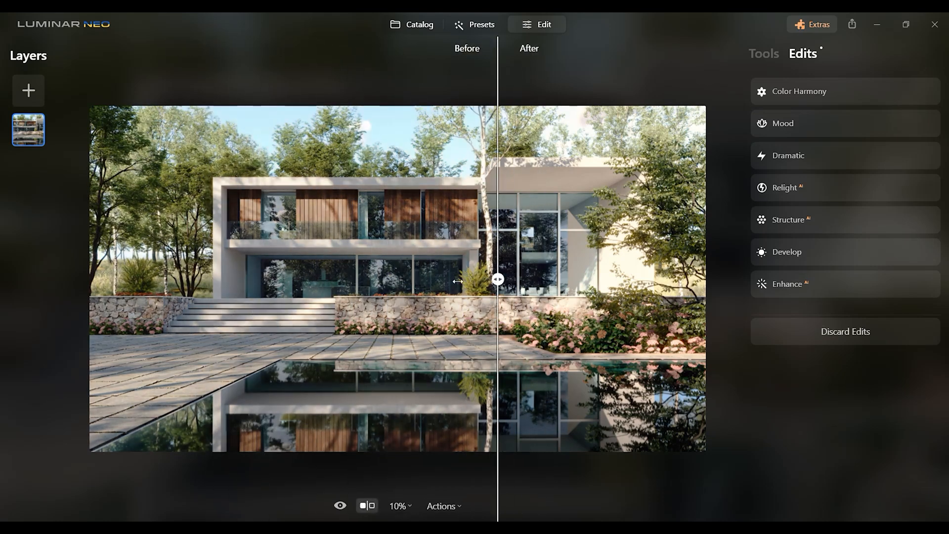
{"action": "left_click_drag", "start_coordinate": [498, 279], "coordinate": [332, 278]}
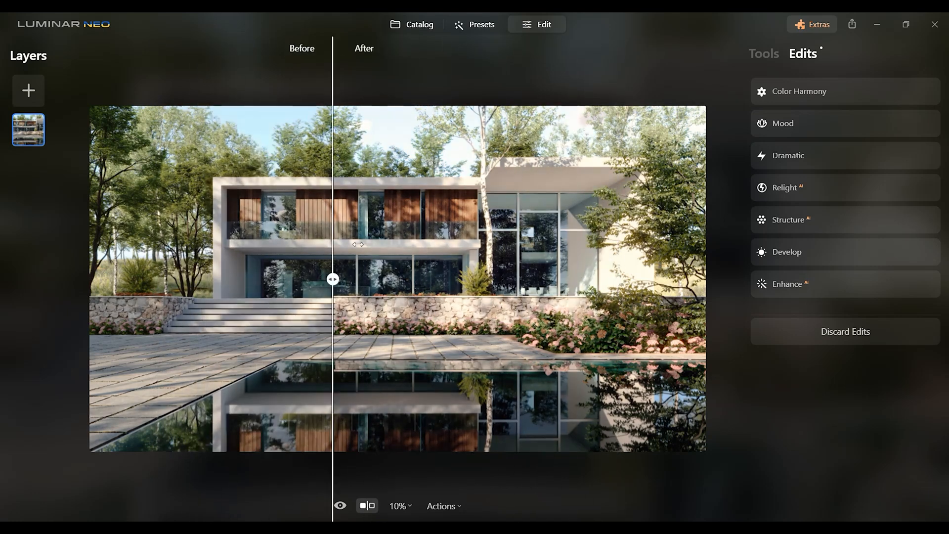
{"action": "left_click_drag", "start_coordinate": [332, 279], "coordinate": [599, 279]}
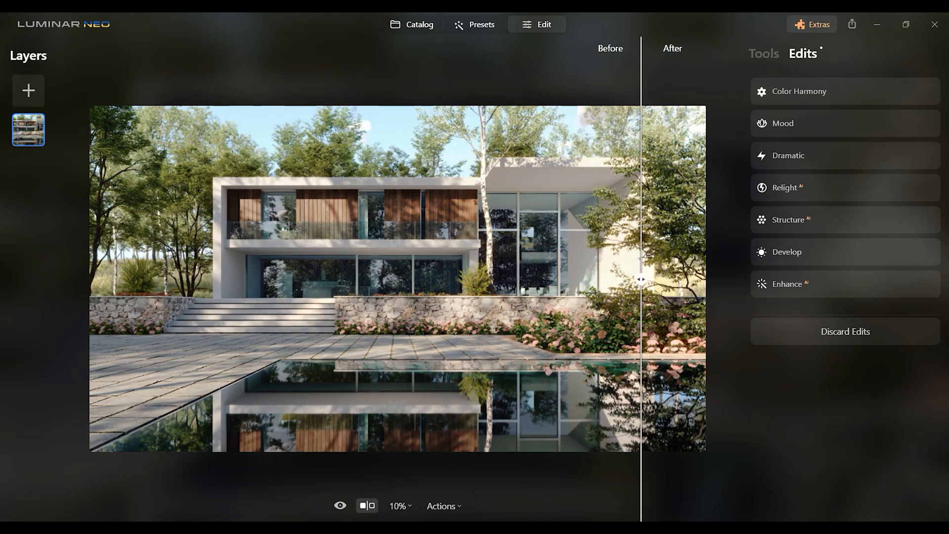
{"action": "left_click_drag", "start_coordinate": [640, 279], "coordinate": [206, 279]}
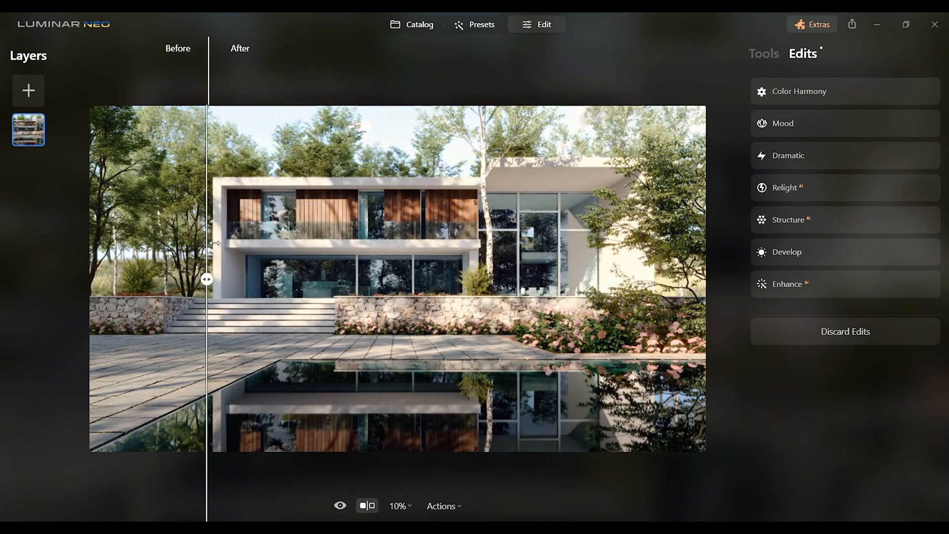
{"action": "left_click_drag", "start_coordinate": [206, 279], "coordinate": [435, 279]}
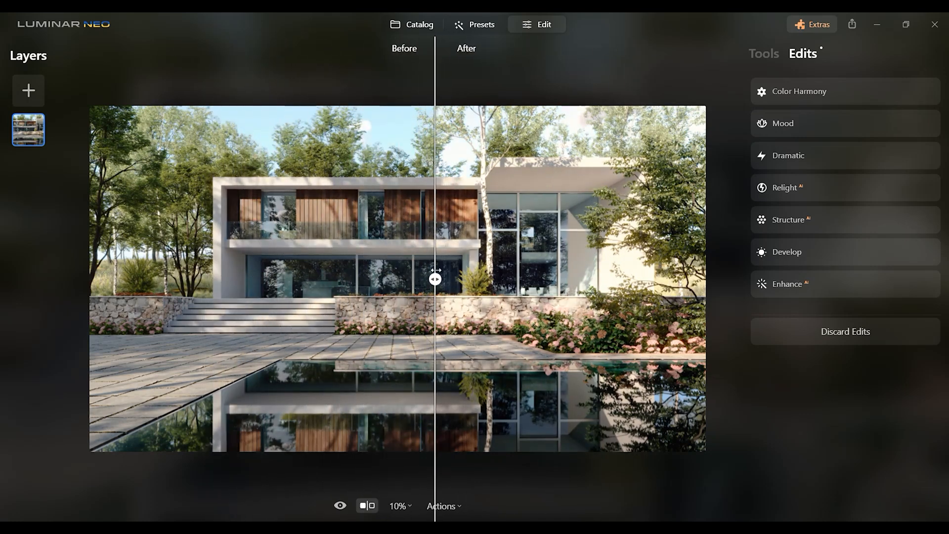
Step: Inspect the facade at 25% zoom, then fit the whole photo to screen
{"action": "left_click", "coordinate": [397, 520]}
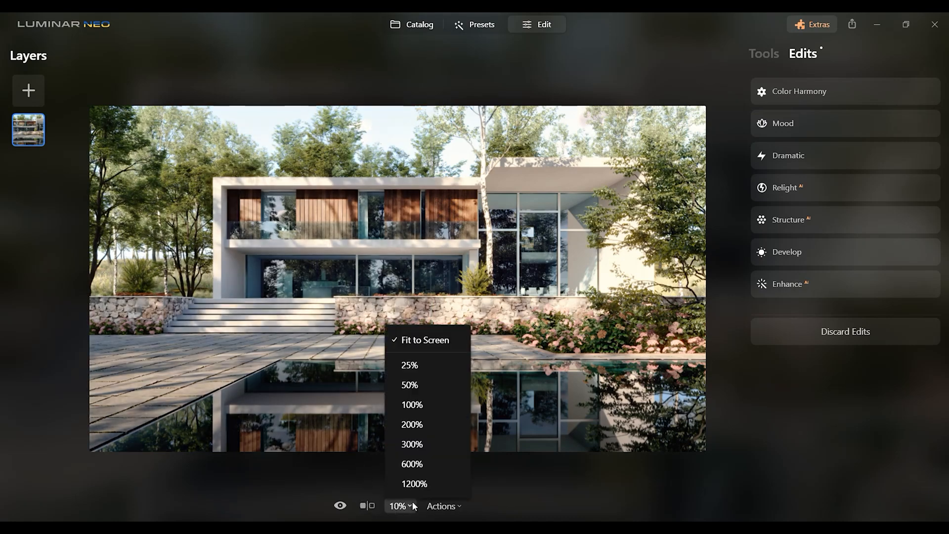
{"action": "left_click", "coordinate": [409, 385]}
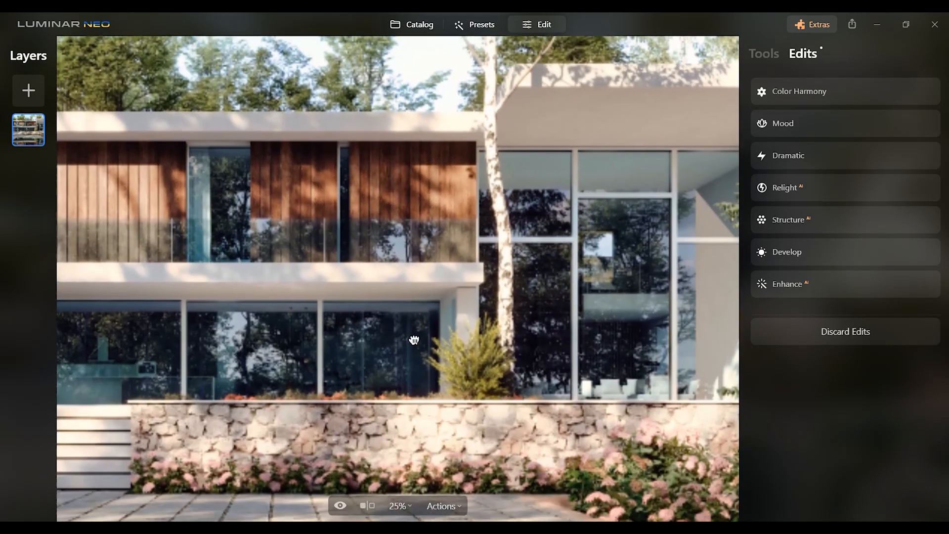
{"action": "left_click", "coordinate": [400, 506]}
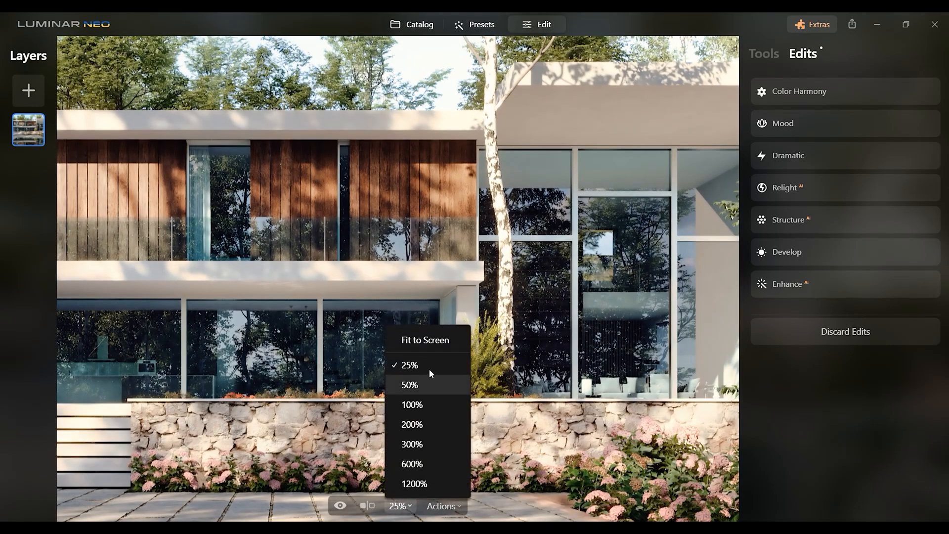
{"action": "left_click", "coordinate": [445, 519]}
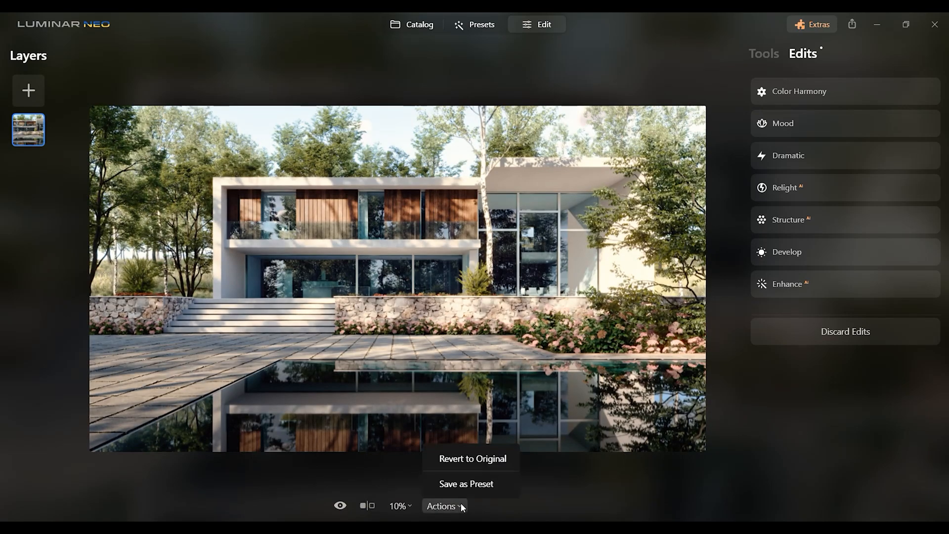
{"action": "mouse_move", "coordinate": [468, 341]}
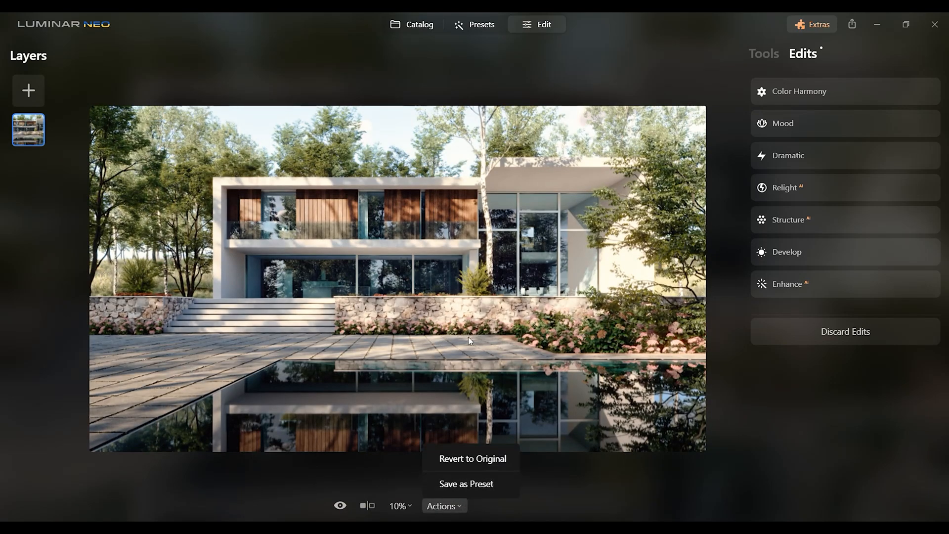
Step: Save the current adjustments as a custom preset named Exterior2
{"action": "left_click", "coordinate": [471, 485]}
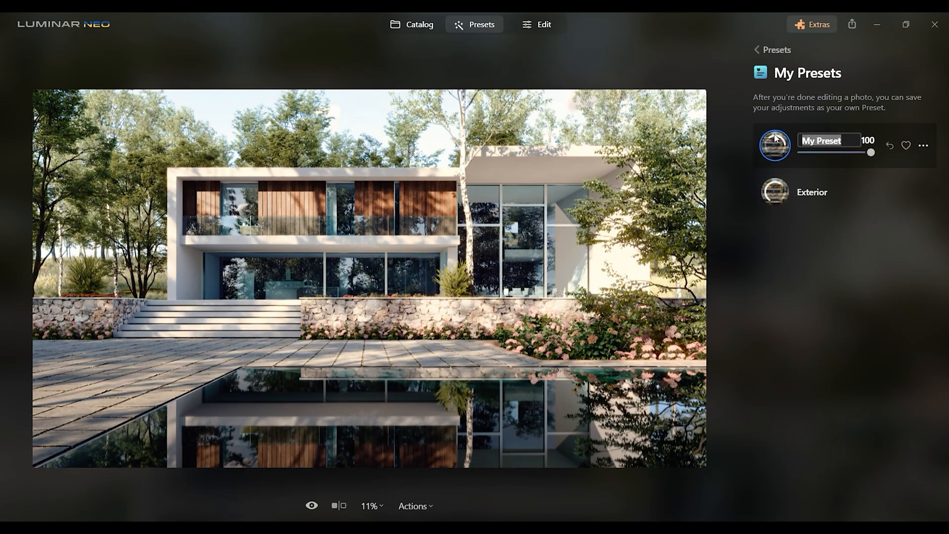
{"action": "type", "text": "Exterior2"}
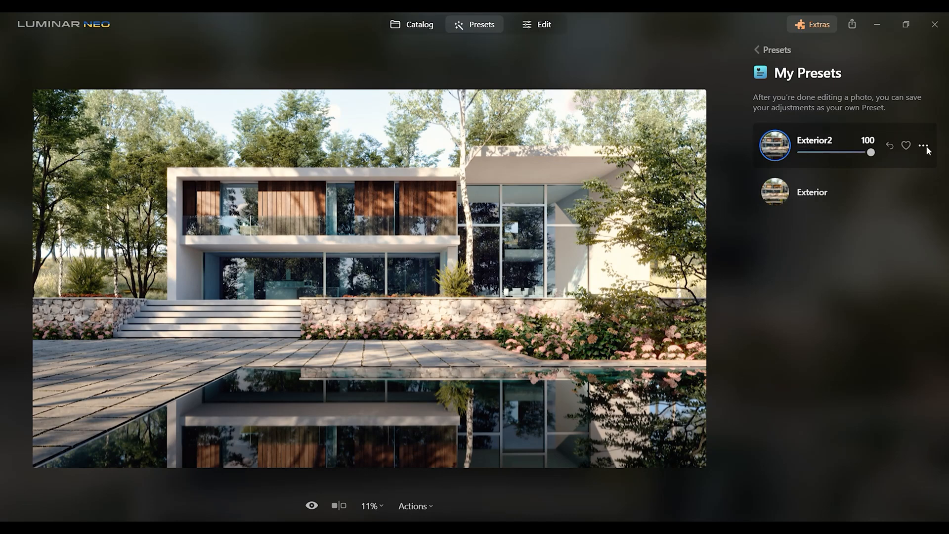
{"action": "left_click", "coordinate": [923, 144]}
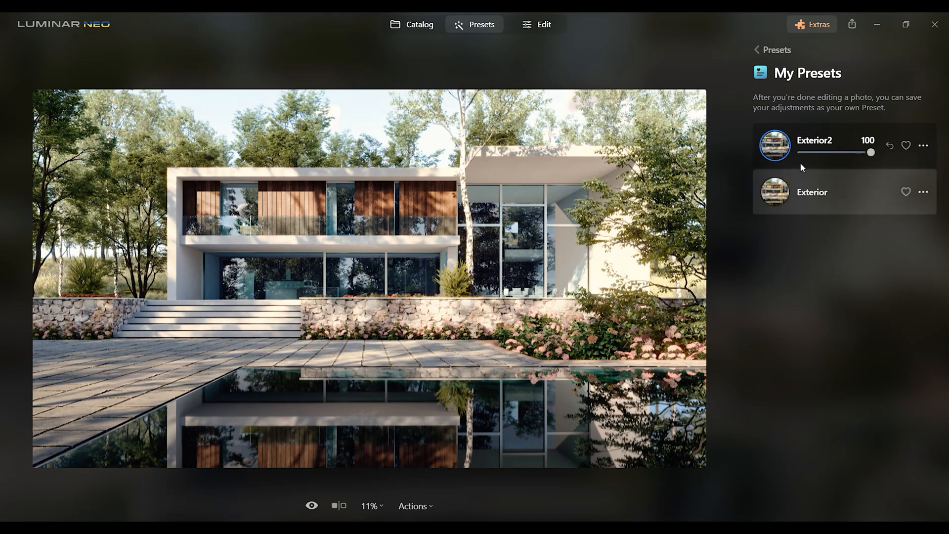
Step: Start a folder export and choose the Shot folder as destination
{"action": "left_click", "coordinate": [854, 24]}
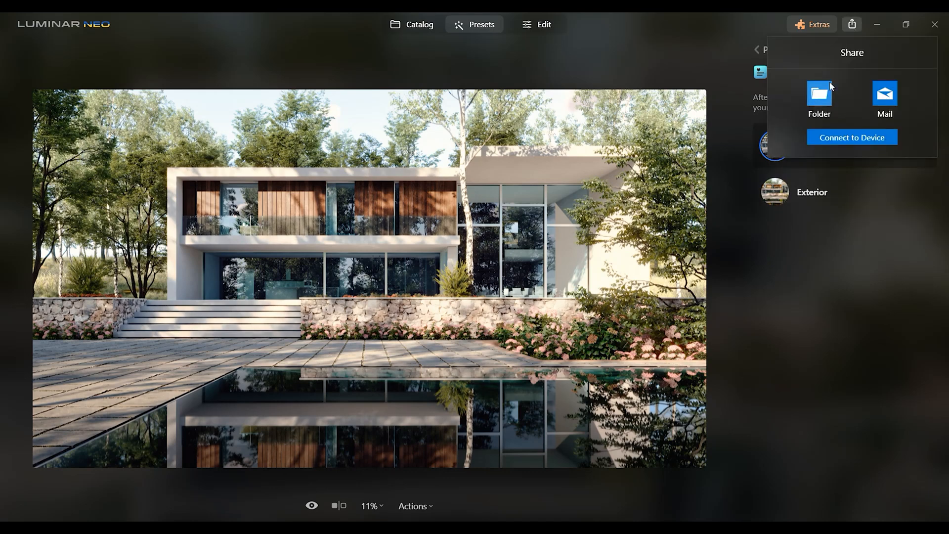
{"action": "left_click", "coordinate": [820, 93]}
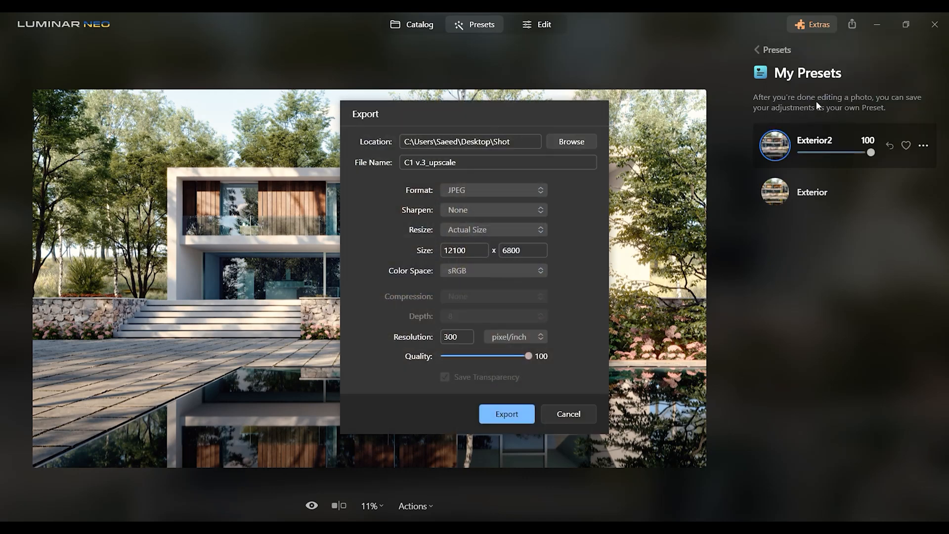
{"action": "left_click", "coordinate": [572, 141]}
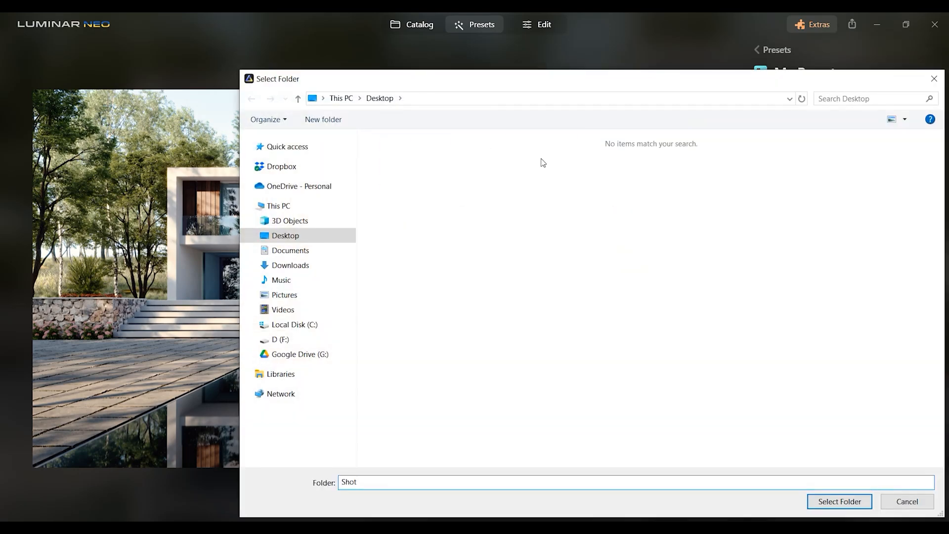
{"action": "left_click", "coordinate": [838, 501]}
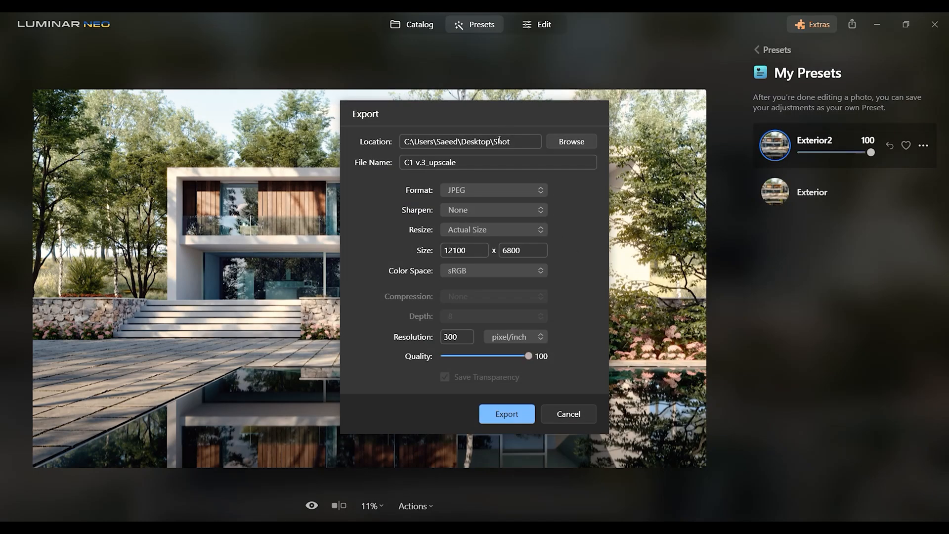
Step: Export a full-size JPEG named C1 v.3_Post-ProductionV.2
{"action": "double_click", "coordinate": [441, 162]}
{"action": "type", "text": "Post-Production"}
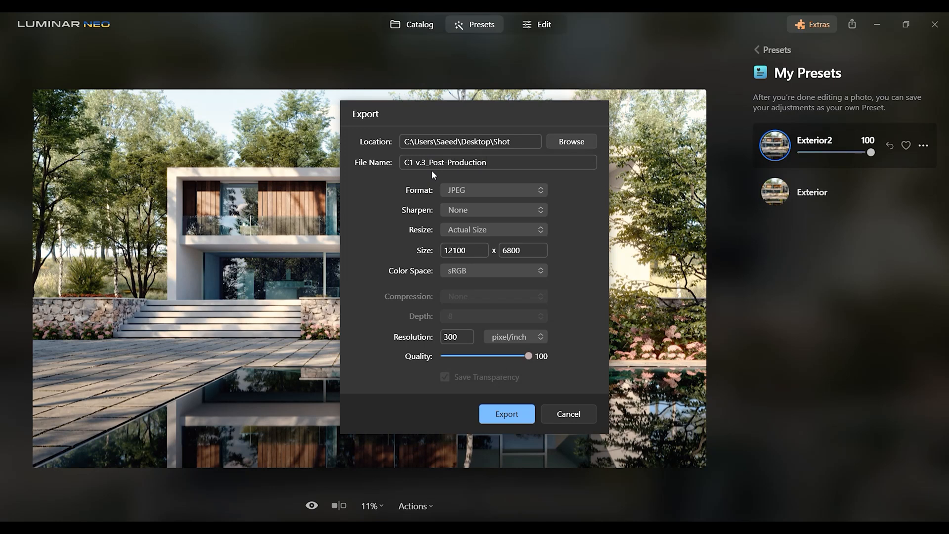
{"action": "type", "text": "V.2"}
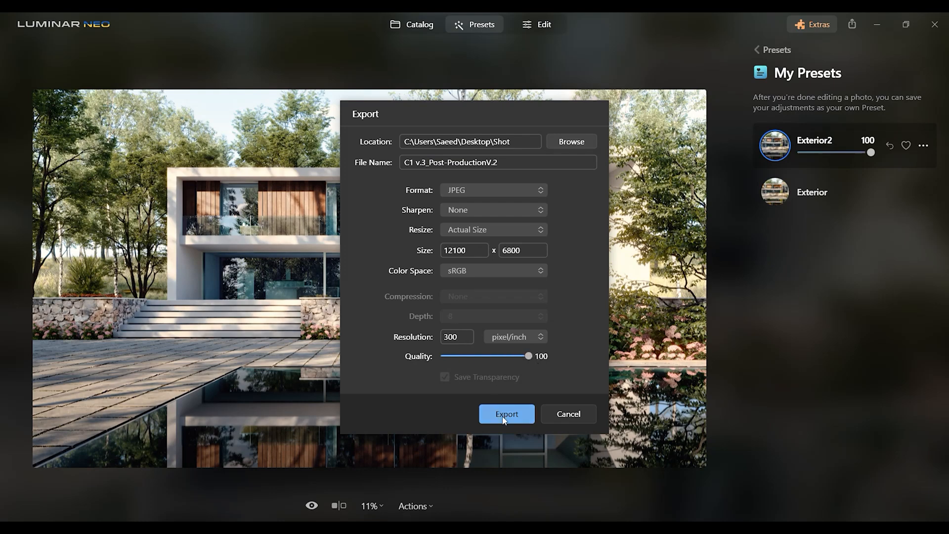
{"action": "left_click", "coordinate": [507, 413]}
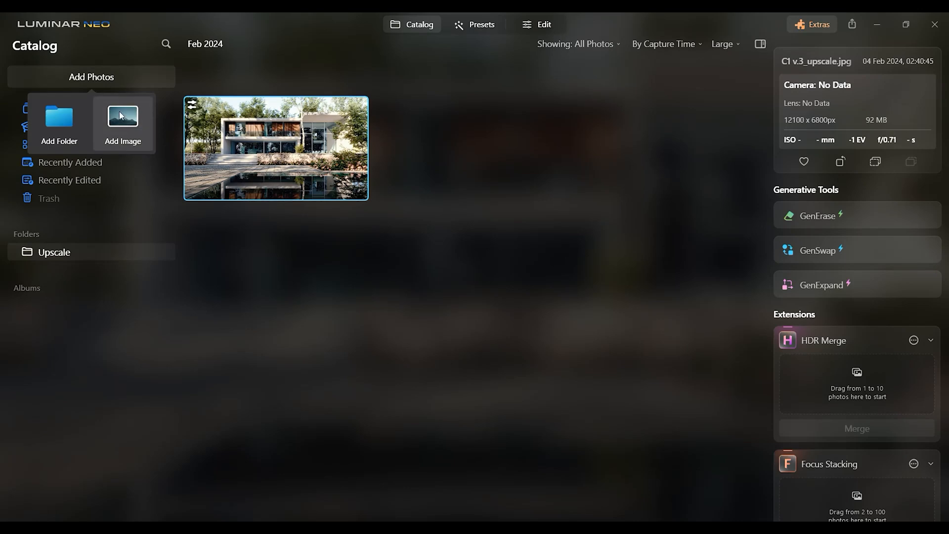
Step: Open the vertical house shot and apply the Exterior2 preset from My Presets
{"action": "left_click", "coordinate": [482, 23]}
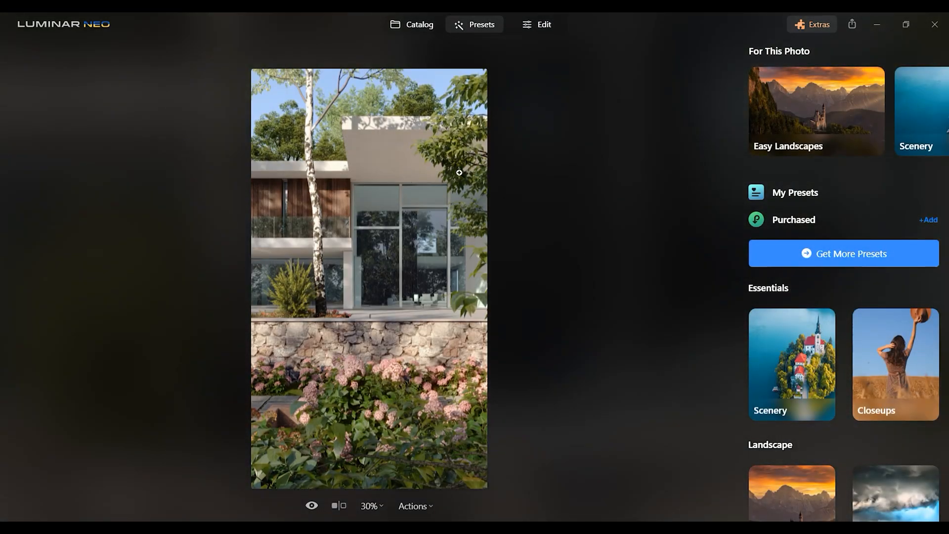
{"action": "left_click", "coordinate": [795, 192]}
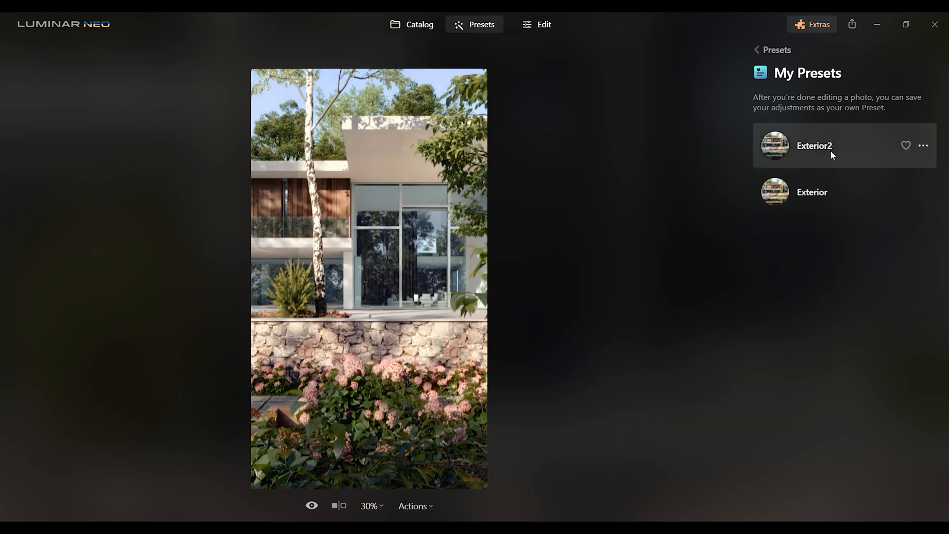
{"action": "mouse_move", "coordinate": [714, 147]}
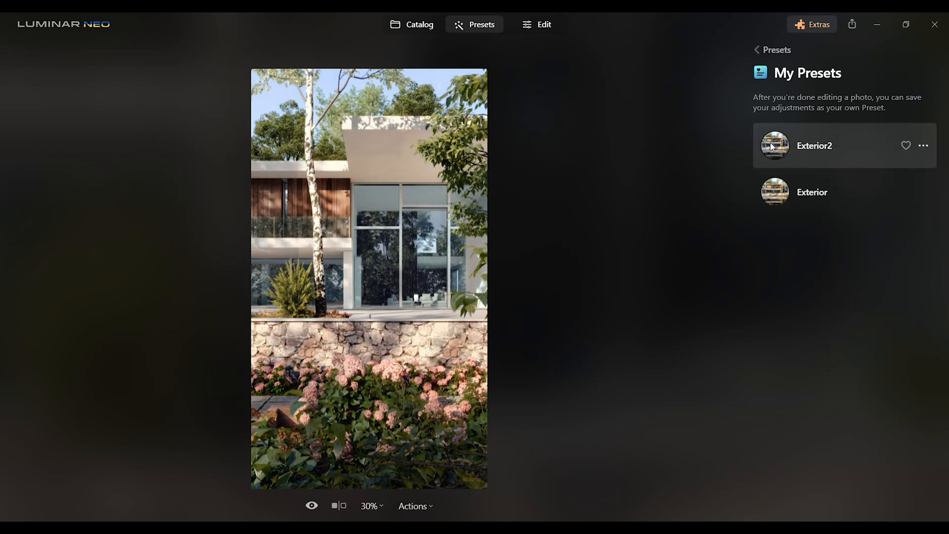
{"action": "left_click", "coordinate": [775, 145]}
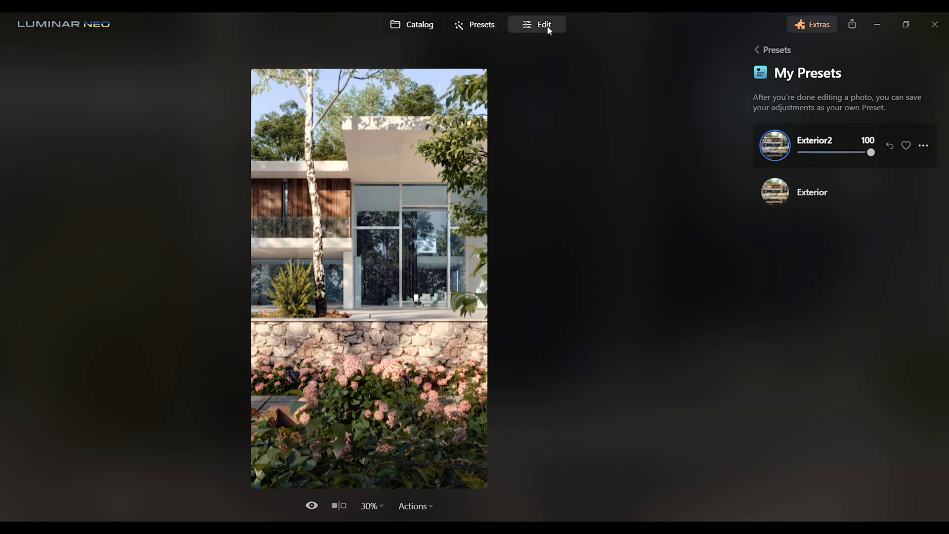
Step: Show the Edits list for the vertical shot and collapse Color Harmony
{"action": "left_click", "coordinate": [544, 23]}
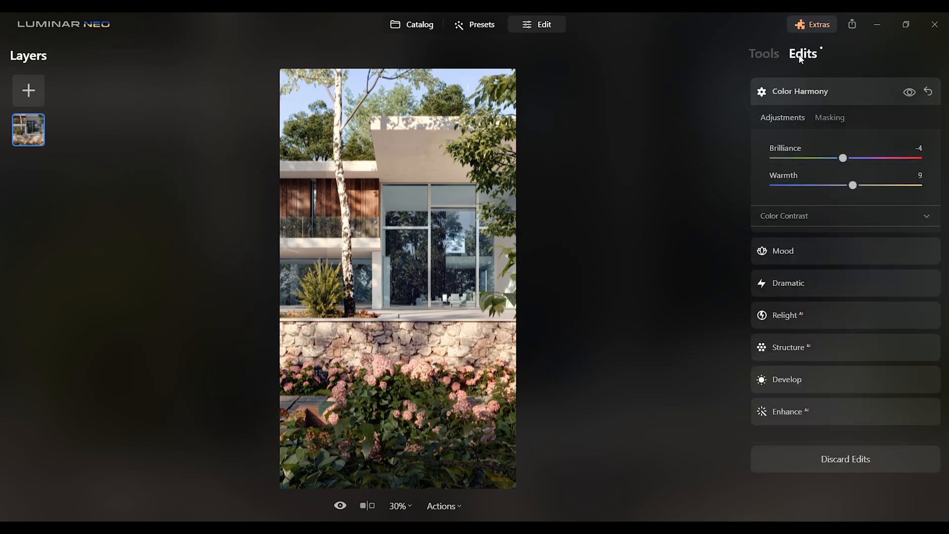
{"action": "left_click", "coordinate": [800, 91]}
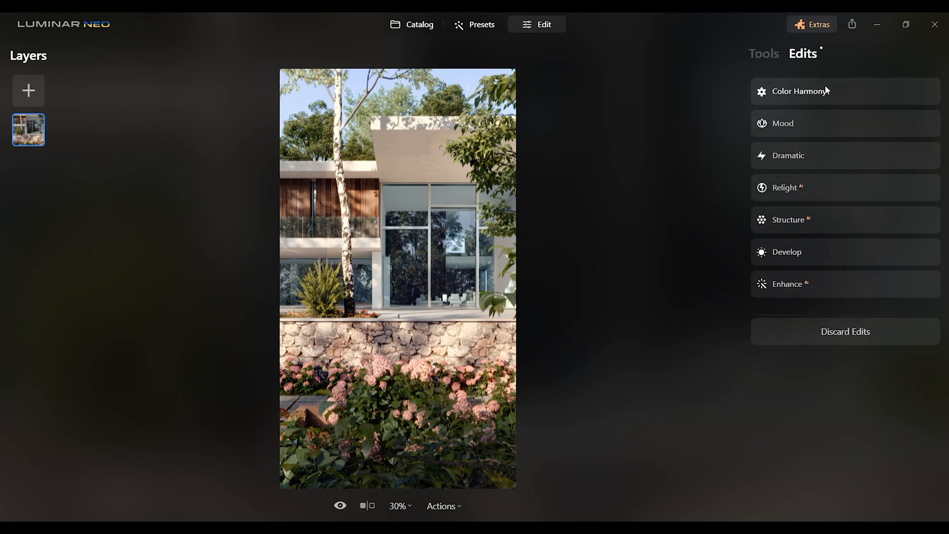
{"action": "mouse_move", "coordinate": [834, 182]}
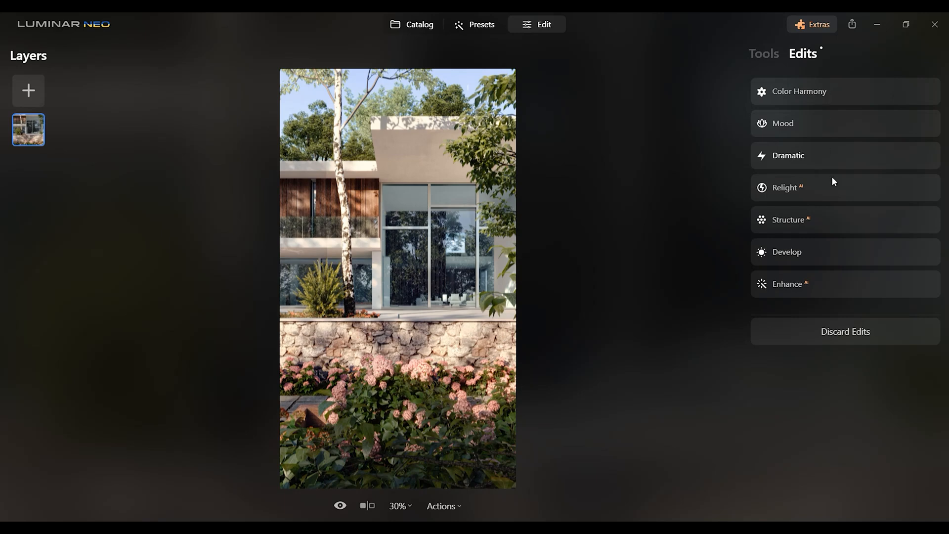
{"action": "left_click", "coordinate": [368, 520]}
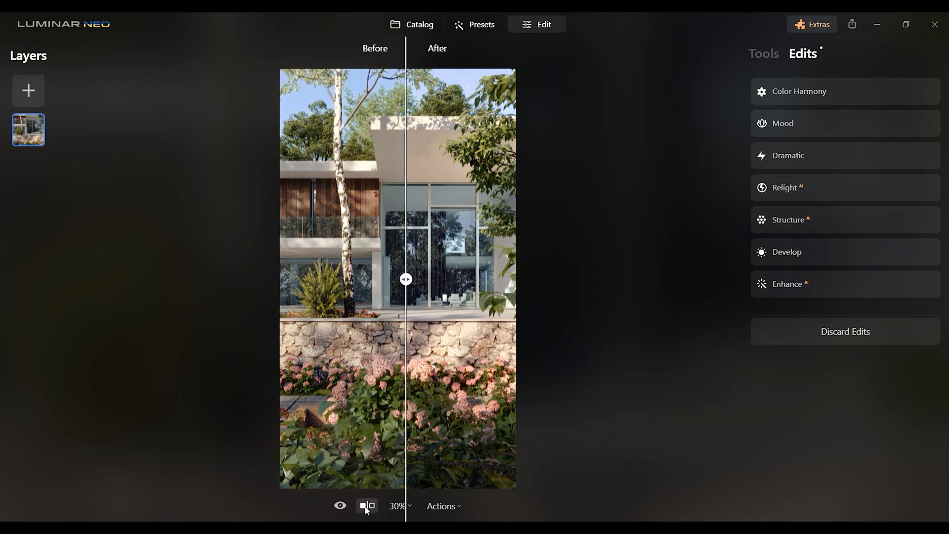
{"action": "left_click_drag", "start_coordinate": [405, 279], "coordinate": [345, 278]}
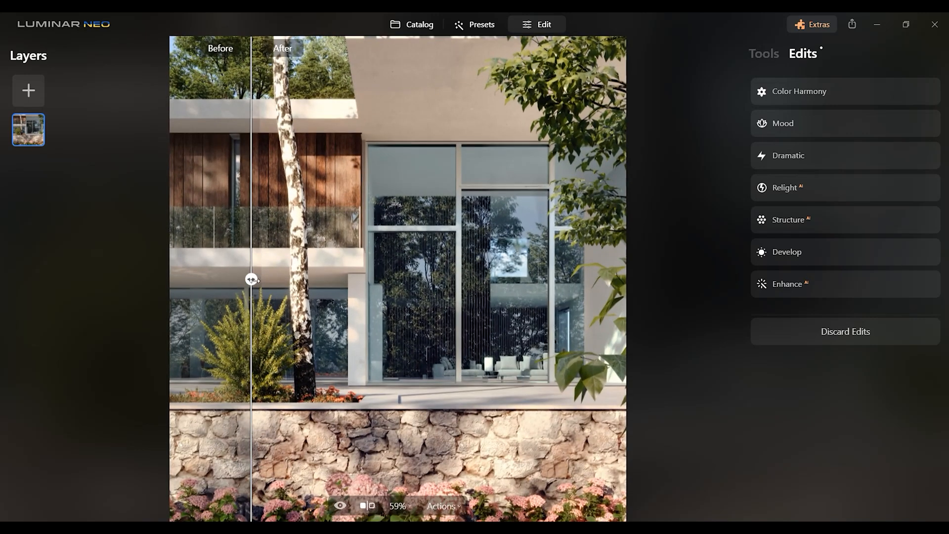
{"action": "left_click_drag", "start_coordinate": [252, 279], "coordinate": [465, 279]}
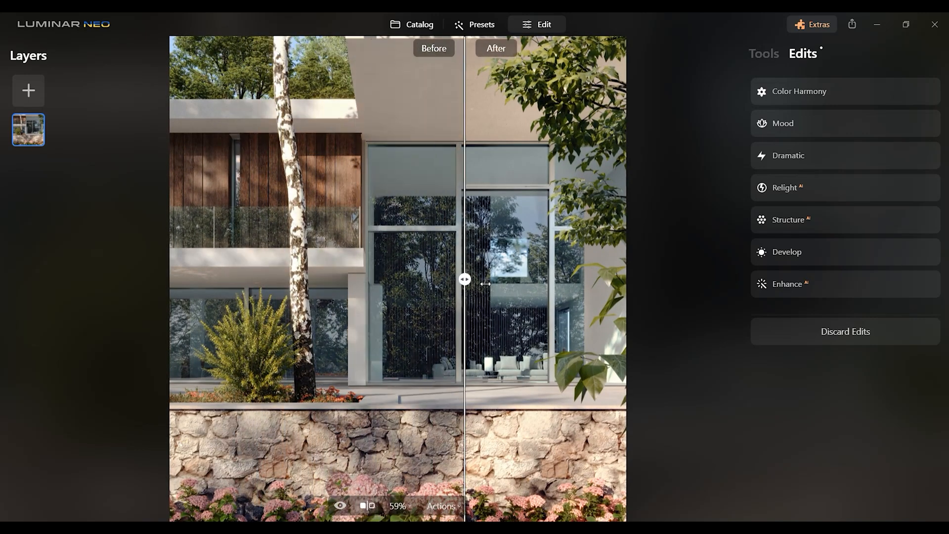
{"action": "left_click_drag", "start_coordinate": [465, 279], "coordinate": [358, 279]}
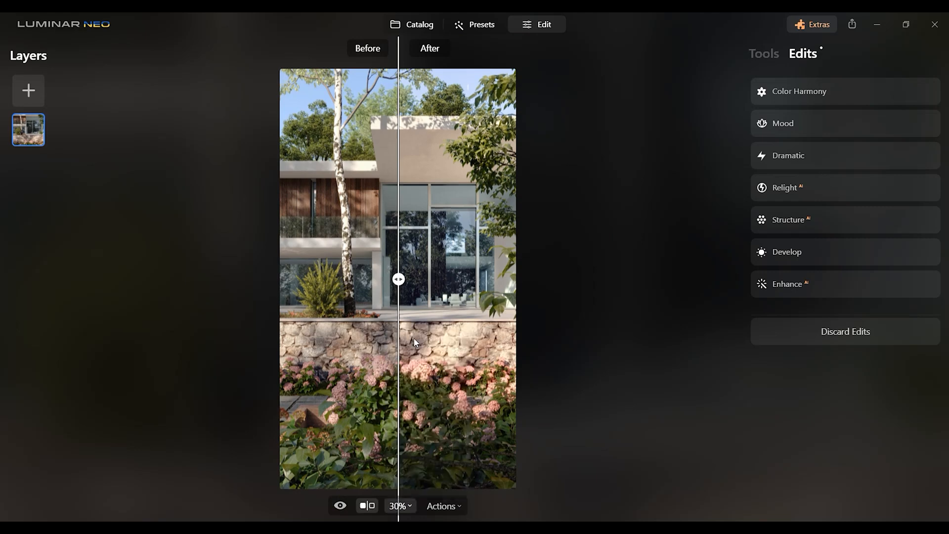
{"action": "left_click_drag", "start_coordinate": [398, 279], "coordinate": [451, 279]}
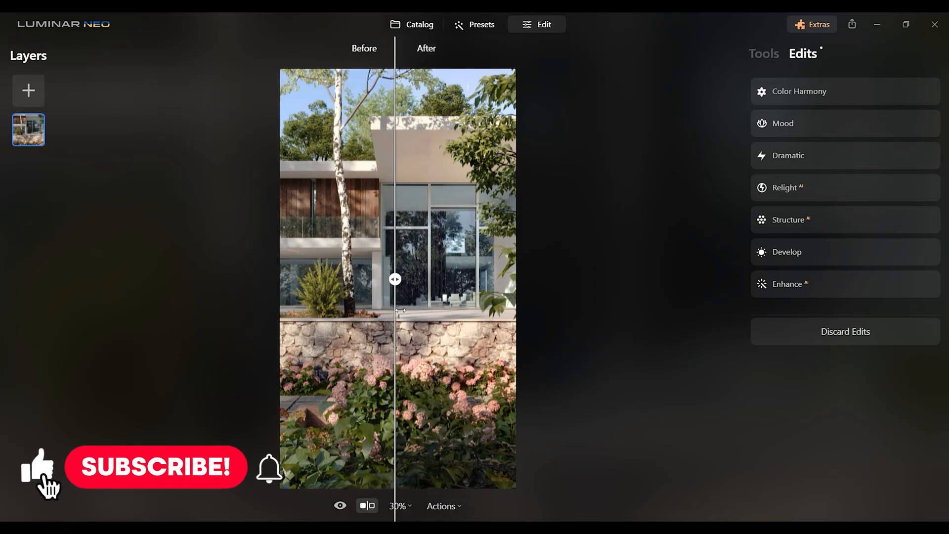
{"action": "left_click", "coordinate": [368, 520]}
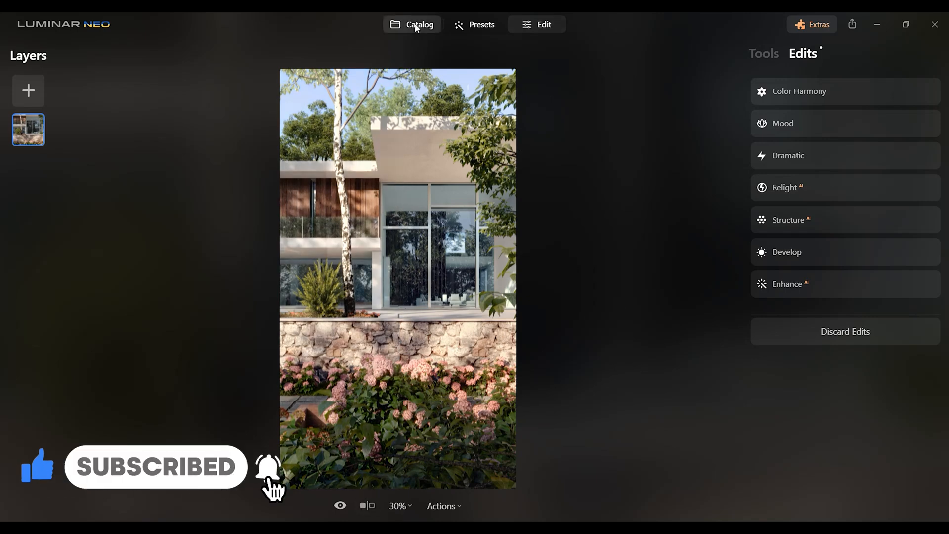
Step: Return to the Catalog view with both house renders
{"action": "left_click", "coordinate": [419, 24]}
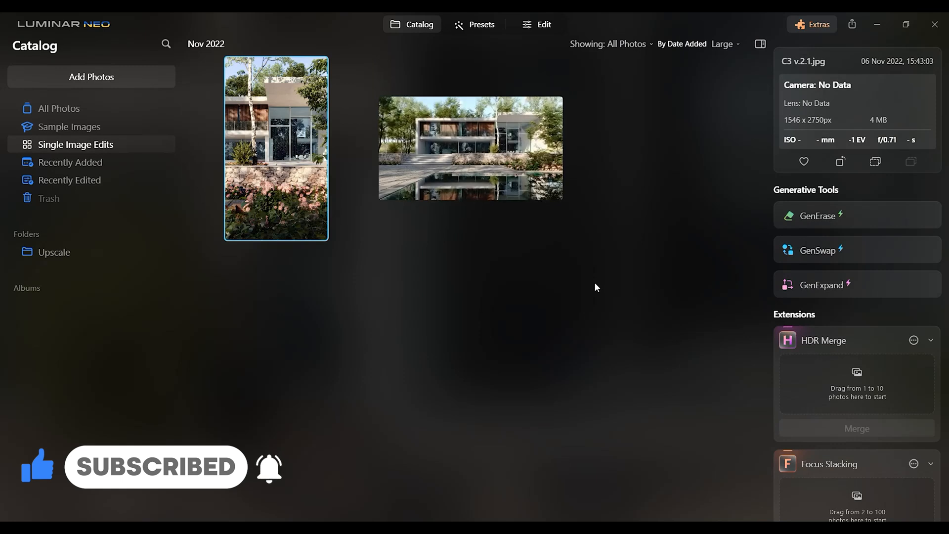
{"action": "mouse_move", "coordinate": [565, 315]}
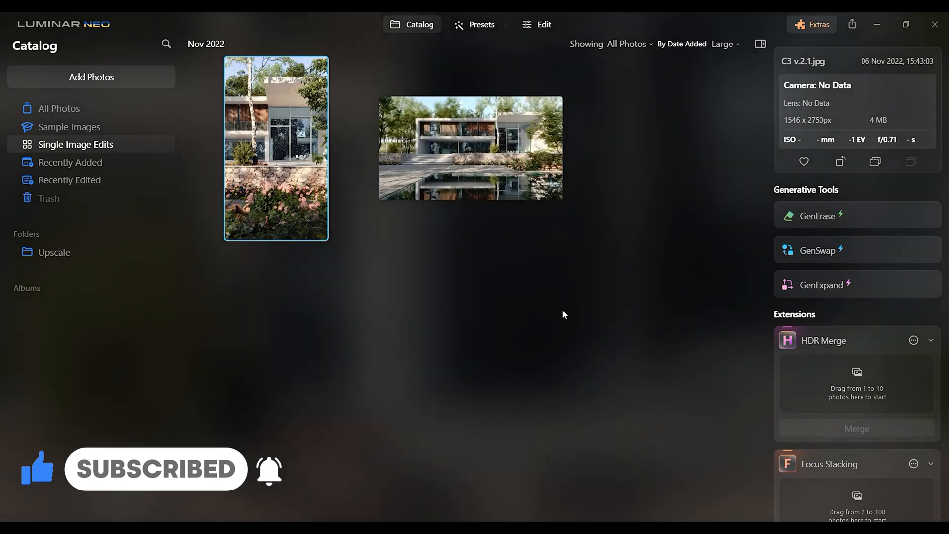